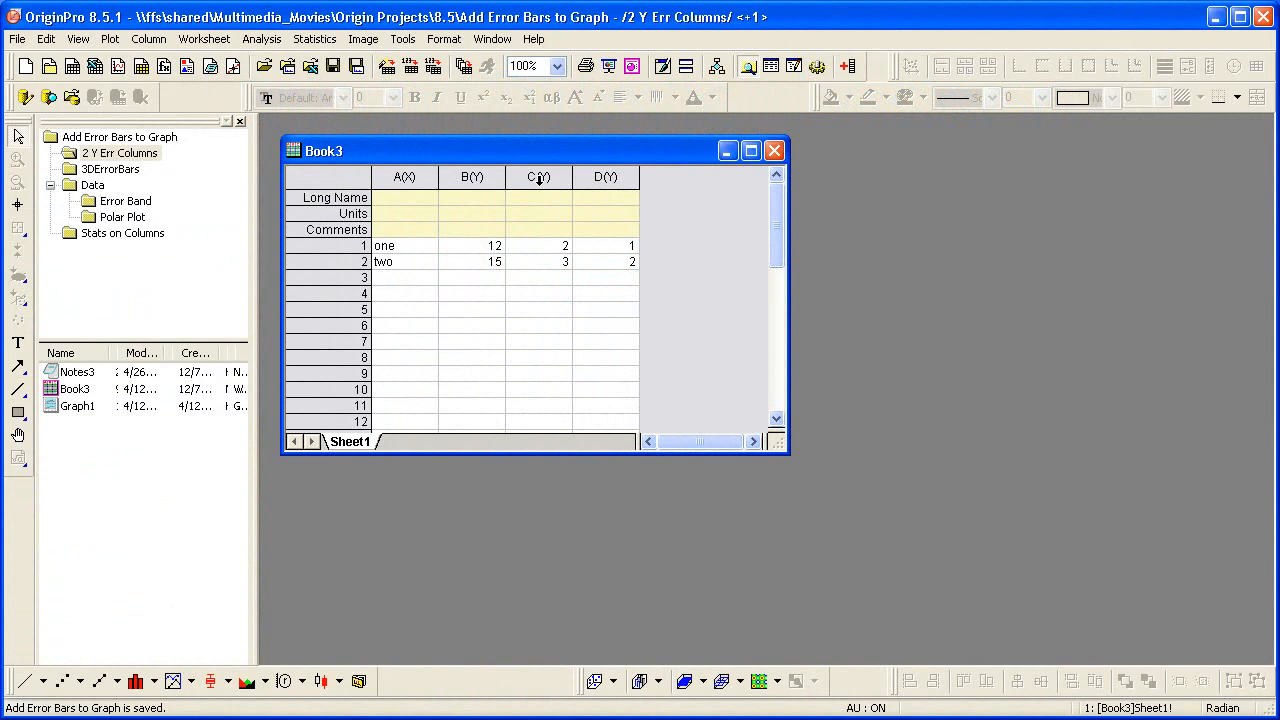
Designate Book3 columns C and D as Y Error columns via Set As
{"action": "left_click", "coordinate": [538, 176]}
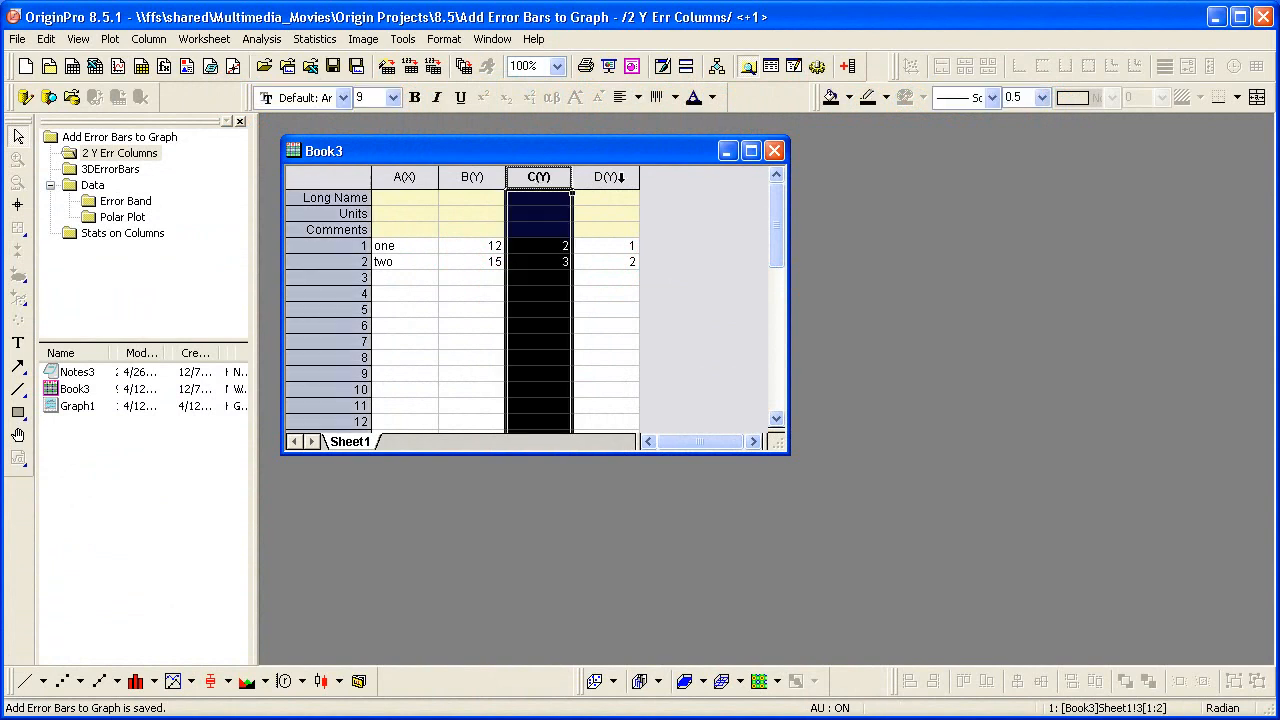
{"action": "left_click", "coordinate": [604, 176]}
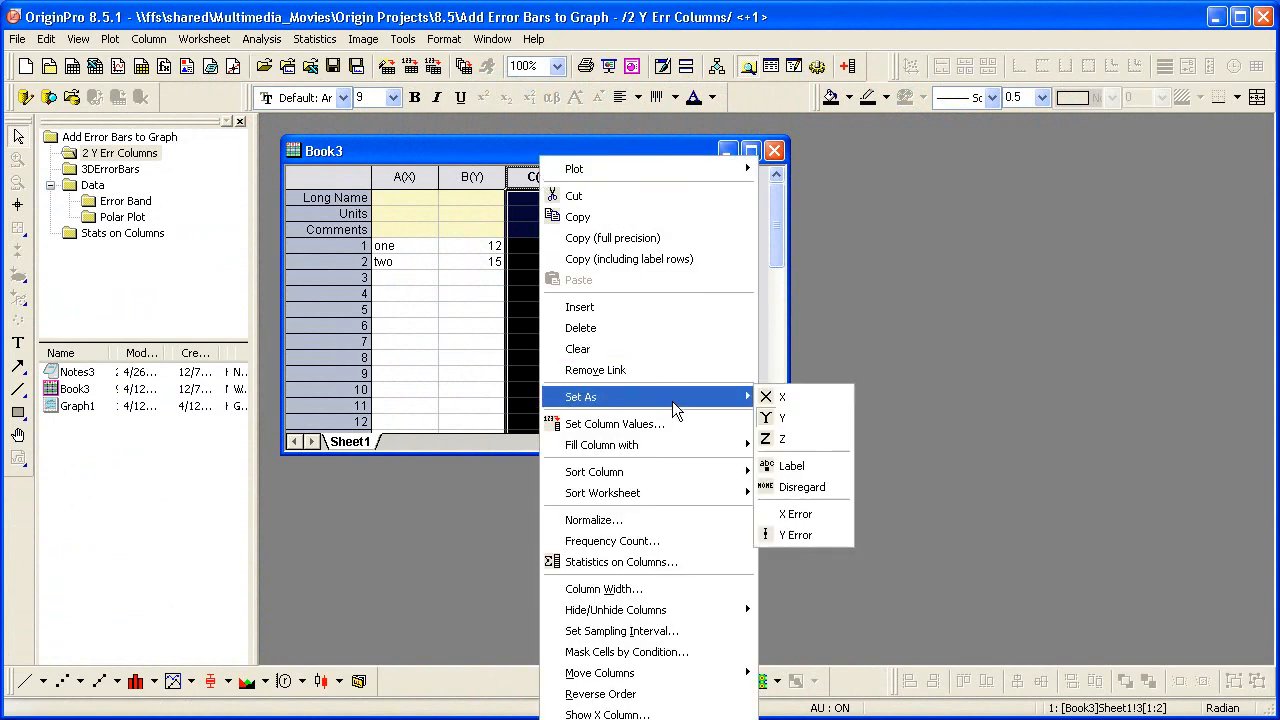
{"action": "mouse_move", "coordinate": [796, 536]}
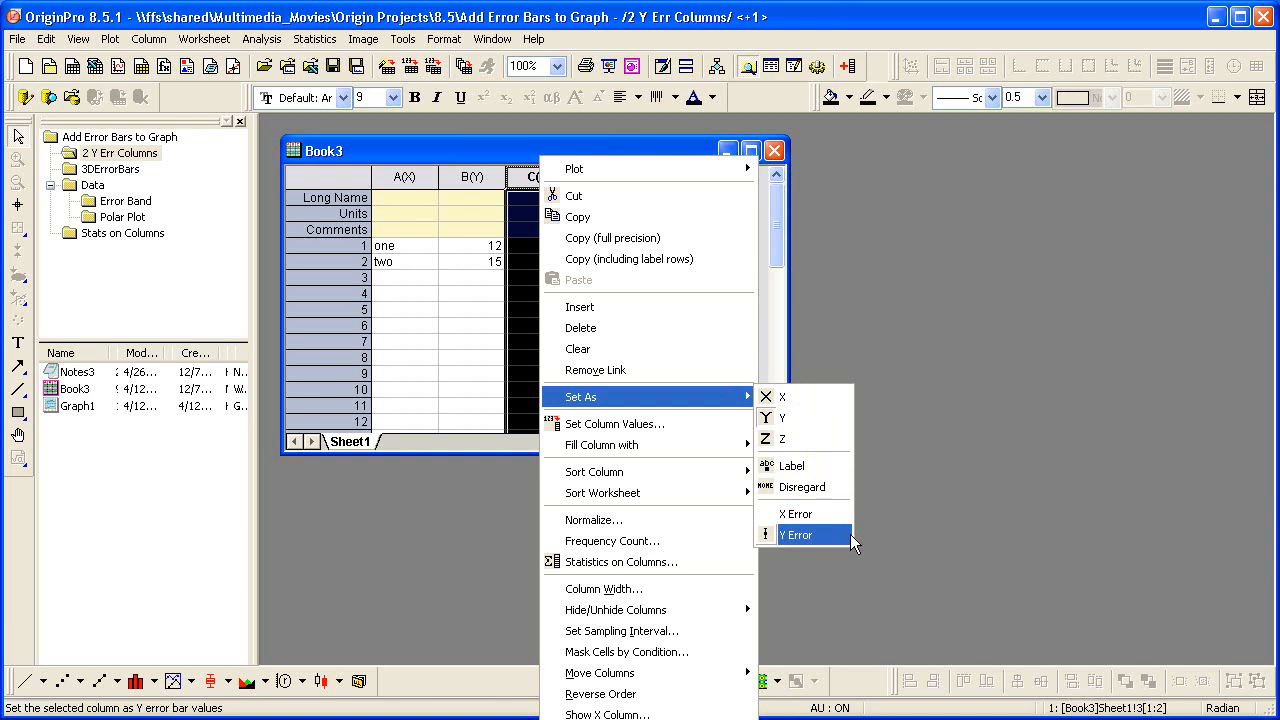
{"action": "left_click", "coordinate": [796, 534]}
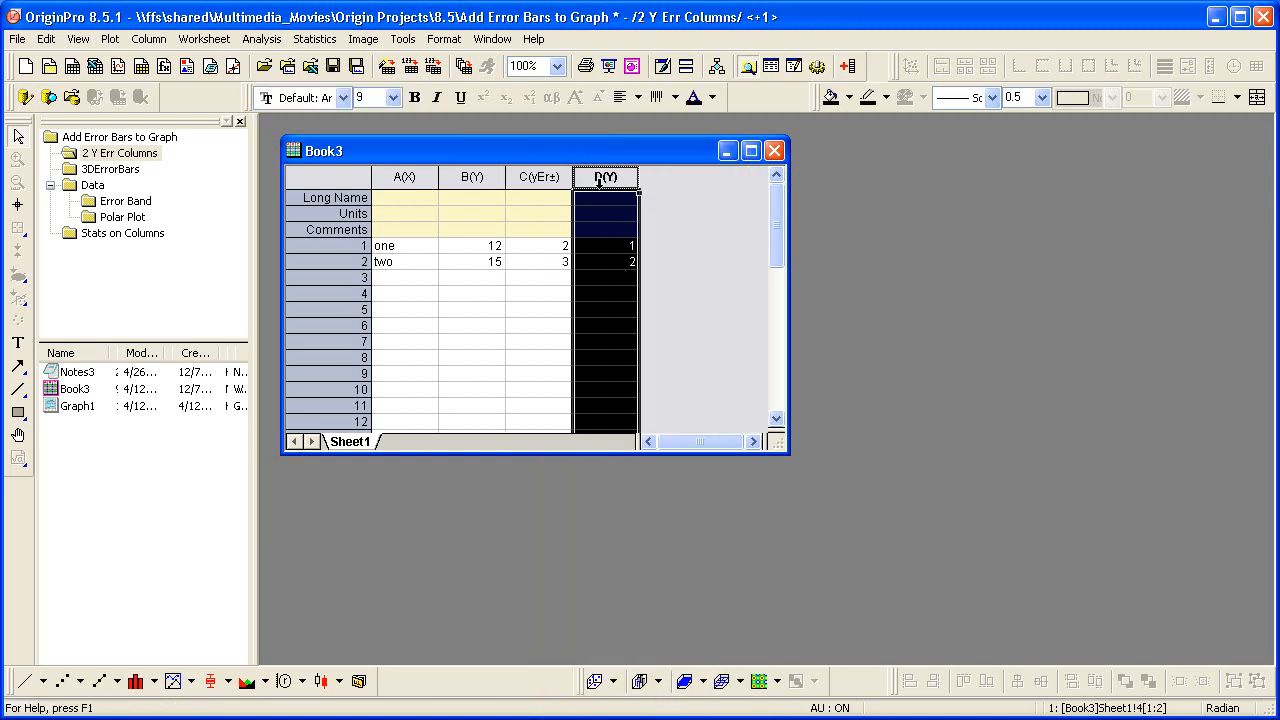
{"action": "right_click", "coordinate": [604, 176]}
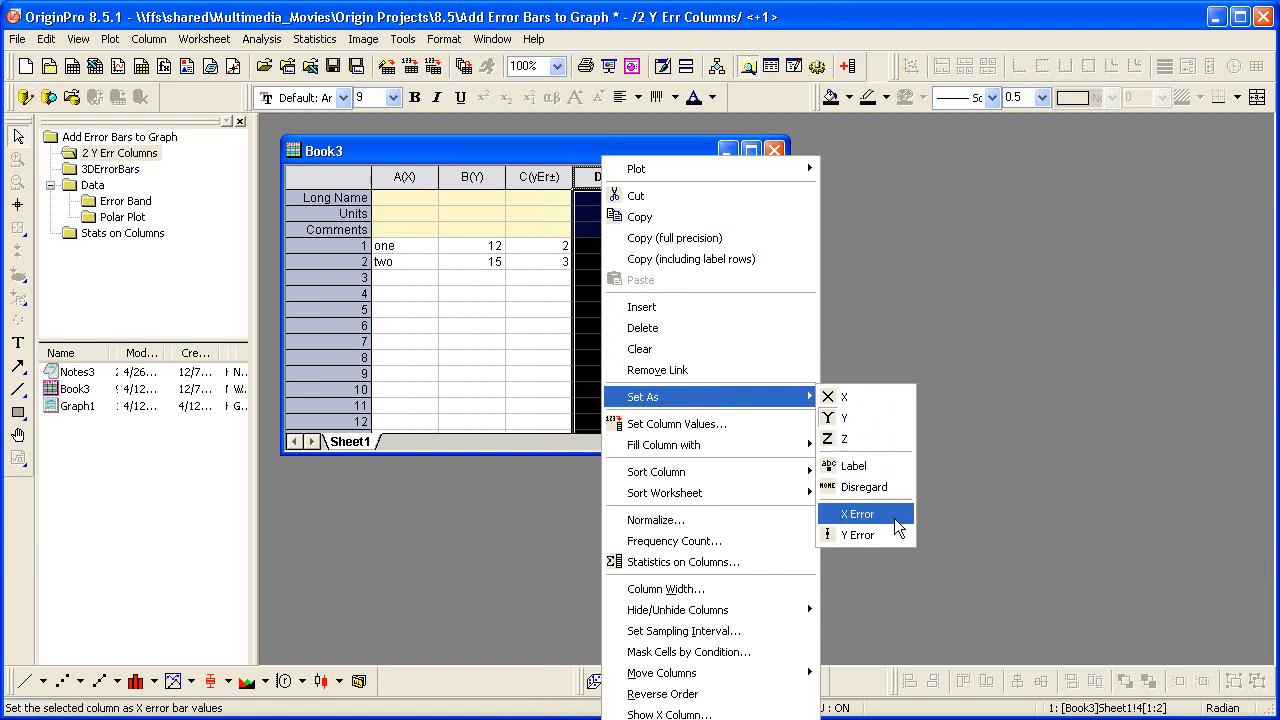
{"action": "left_click", "coordinate": [856, 512]}
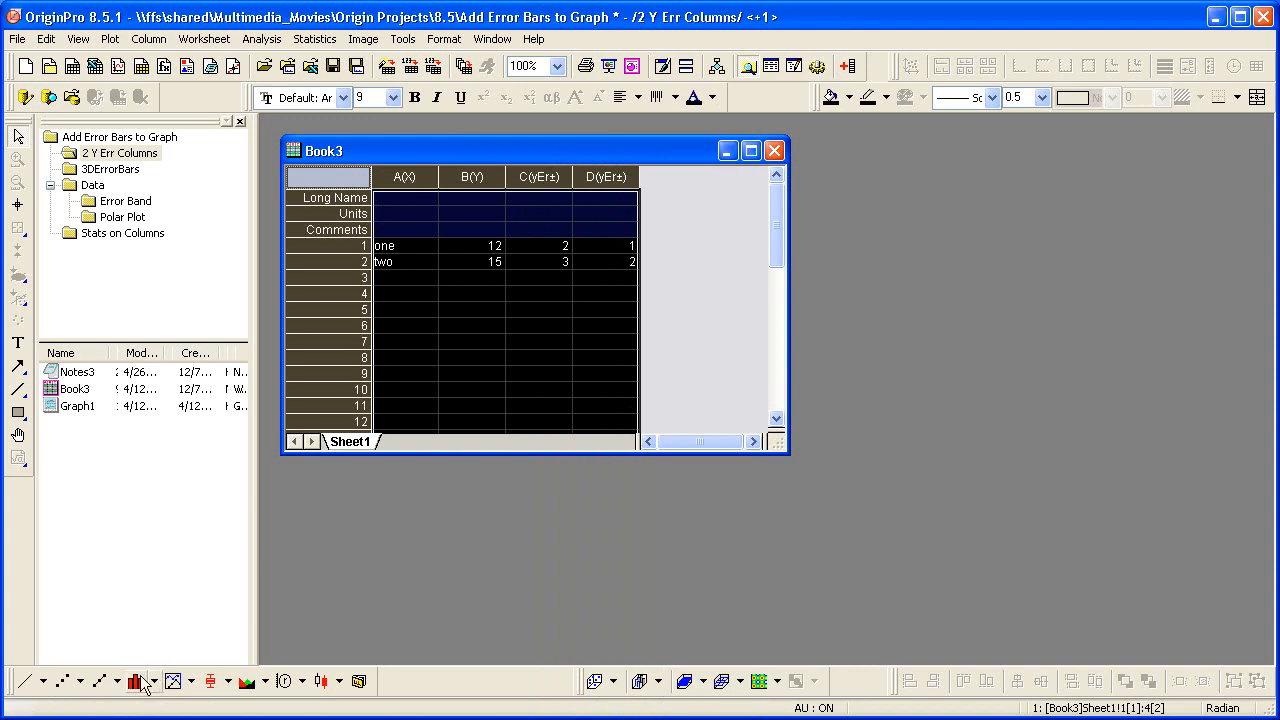
Plot Book3 as a column graph with error bars, suppressing the template reminder permanently
{"action": "left_click", "coordinate": [144, 680]}
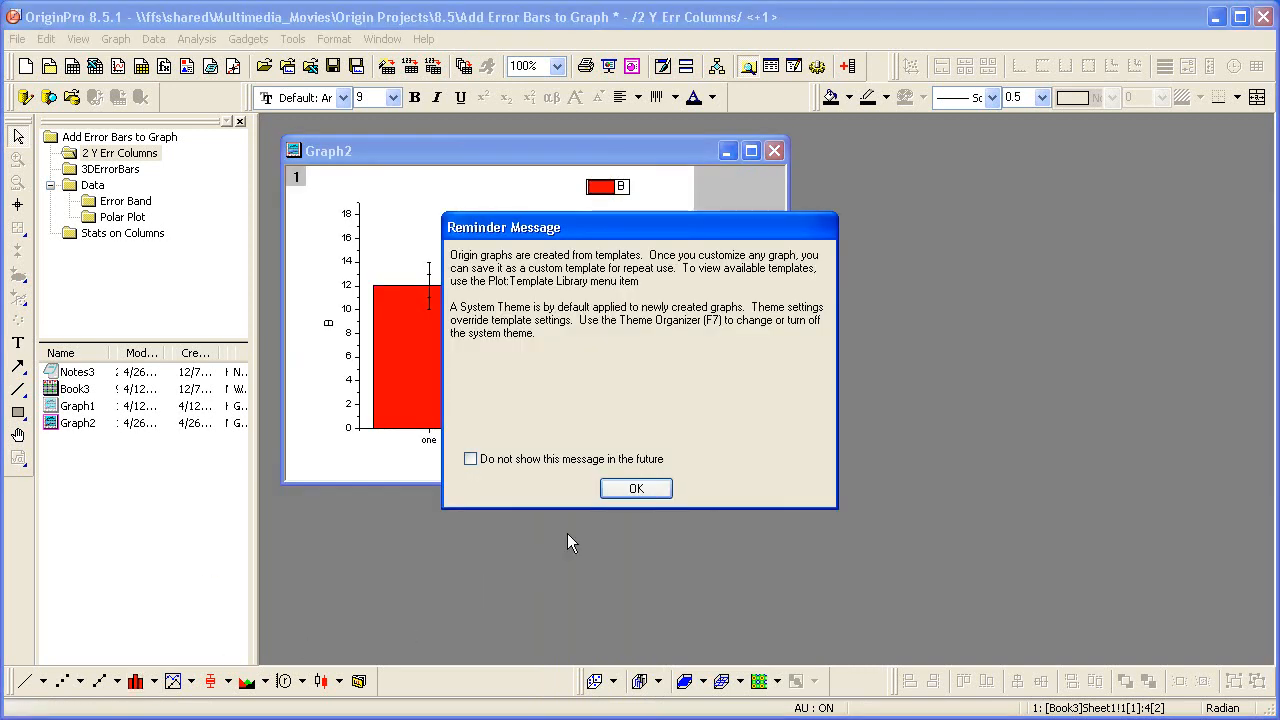
{"action": "left_click", "coordinate": [470, 458]}
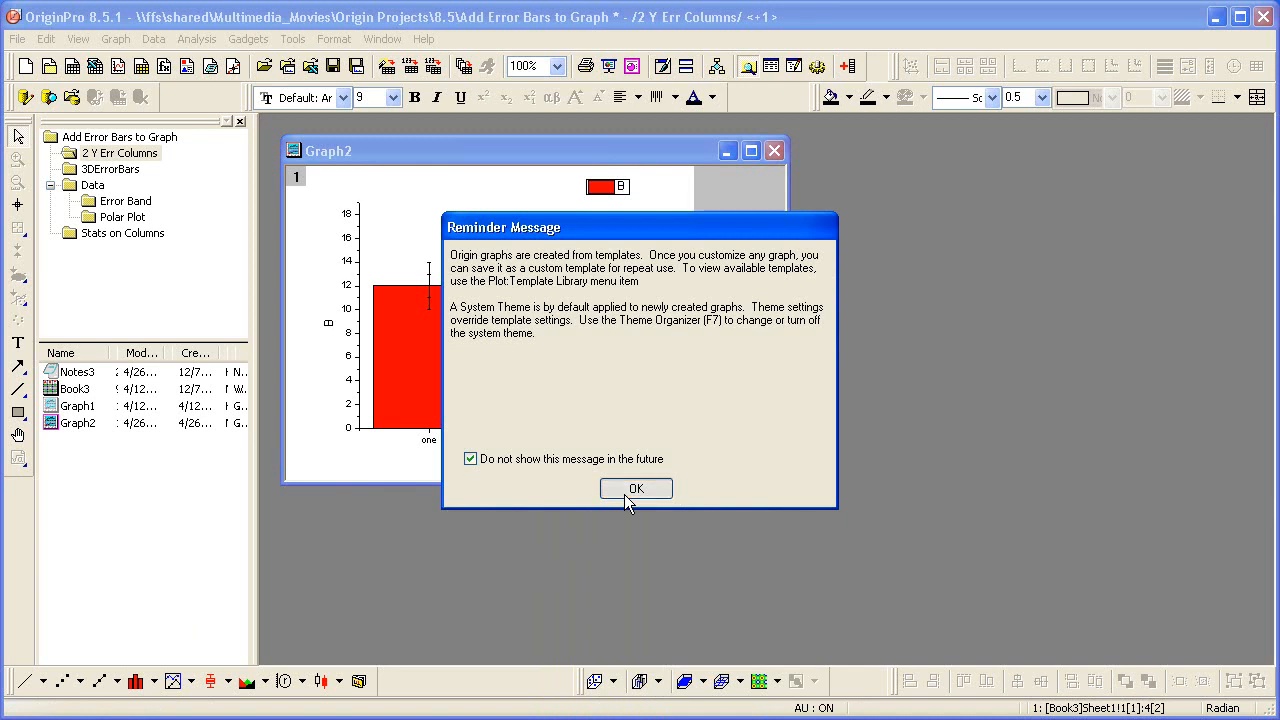
{"action": "left_click", "coordinate": [636, 488]}
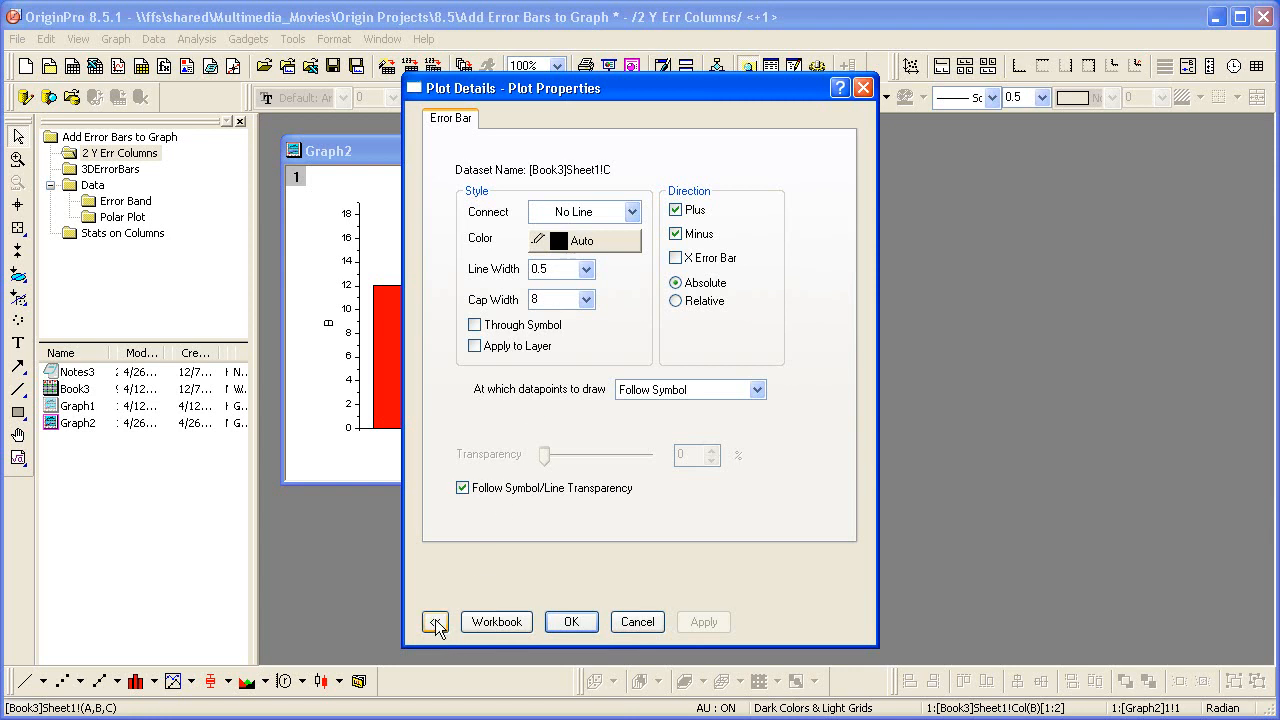
In Plot Details set C error bars to plus-only and D error bars to minus-only
{"action": "left_click", "coordinate": [434, 620]}
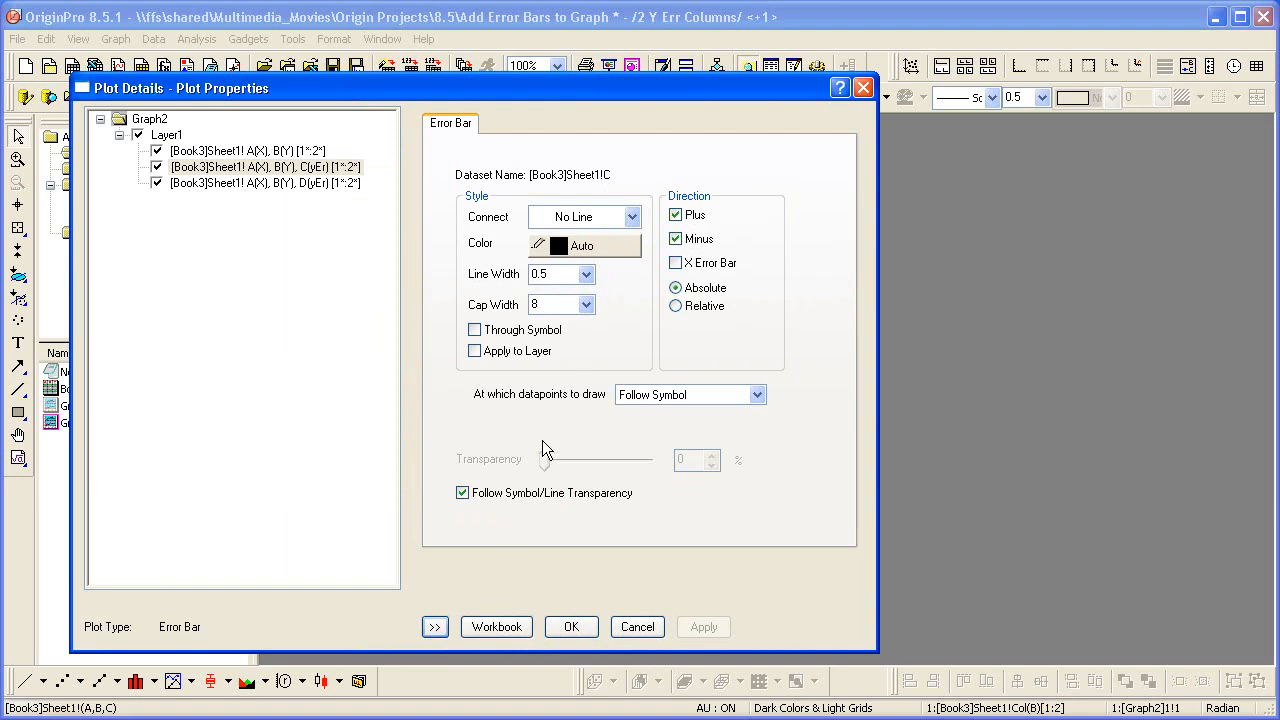
{"action": "mouse_move", "coordinate": [564, 120]}
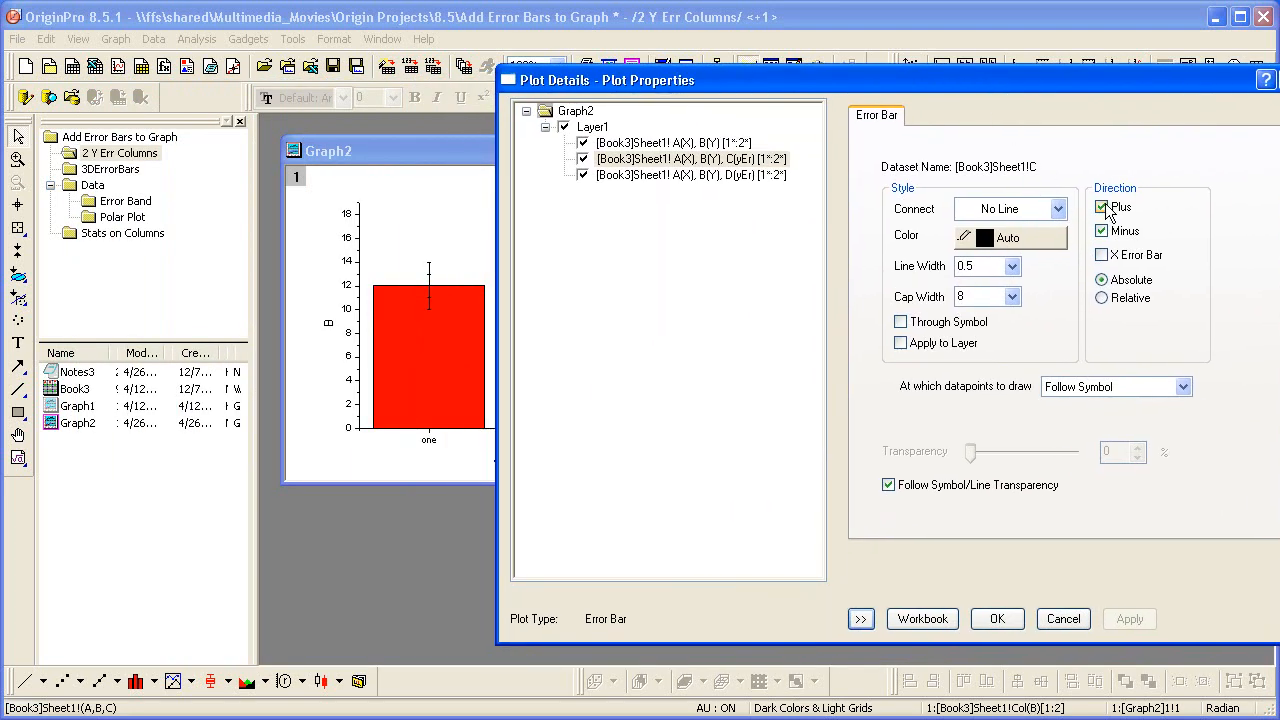
{"action": "left_click", "coordinate": [1102, 232]}
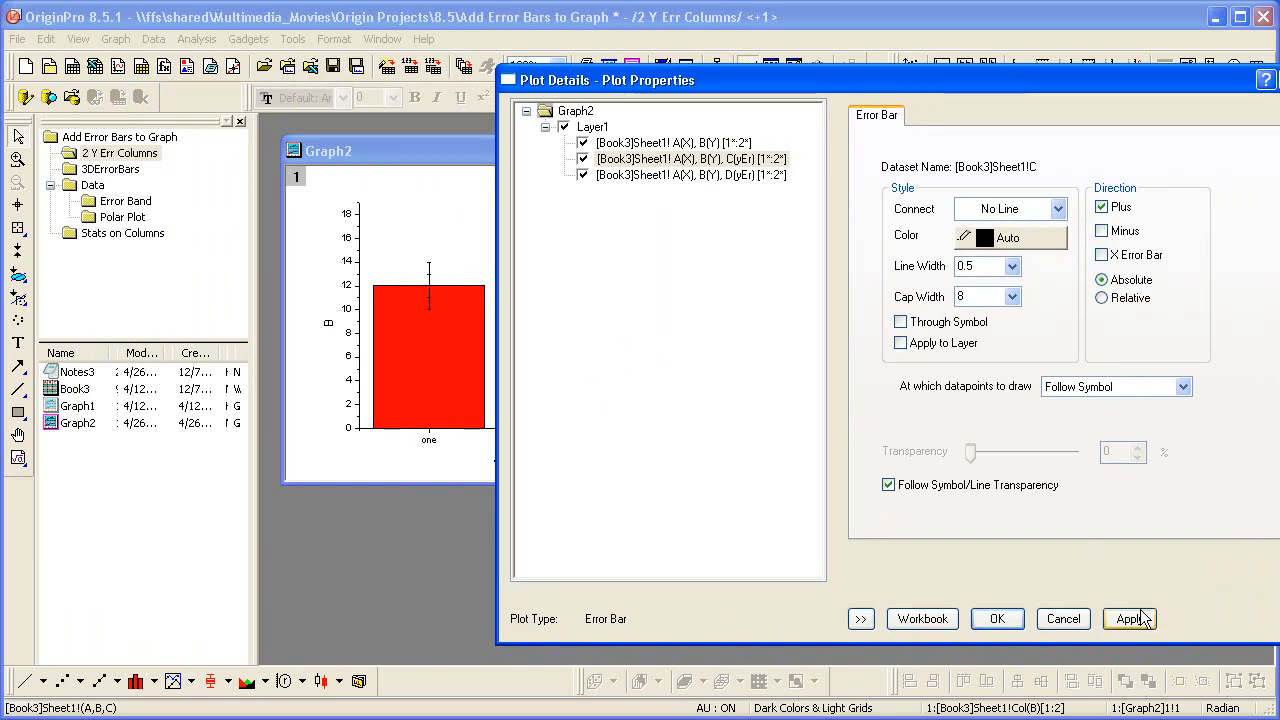
{"action": "left_click", "coordinate": [1128, 618]}
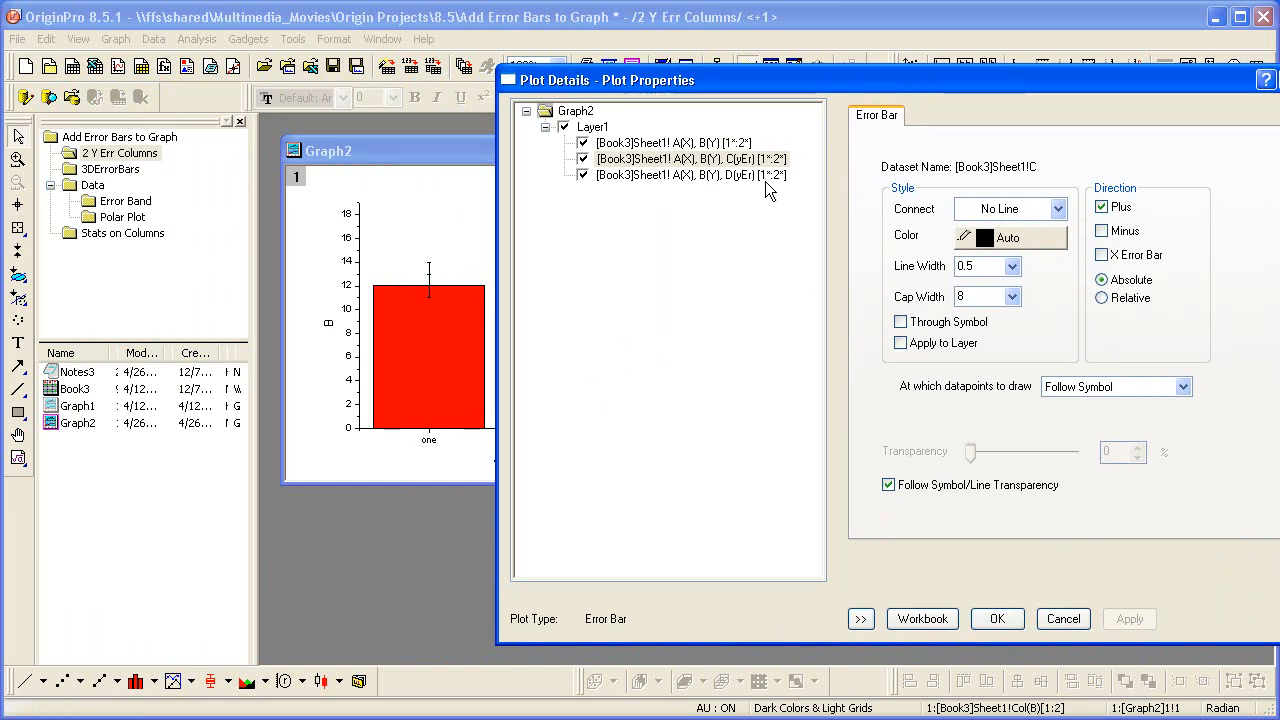
{"action": "left_click", "coordinate": [690, 174]}
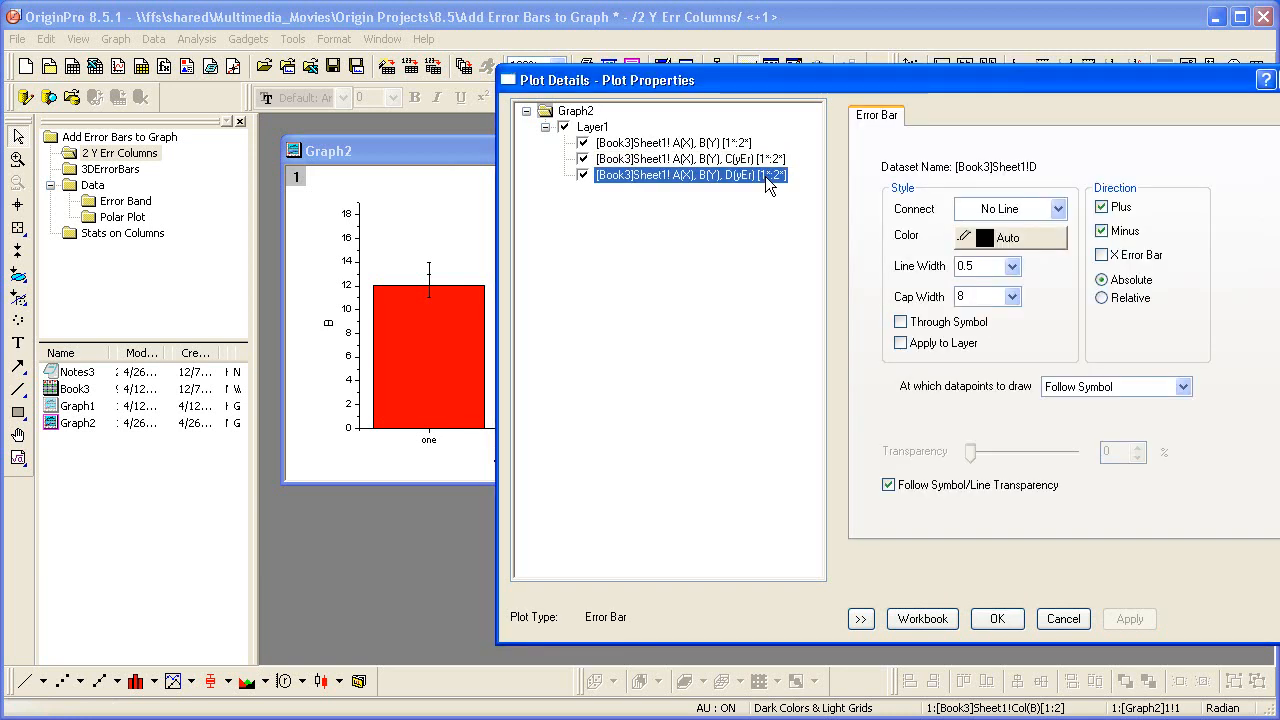
{"action": "mouse_move", "coordinate": [884, 224]}
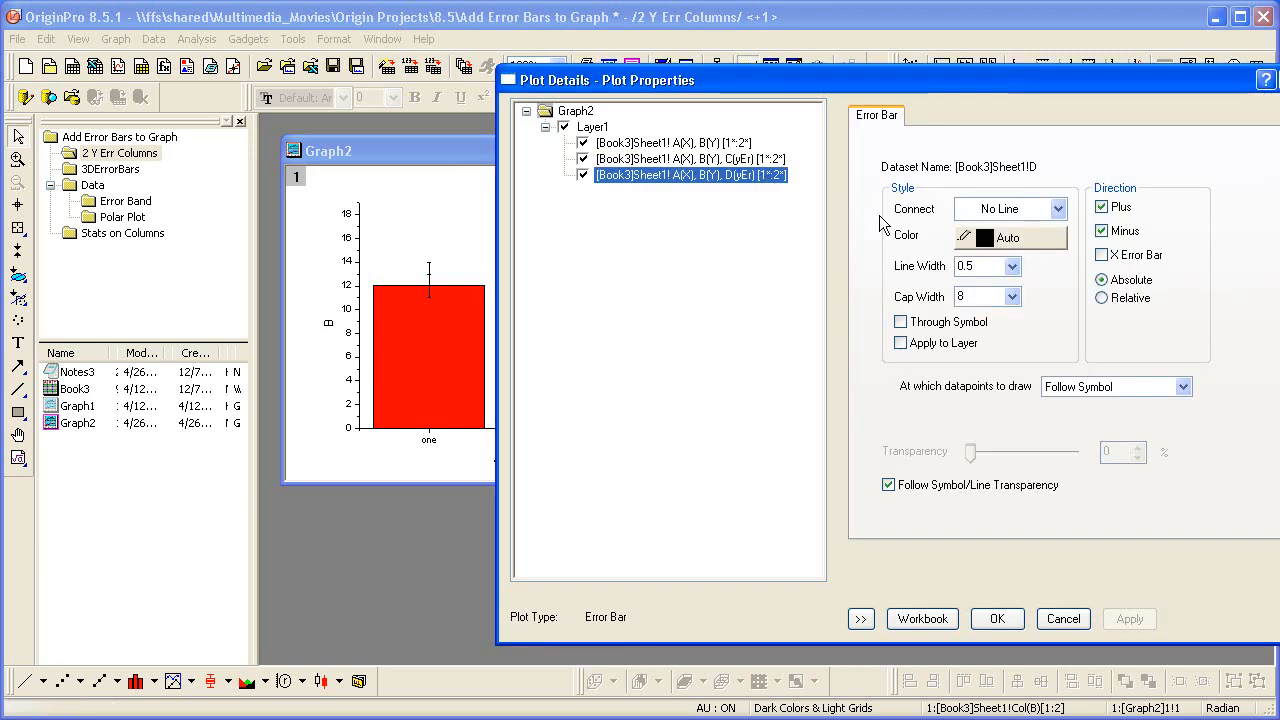
{"action": "left_click", "coordinate": [1100, 206]}
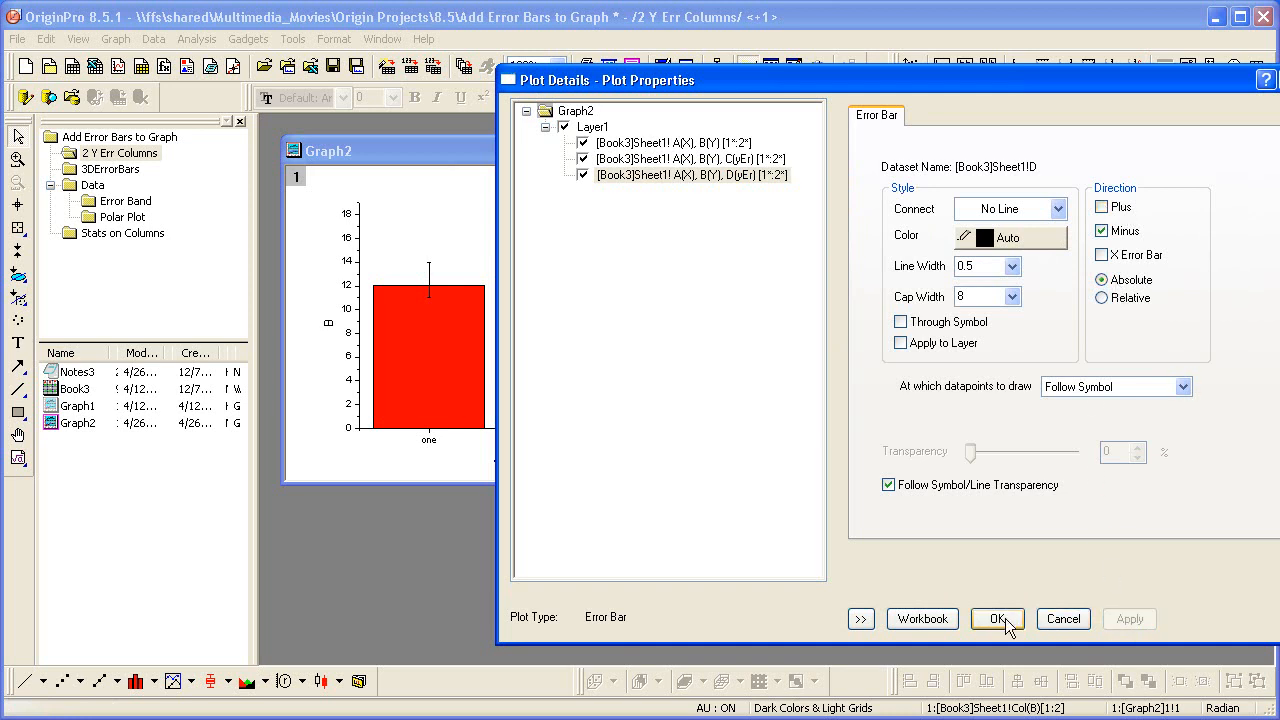
{"action": "left_click", "coordinate": [996, 618]}
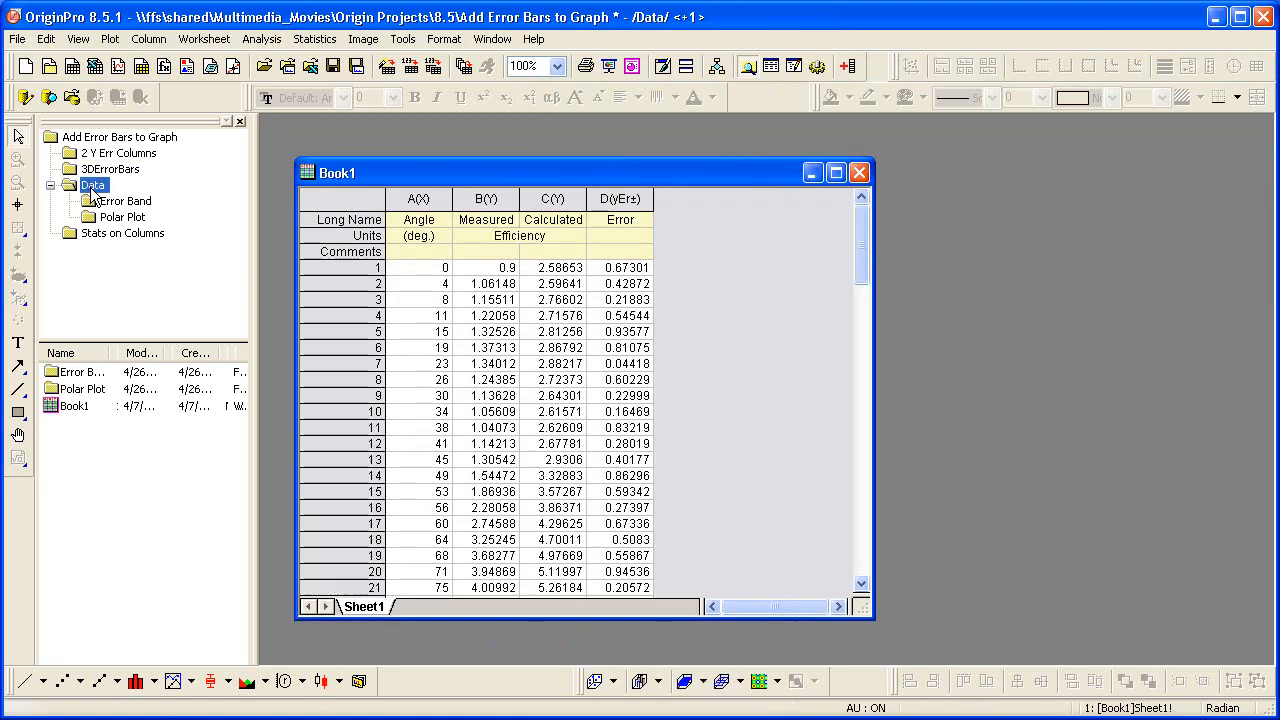
From the Data folder, plot Book1 Measured with Error as a Line + Symbol graph
{"action": "double_click", "coordinate": [124, 200]}
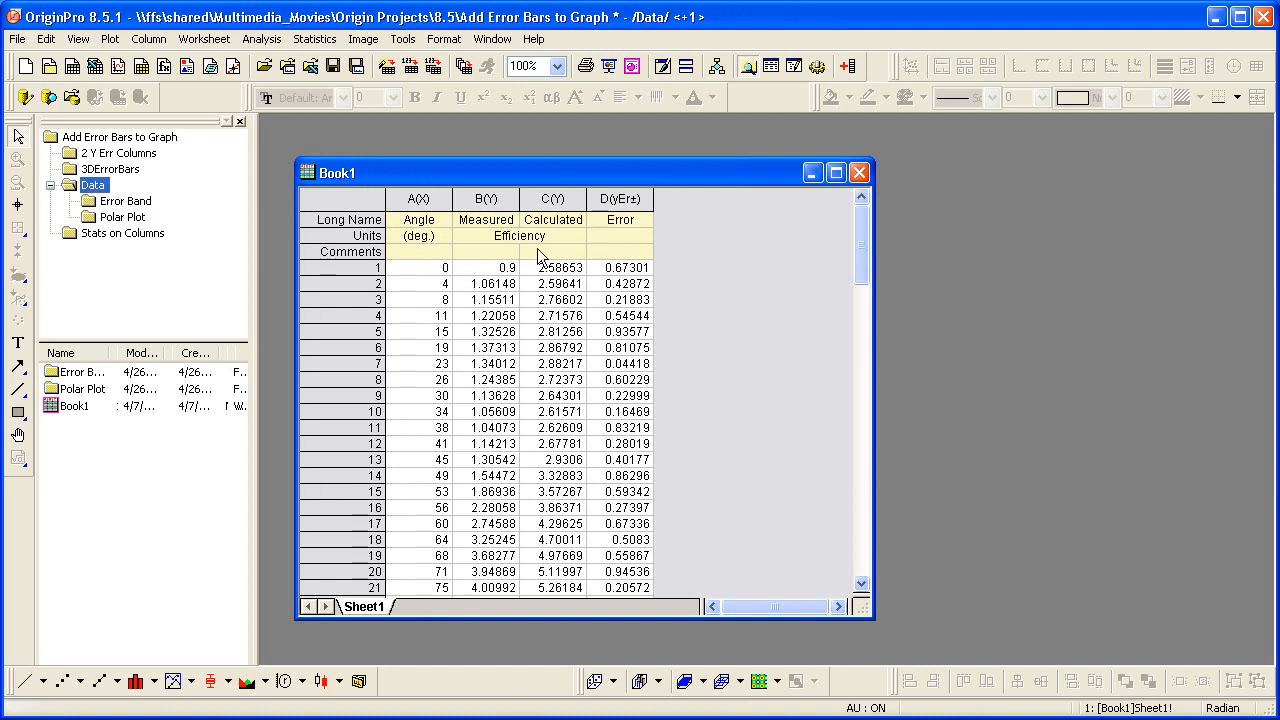
{"action": "left_click", "coordinate": [620, 200]}
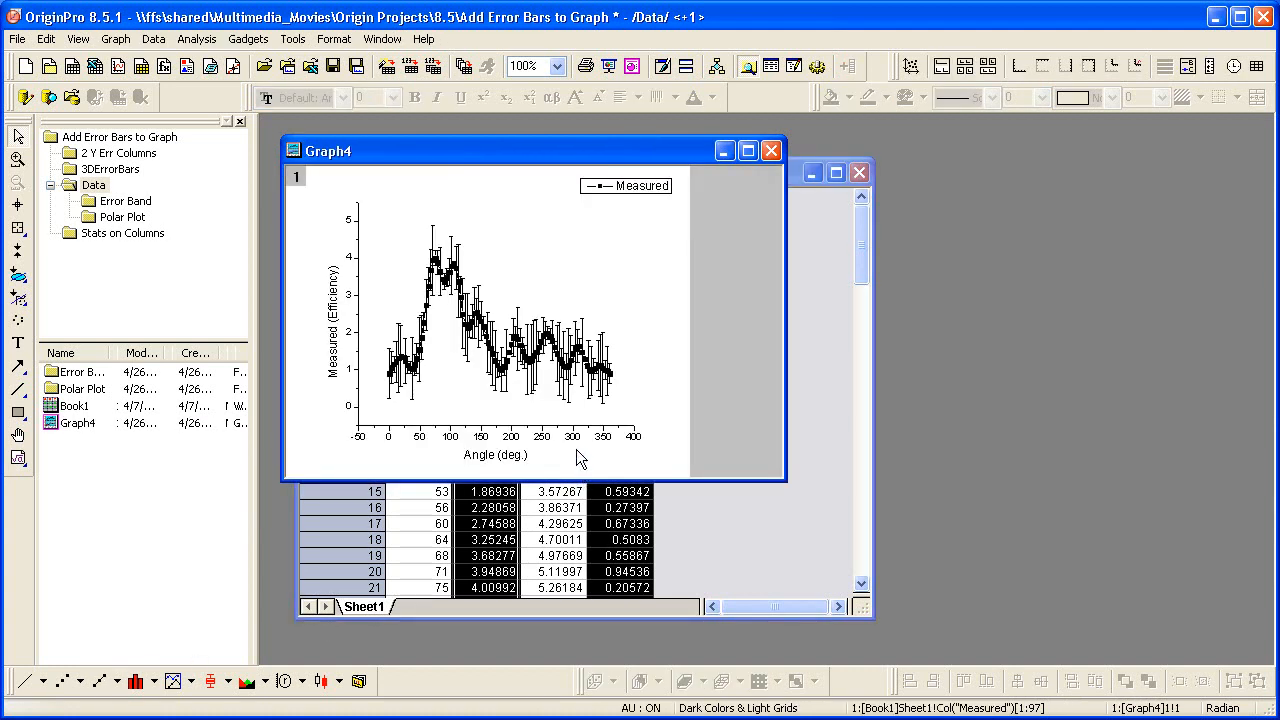
{"action": "mouse_move", "coordinate": [584, 332]}
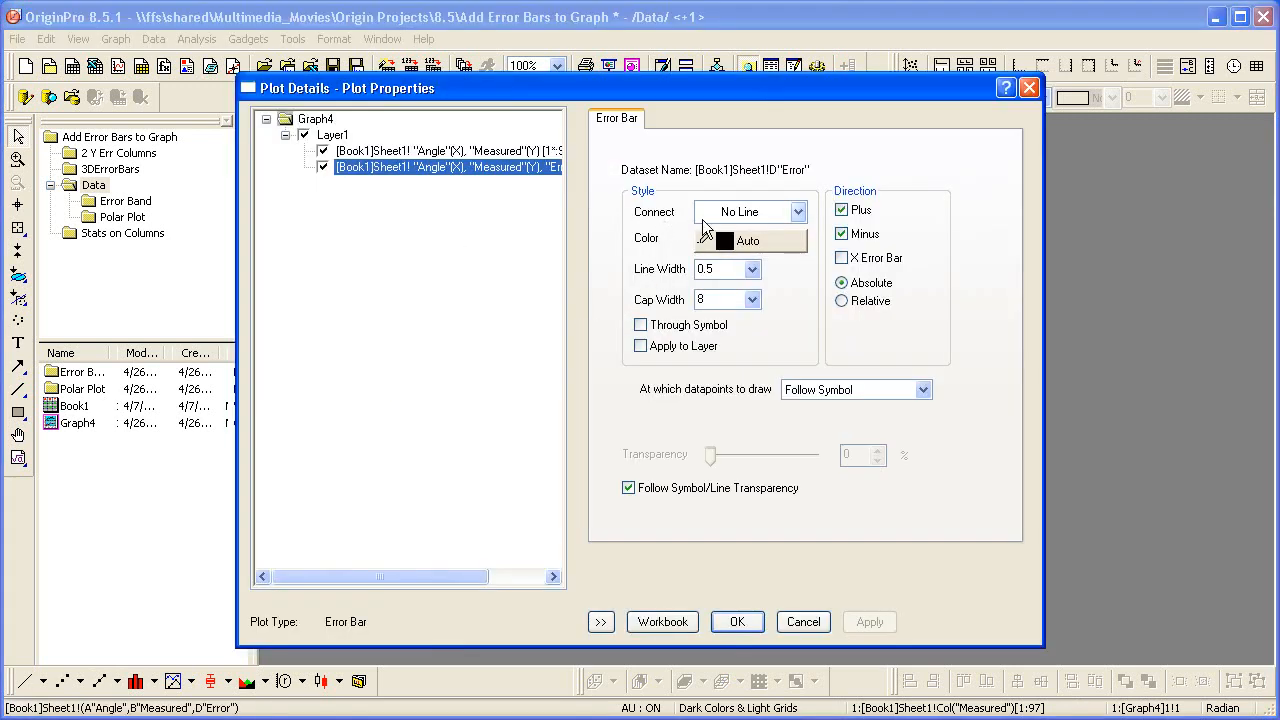
Connect error bar ends with straight lines and fill the band with light magenta
{"action": "left_click", "coordinate": [796, 212]}
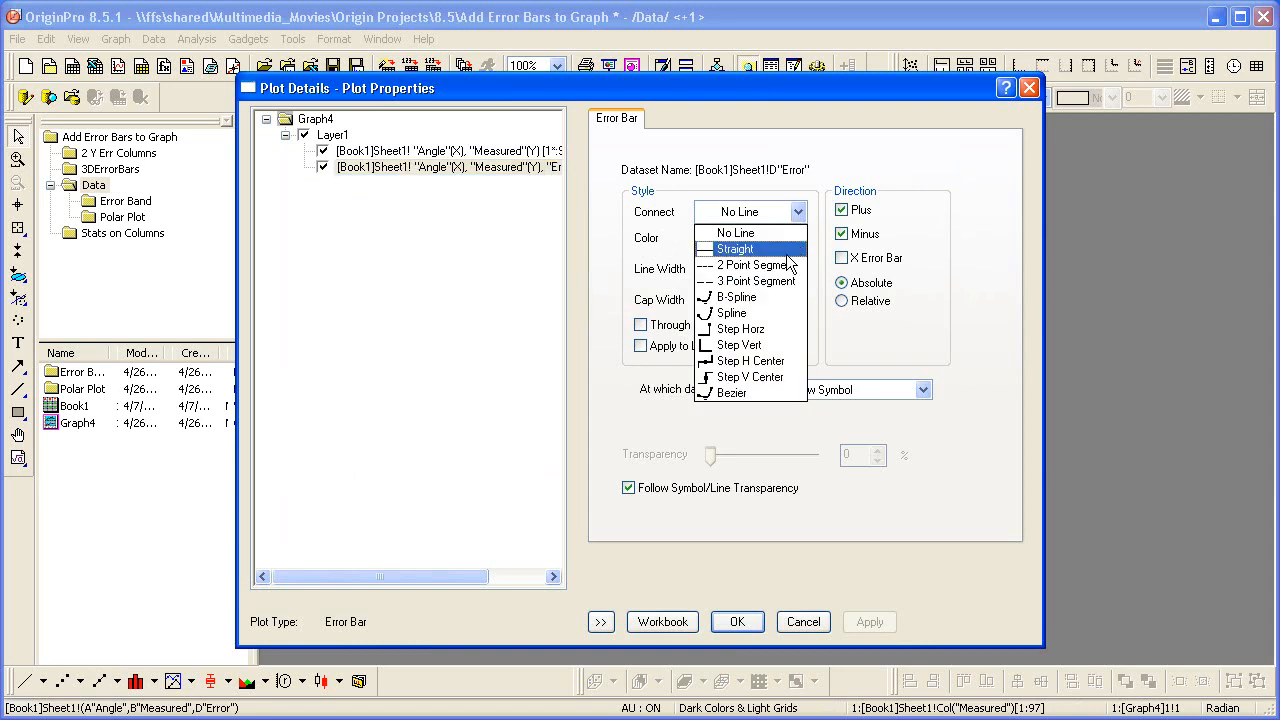
{"action": "left_click", "coordinate": [736, 248]}
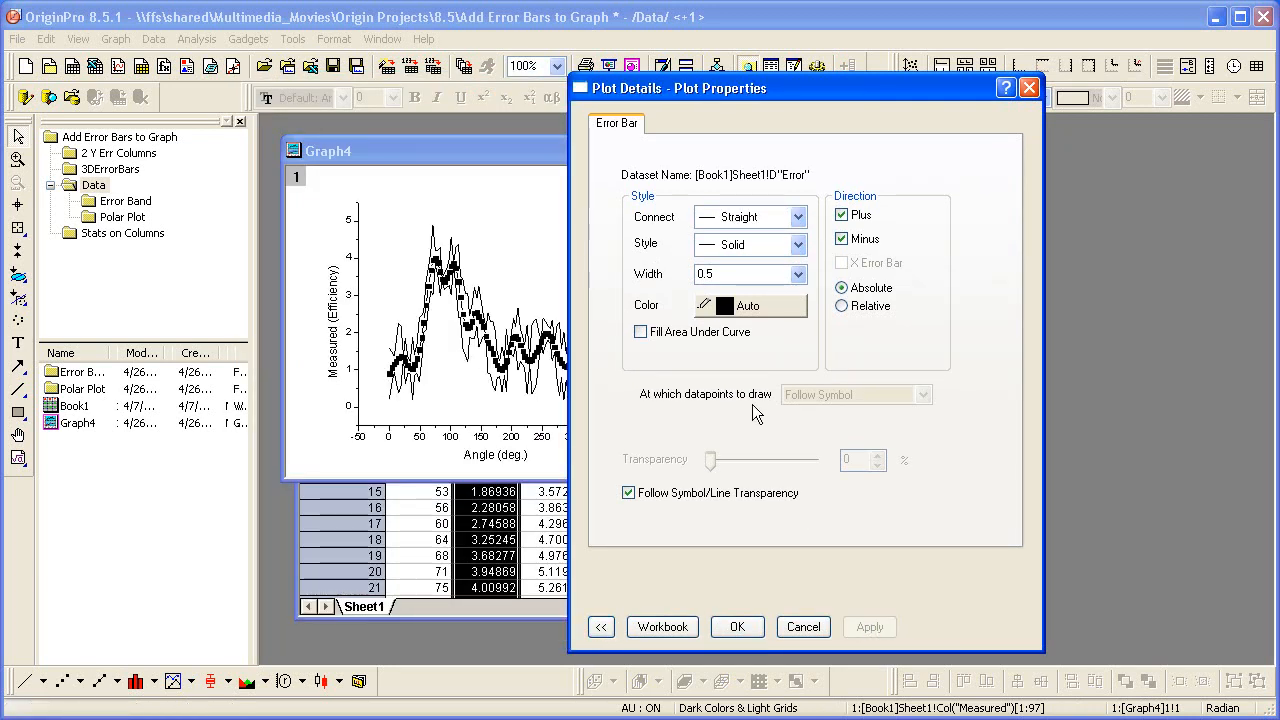
{"action": "left_click", "coordinate": [640, 332]}
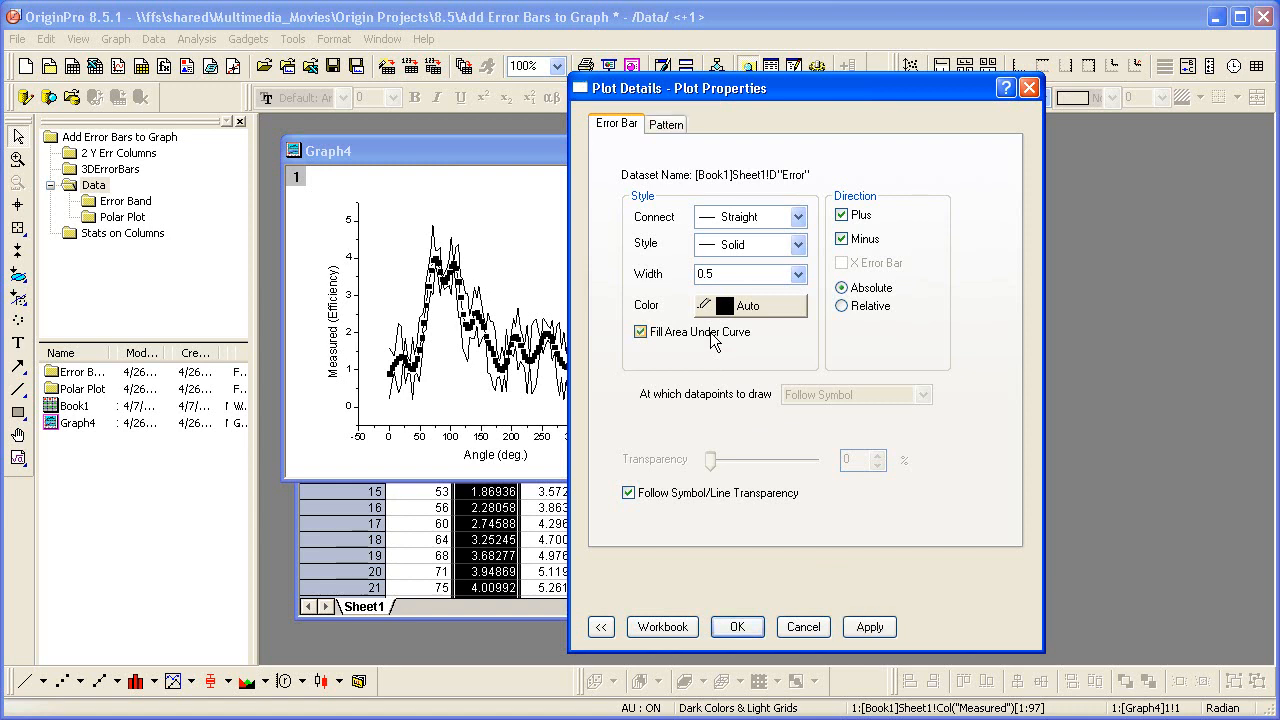
{"action": "left_click", "coordinate": [868, 628]}
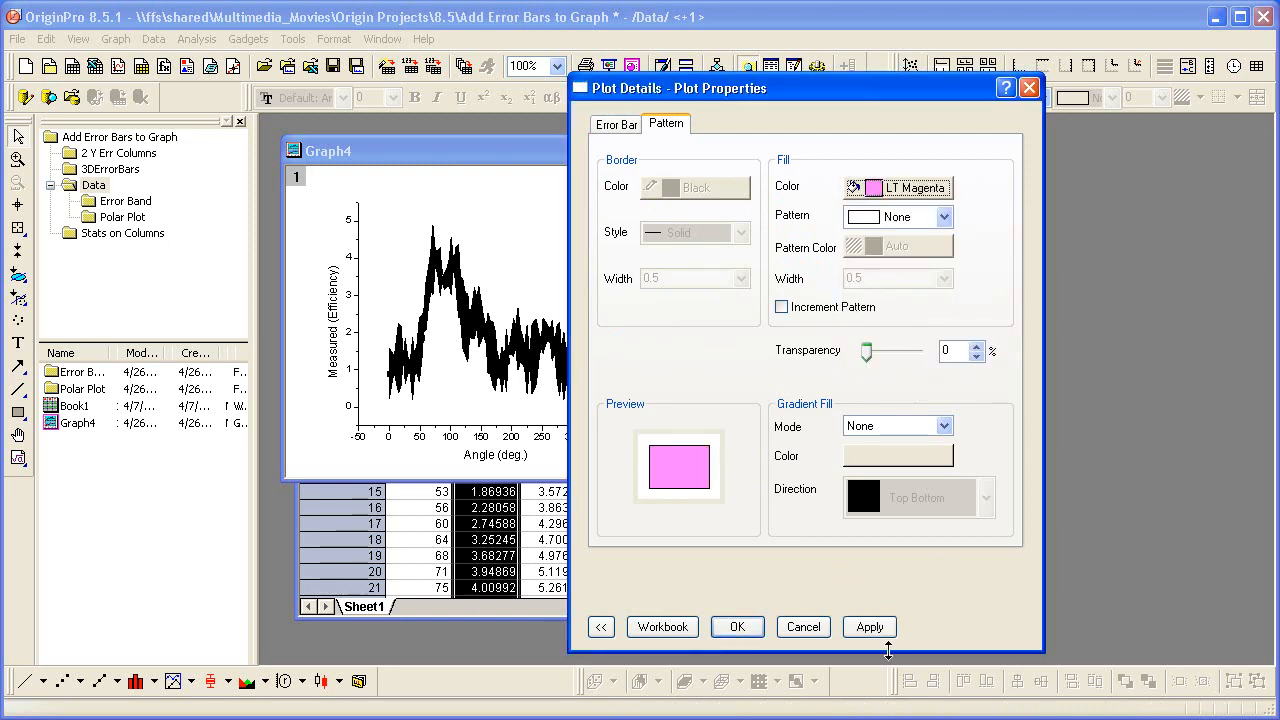
{"action": "left_click", "coordinate": [868, 626]}
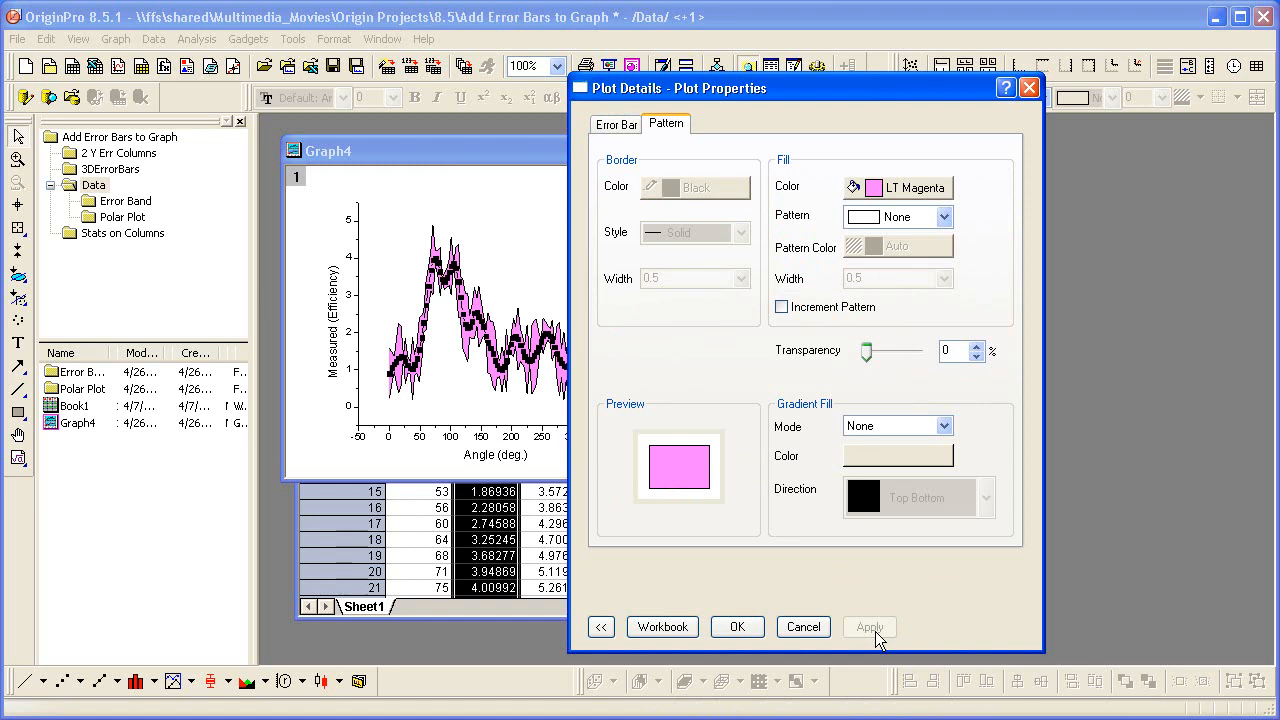
{"action": "left_click", "coordinate": [736, 628]}
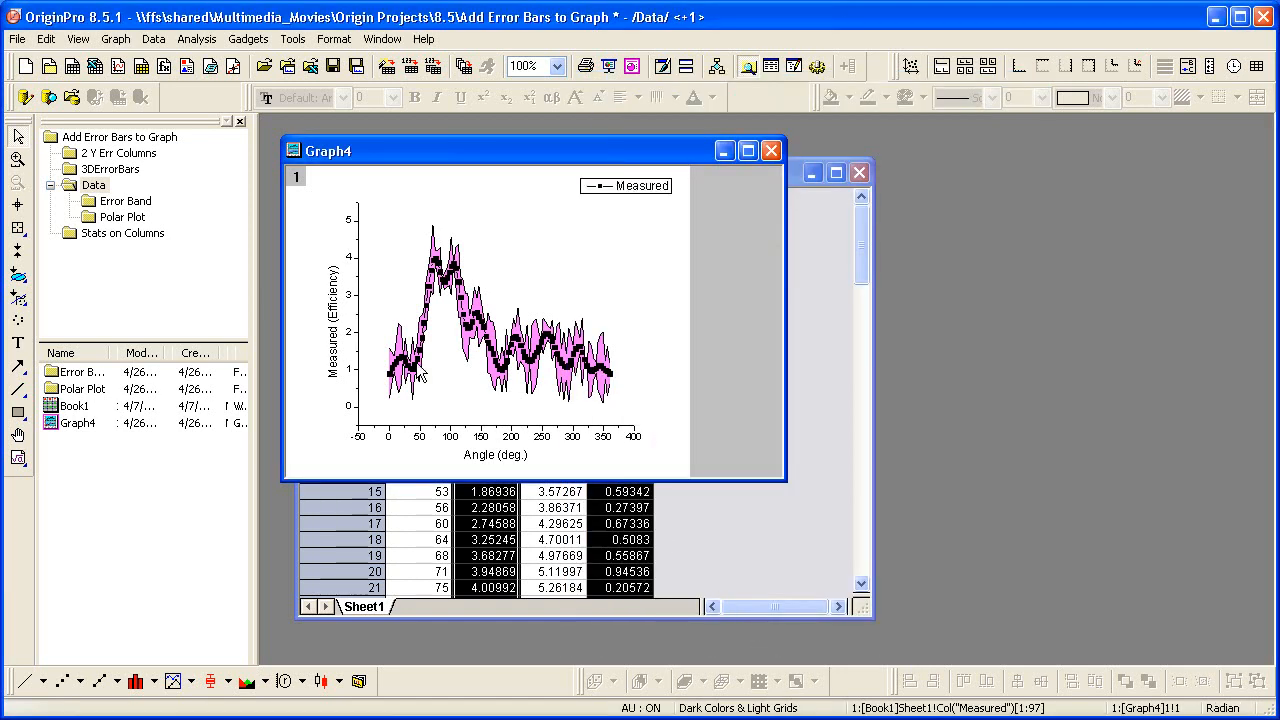
Reactivate Book1, select Measured and Error columns, and choose a Polar theta(X) r(Y) graph
{"action": "double_click", "coordinate": [120, 216]}
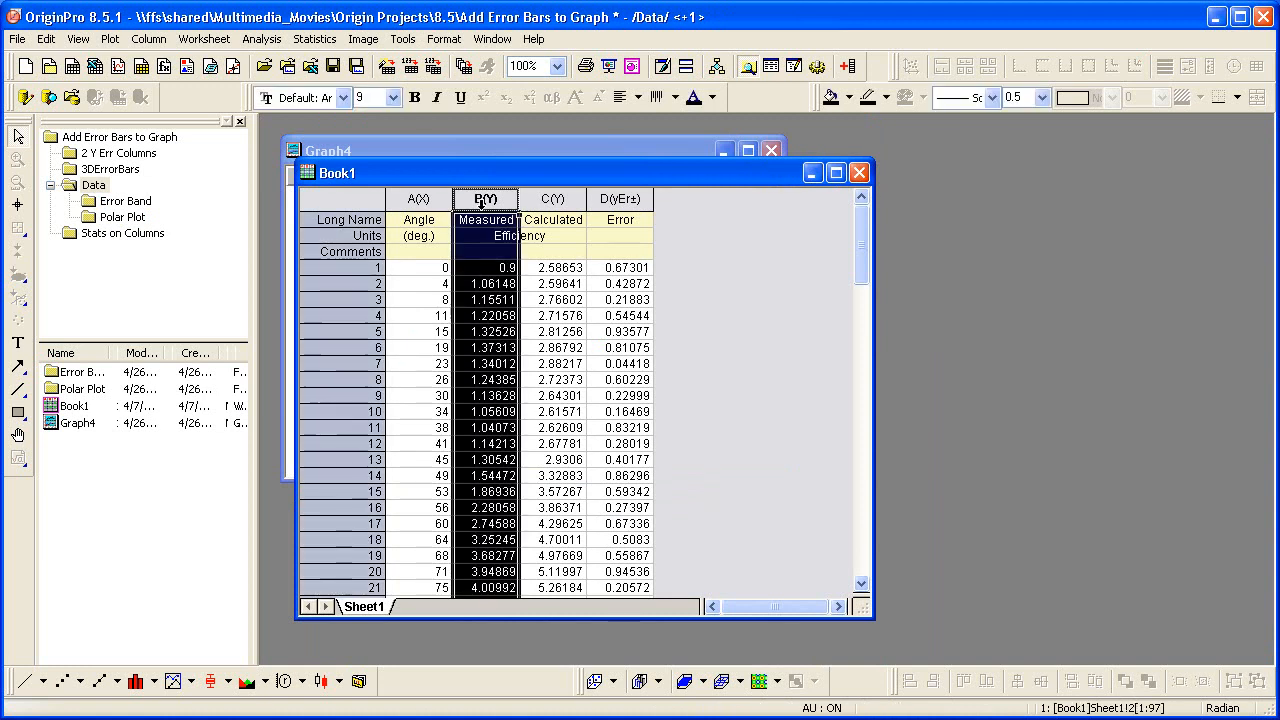
{"action": "left_click", "coordinate": [620, 200]}
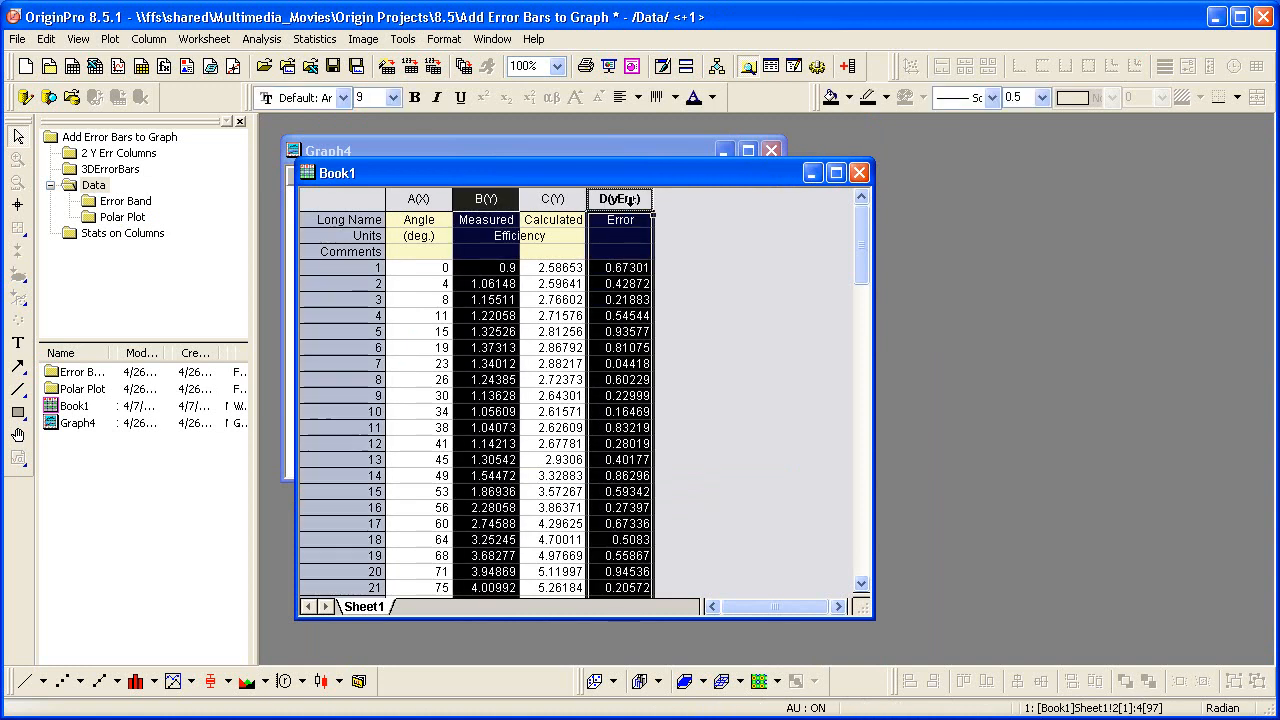
{"action": "left_click", "coordinate": [320, 680]}
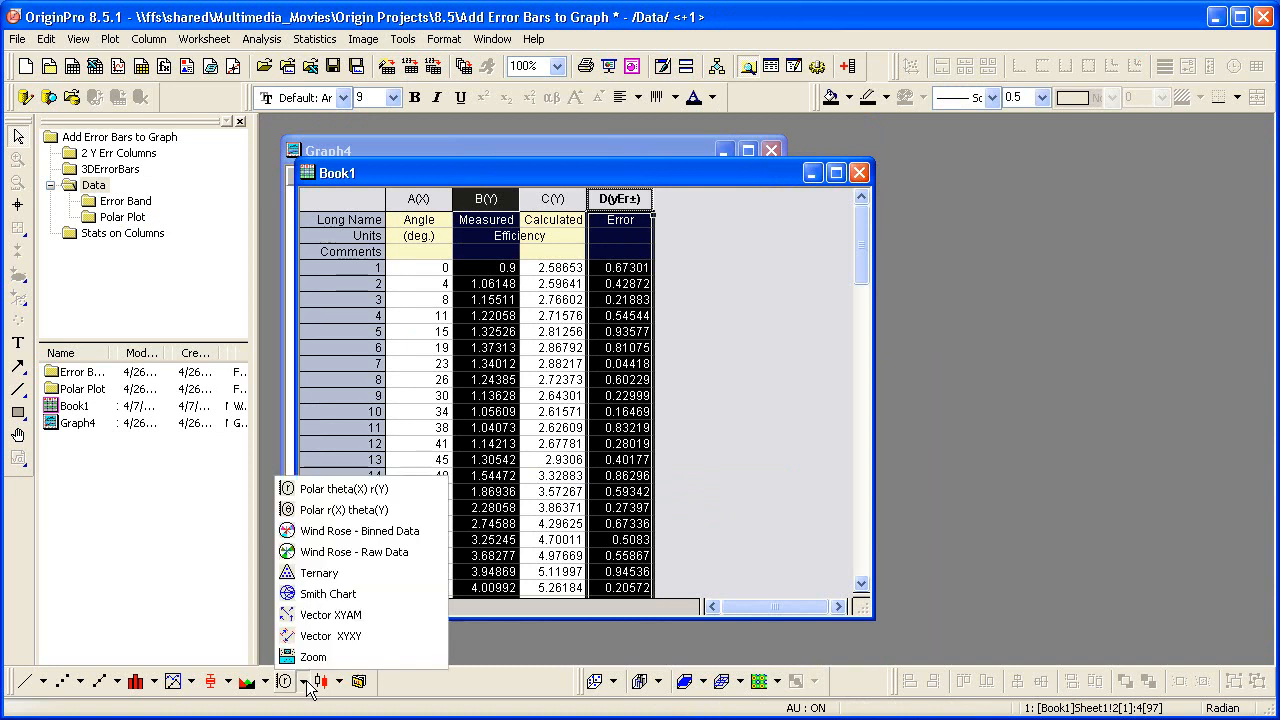
{"action": "mouse_move", "coordinate": [344, 488]}
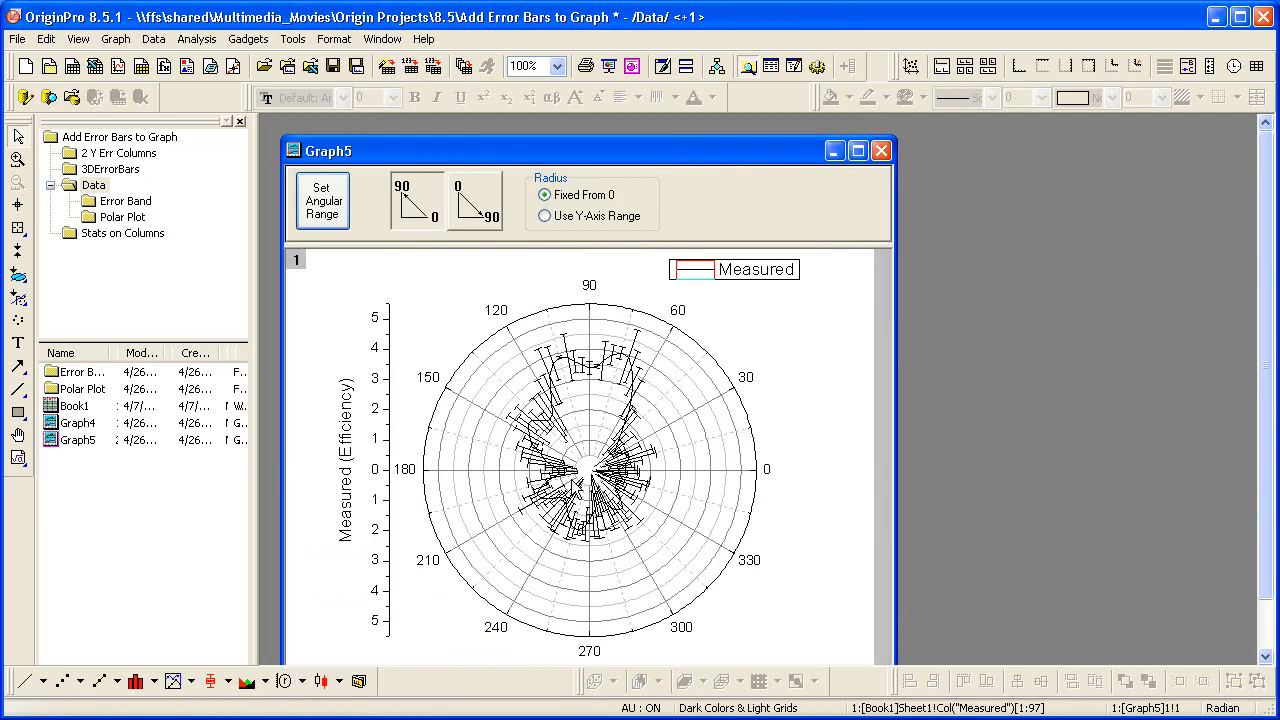
Set the polar Measured plot to Scatter with individual green symbol colour
{"action": "left_click", "coordinate": [856, 150]}
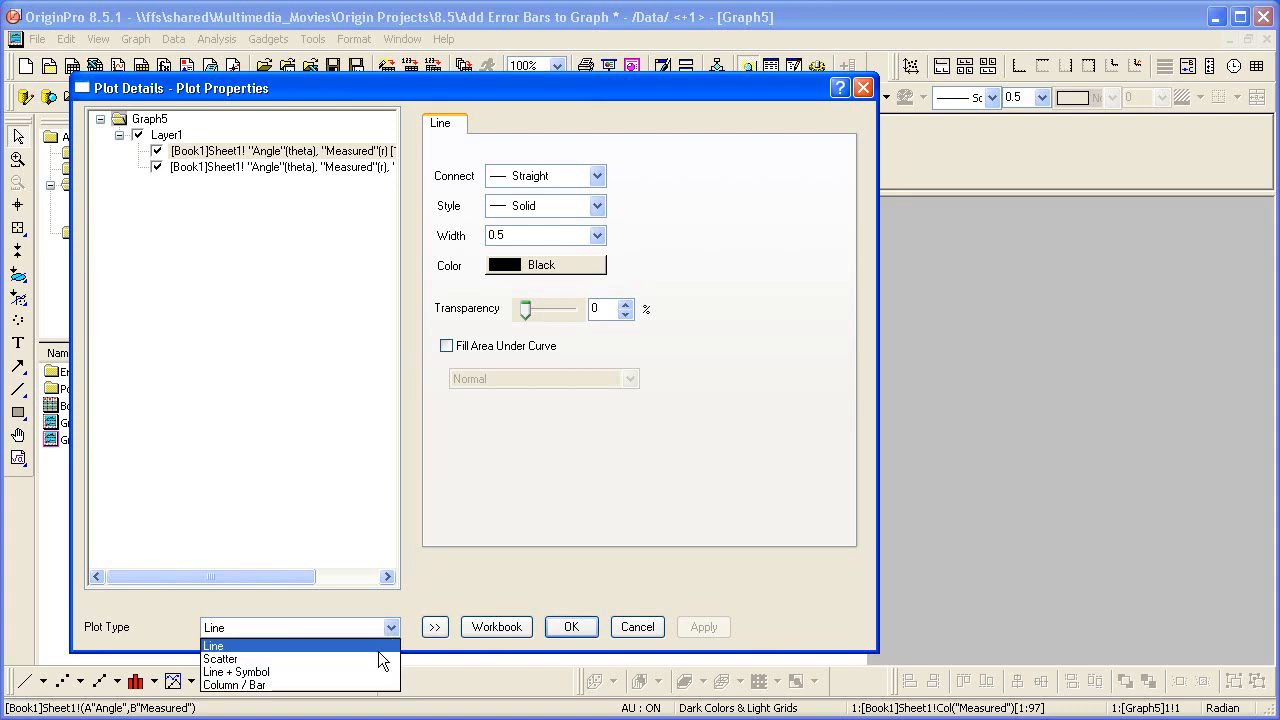
{"action": "left_click", "coordinate": [220, 658]}
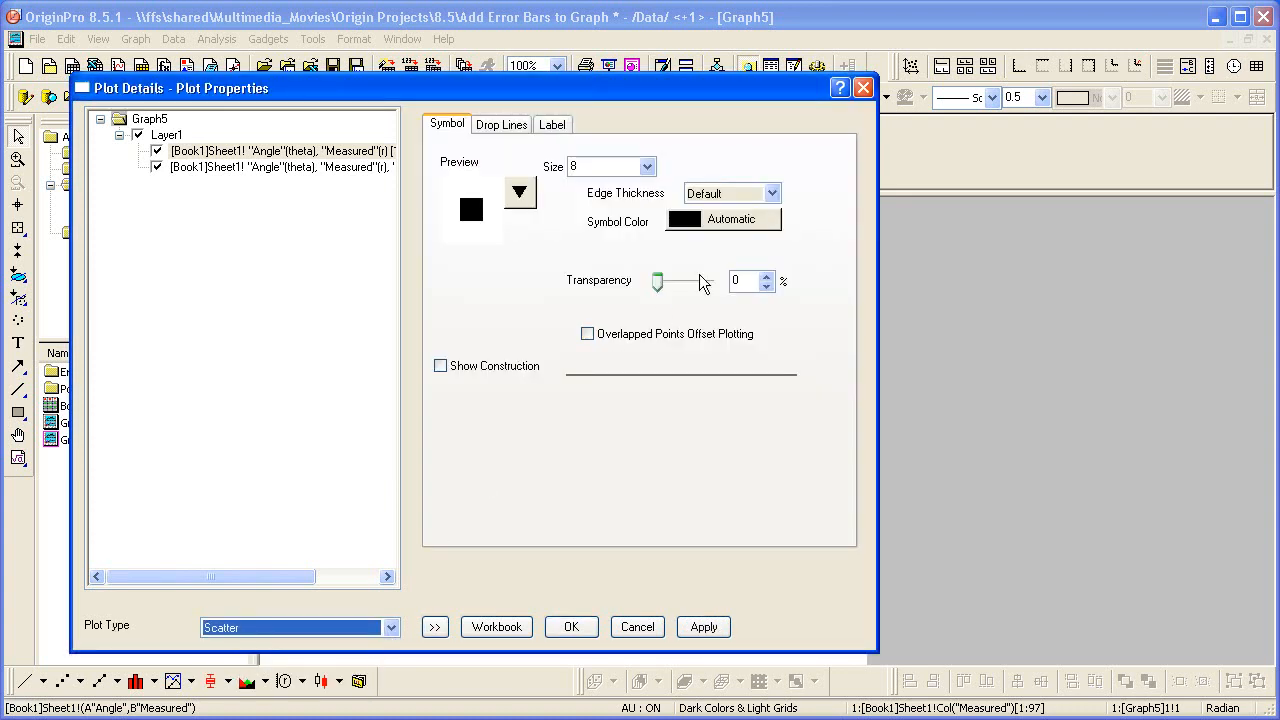
{"action": "left_click", "coordinate": [724, 218]}
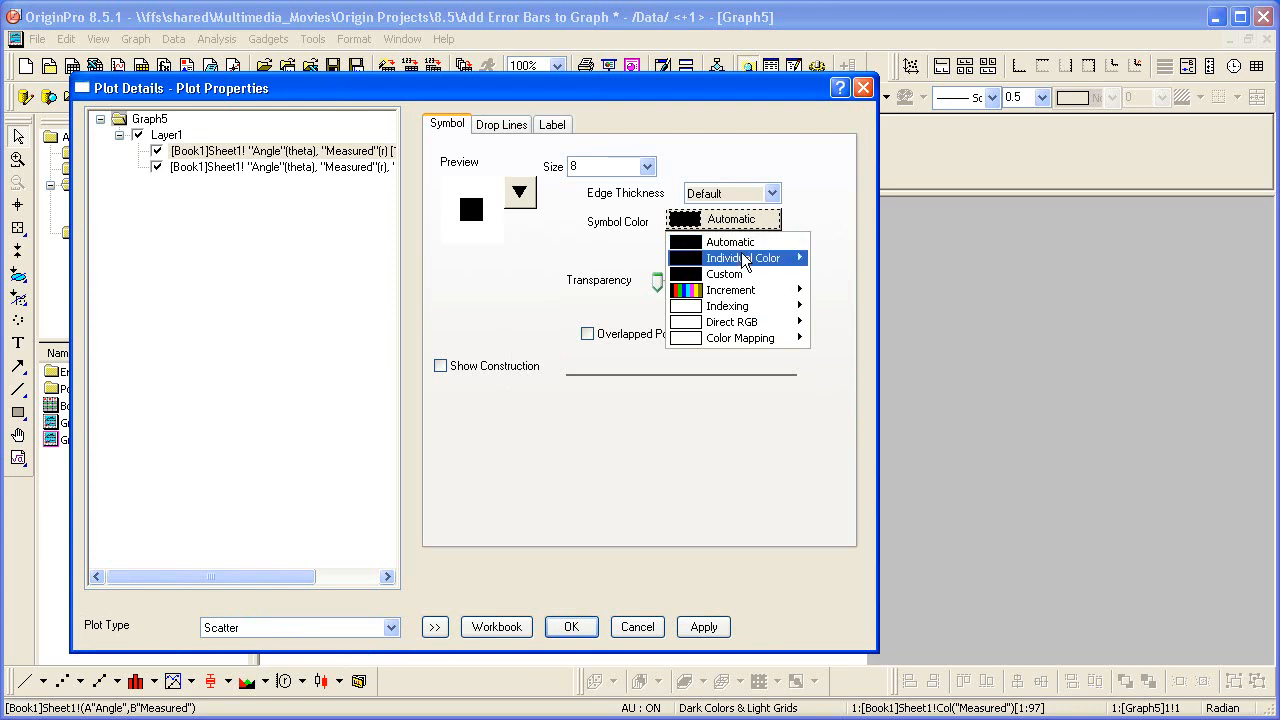
{"action": "left_click", "coordinate": [730, 258]}
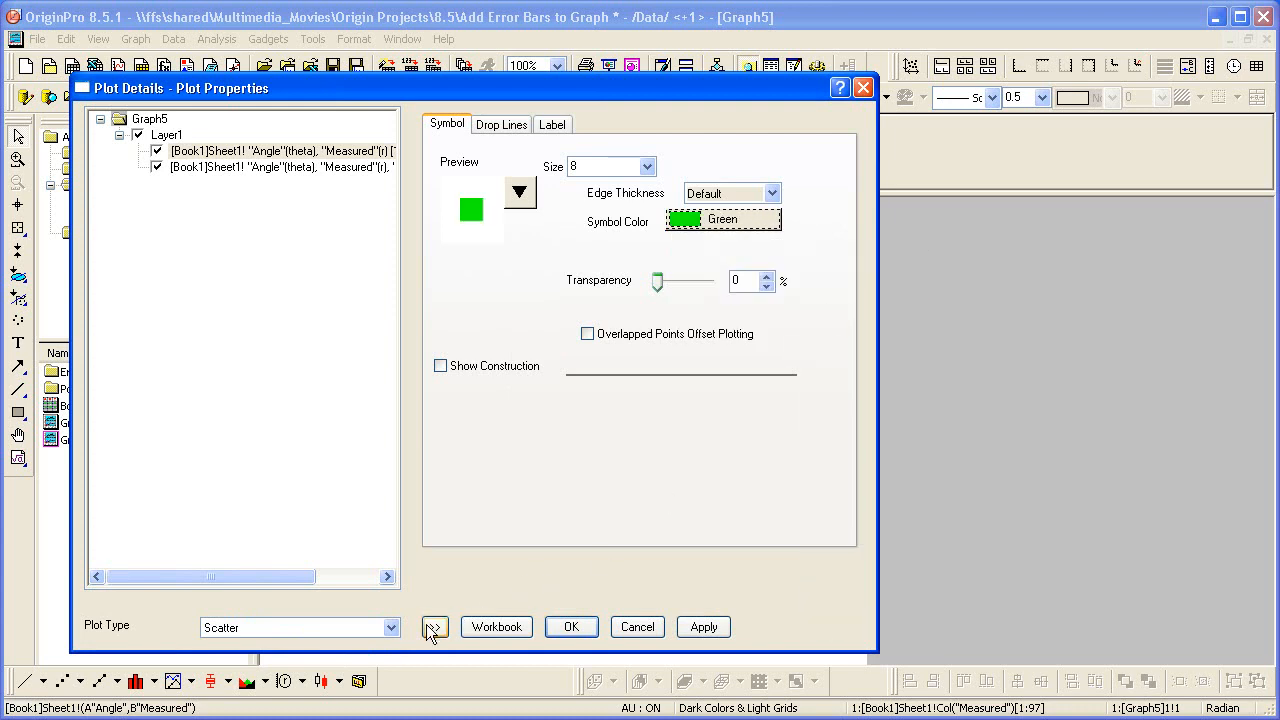
{"action": "left_click", "coordinate": [436, 628]}
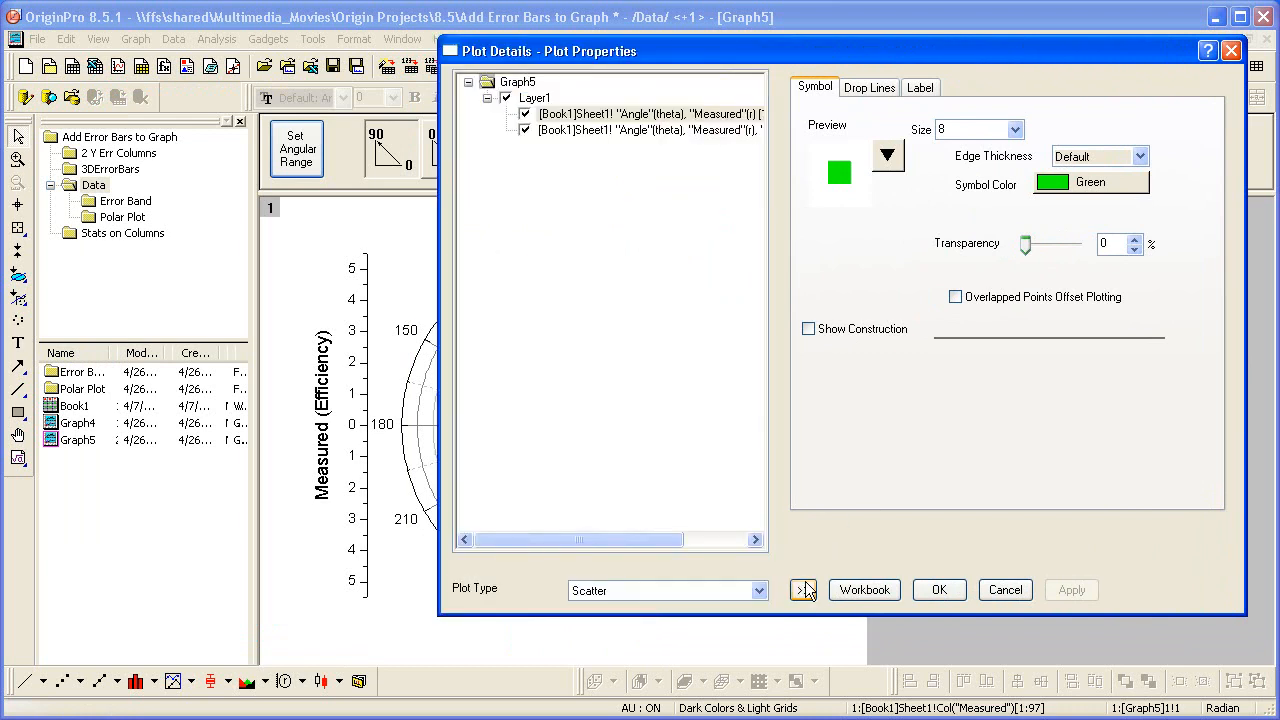
Colour the polar error bars blue and draw them in the plus direction only
{"action": "left_click", "coordinate": [644, 130]}
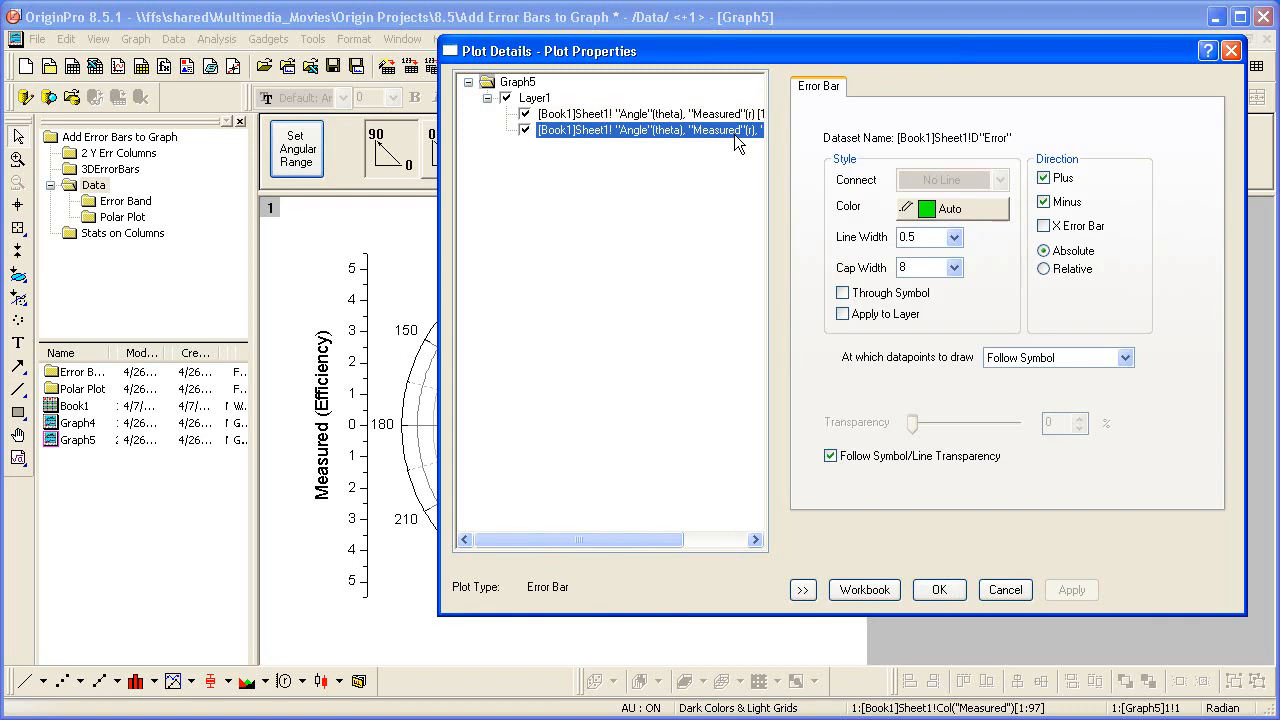
{"action": "mouse_move", "coordinate": [976, 218]}
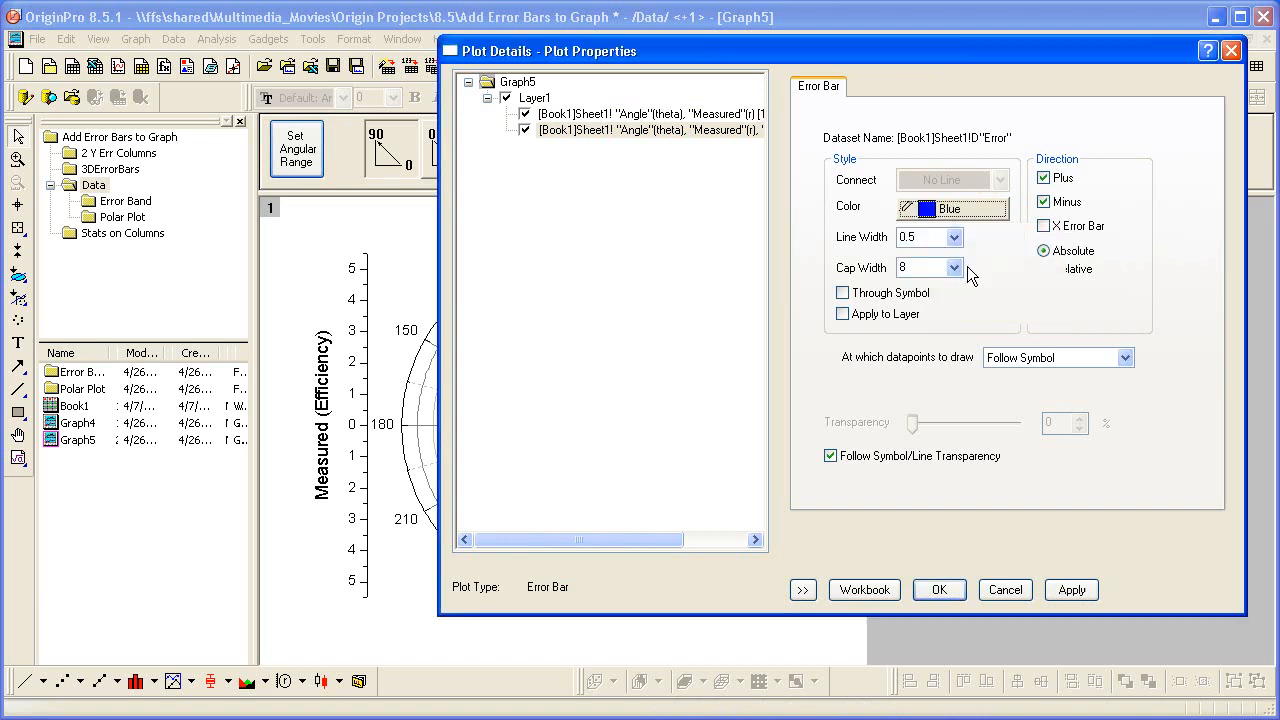
{"action": "left_click", "coordinate": [802, 588]}
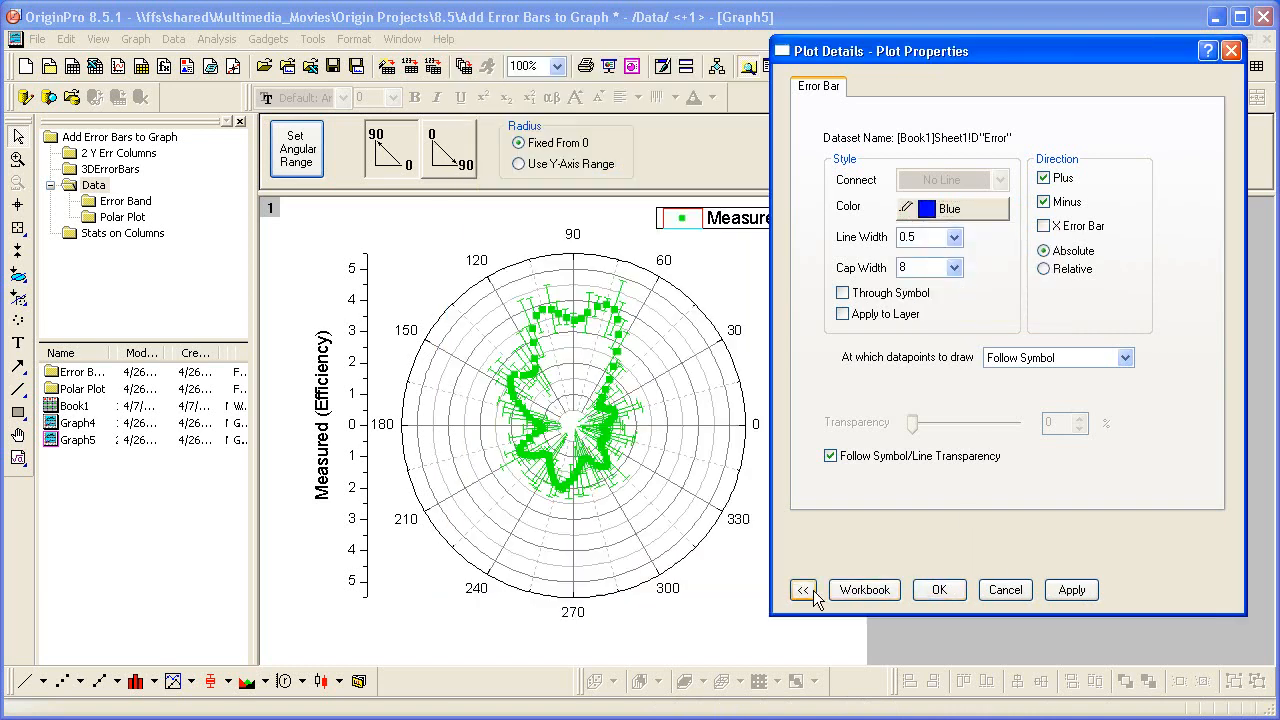
{"action": "left_click", "coordinate": [1072, 588]}
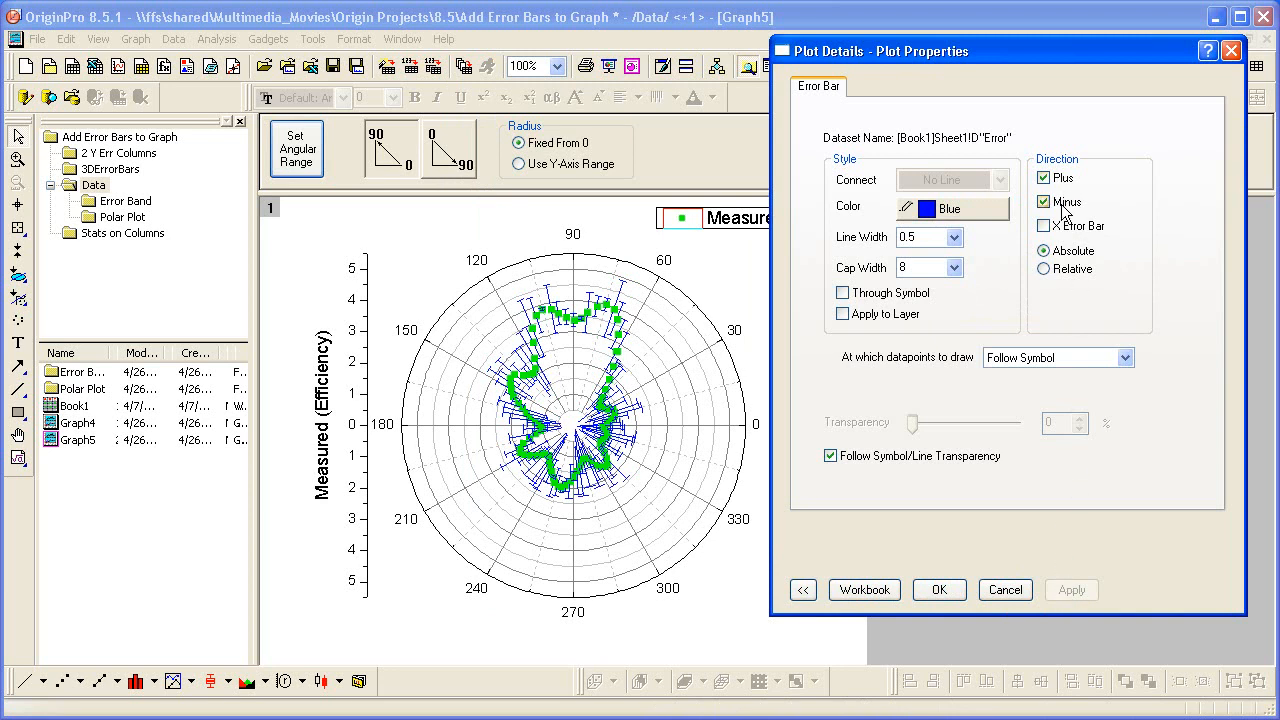
{"action": "left_click", "coordinate": [1044, 200]}
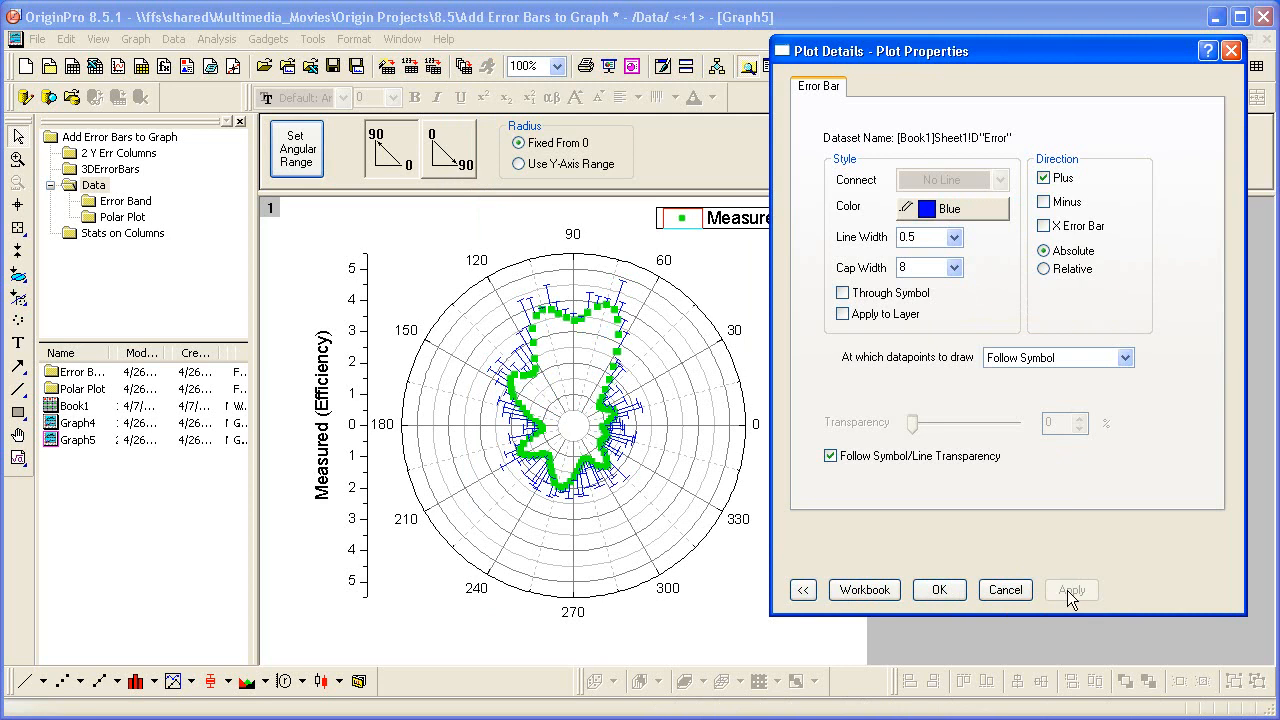
{"action": "left_click", "coordinate": [938, 588]}
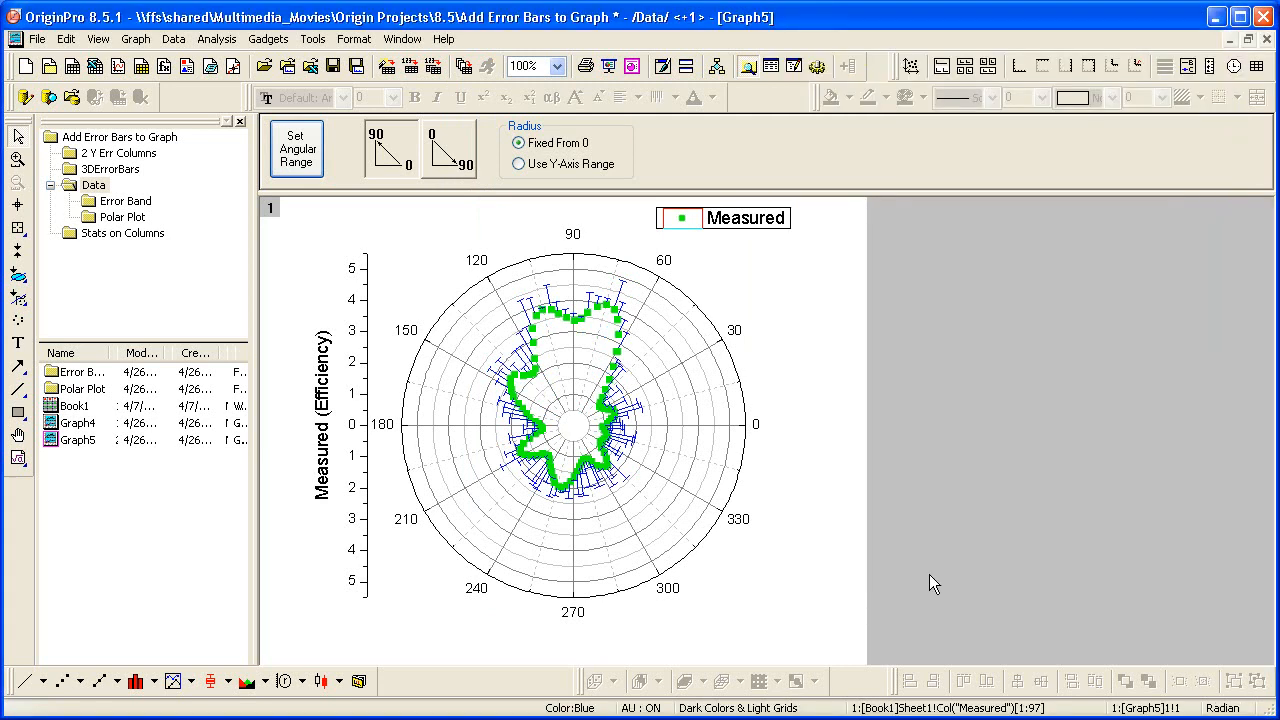
{"action": "mouse_move", "coordinate": [120, 244]}
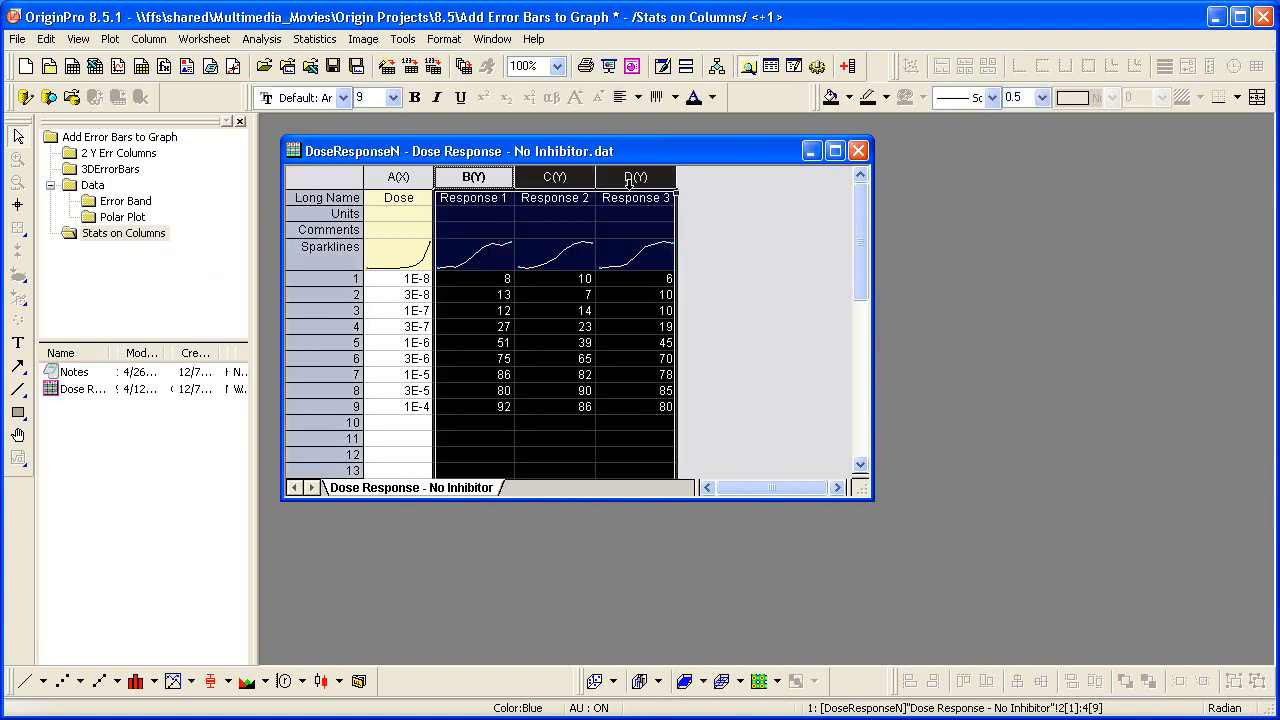
Run Statistics on Columns for Responses 1–3 and widen the resulting report sheet
{"action": "right_click", "coordinate": [634, 176]}
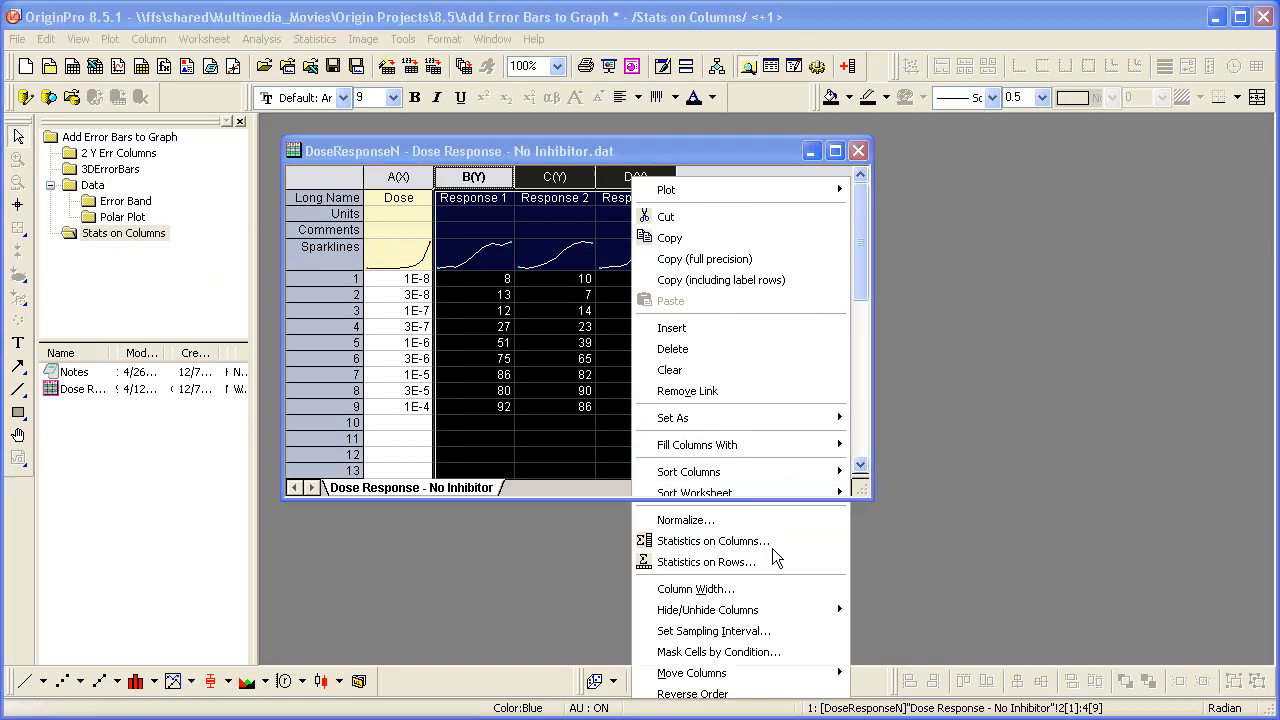
{"action": "left_click", "coordinate": [712, 540]}
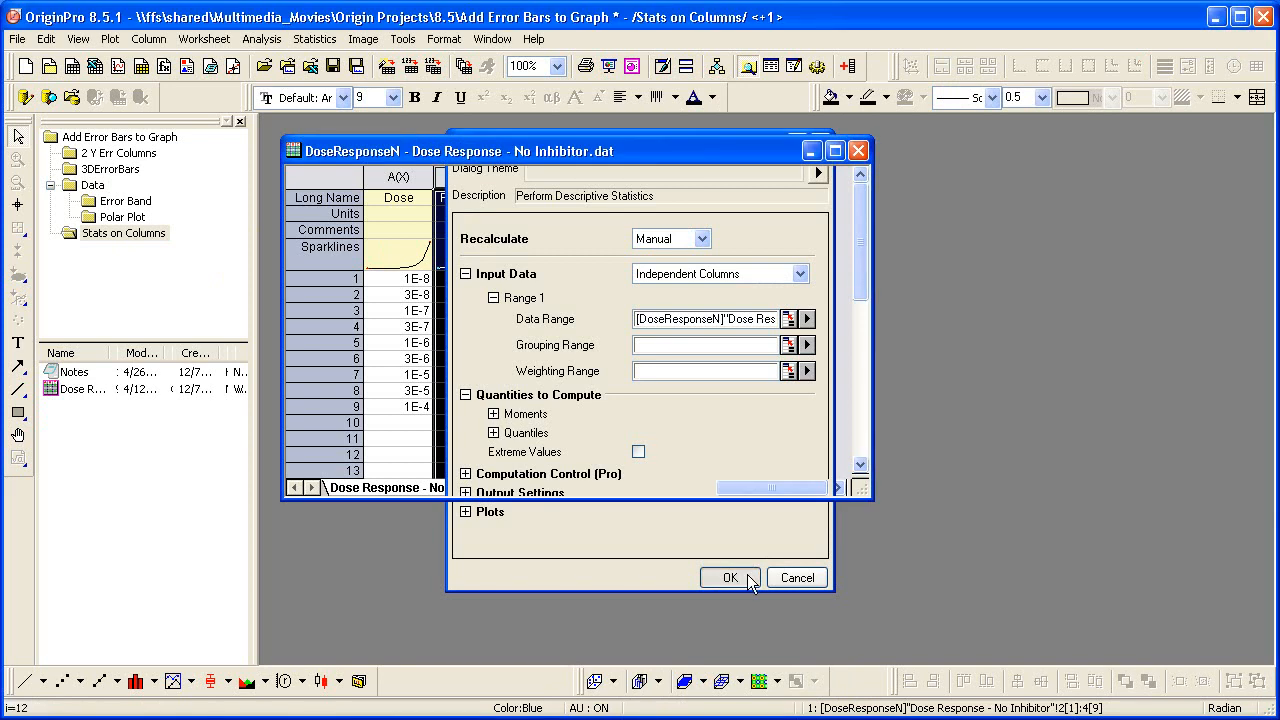
{"action": "left_click", "coordinate": [730, 576]}
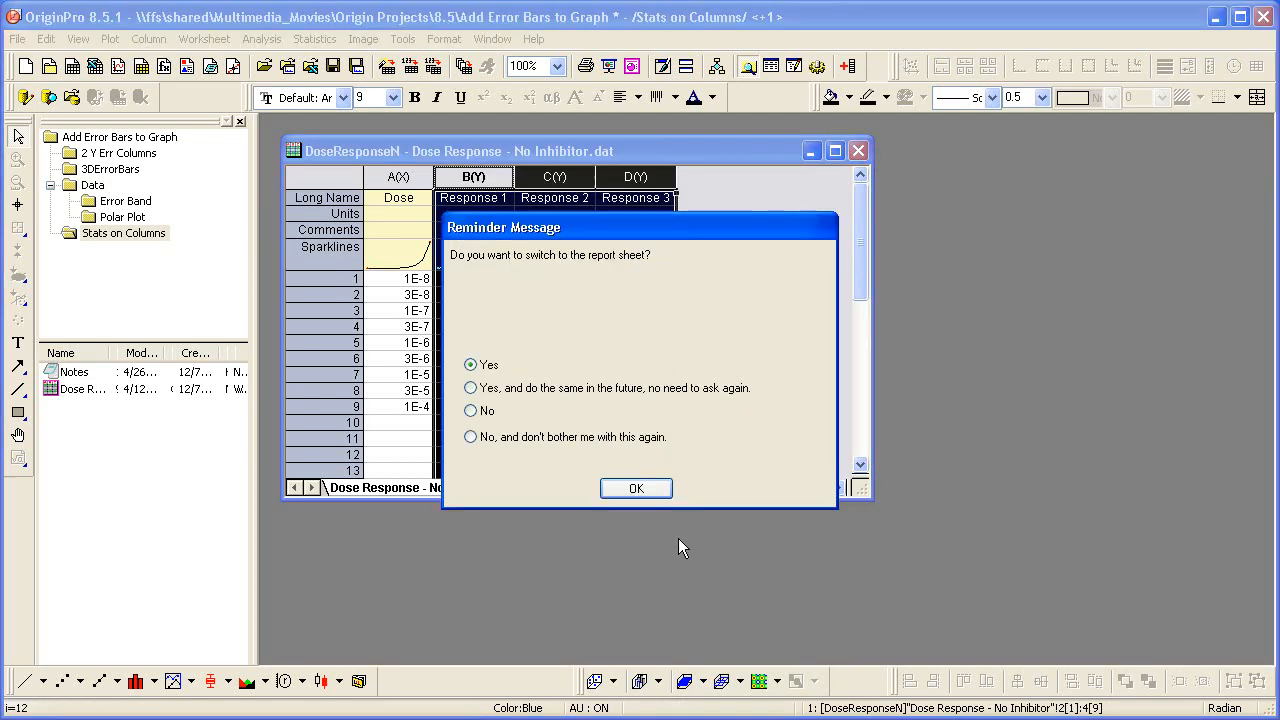
{"action": "left_click", "coordinate": [636, 488]}
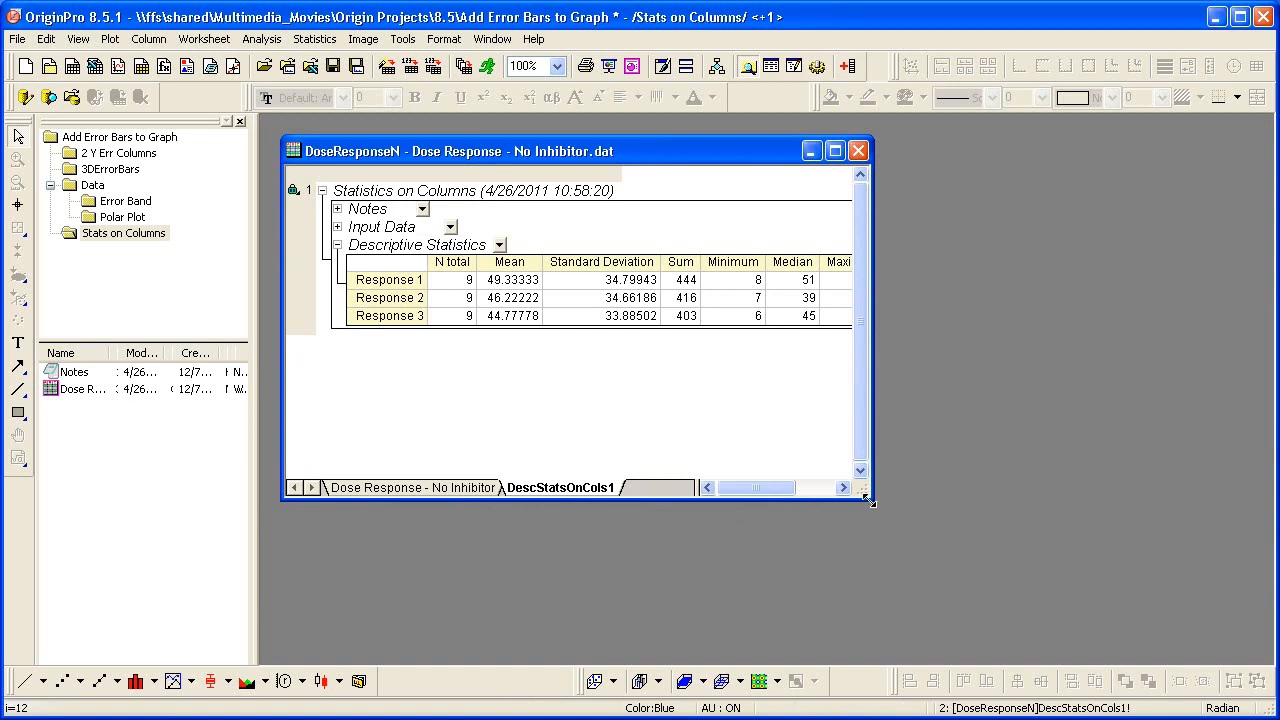
{"action": "left_click_drag", "start_coordinate": [870, 504], "coordinate": [1076, 564]}
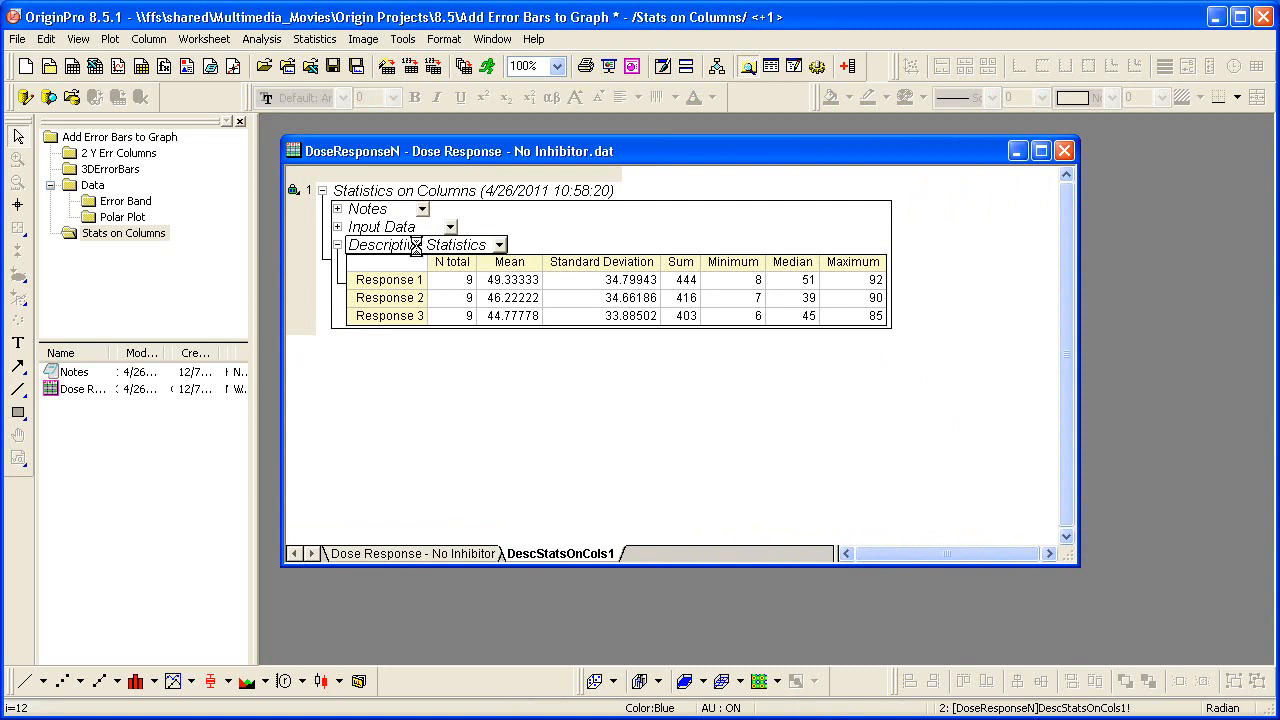
{"action": "right_click", "coordinate": [416, 248]}
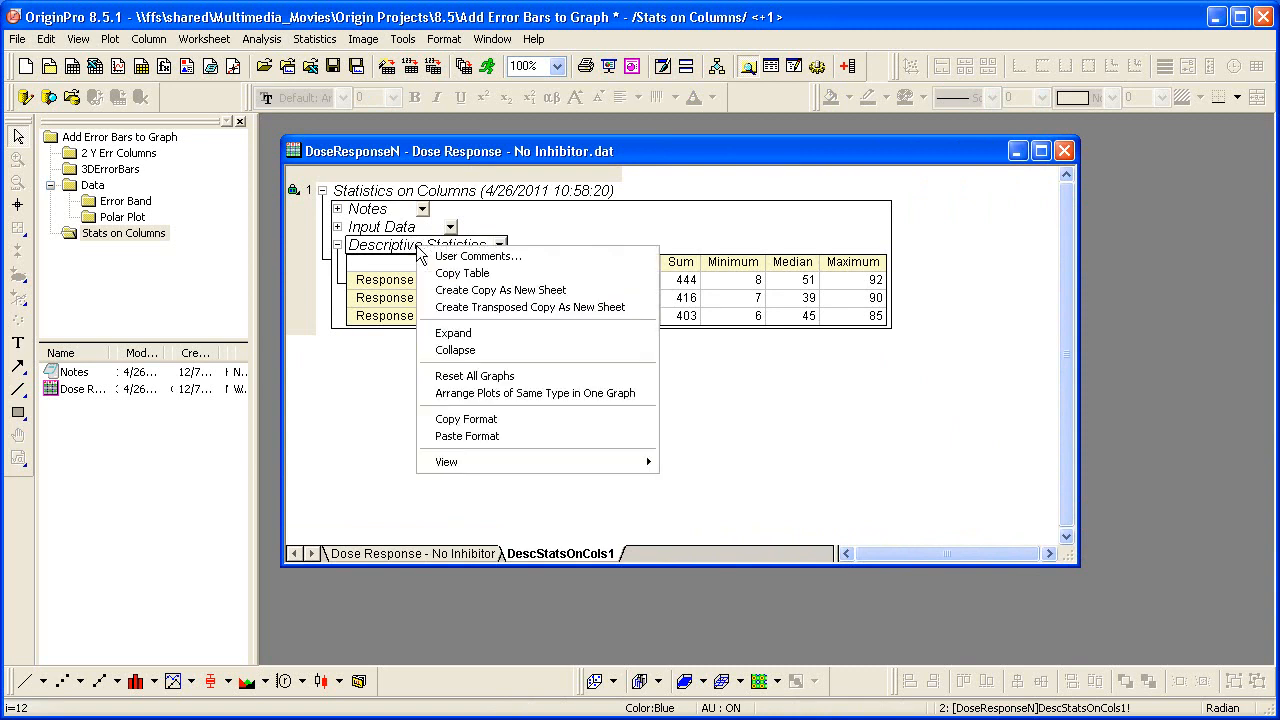
{"action": "mouse_move", "coordinate": [500, 290]}
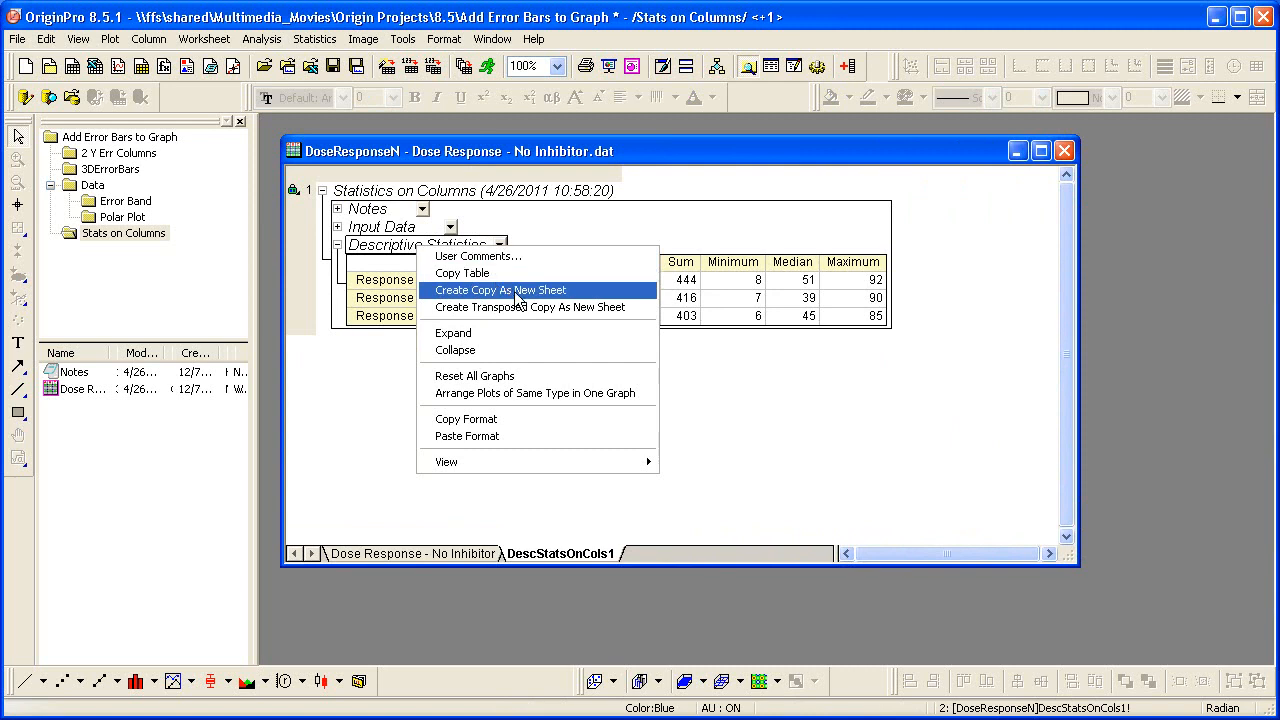
Copy the Descriptive Statistics table to a new Sheet1 and select its Standard Deviation column
{"action": "left_click", "coordinate": [500, 290]}
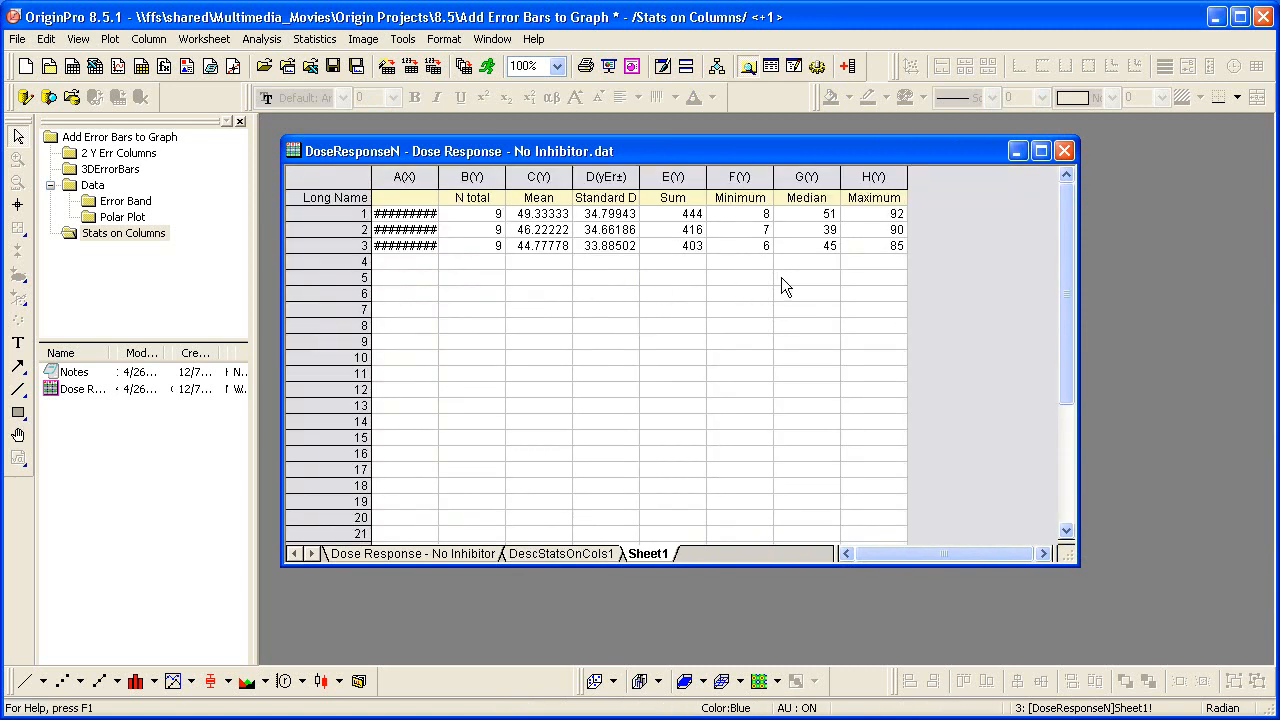
{"action": "mouse_move", "coordinate": [590, 244]}
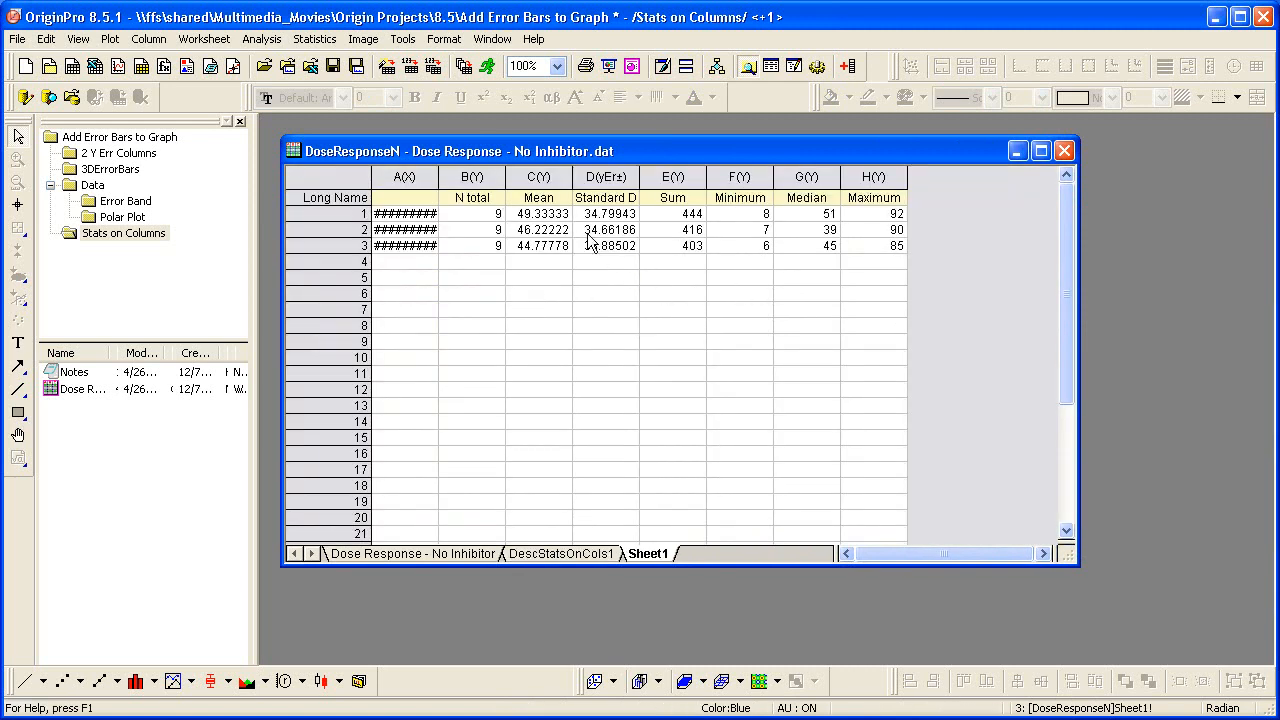
{"action": "left_click", "coordinate": [604, 176]}
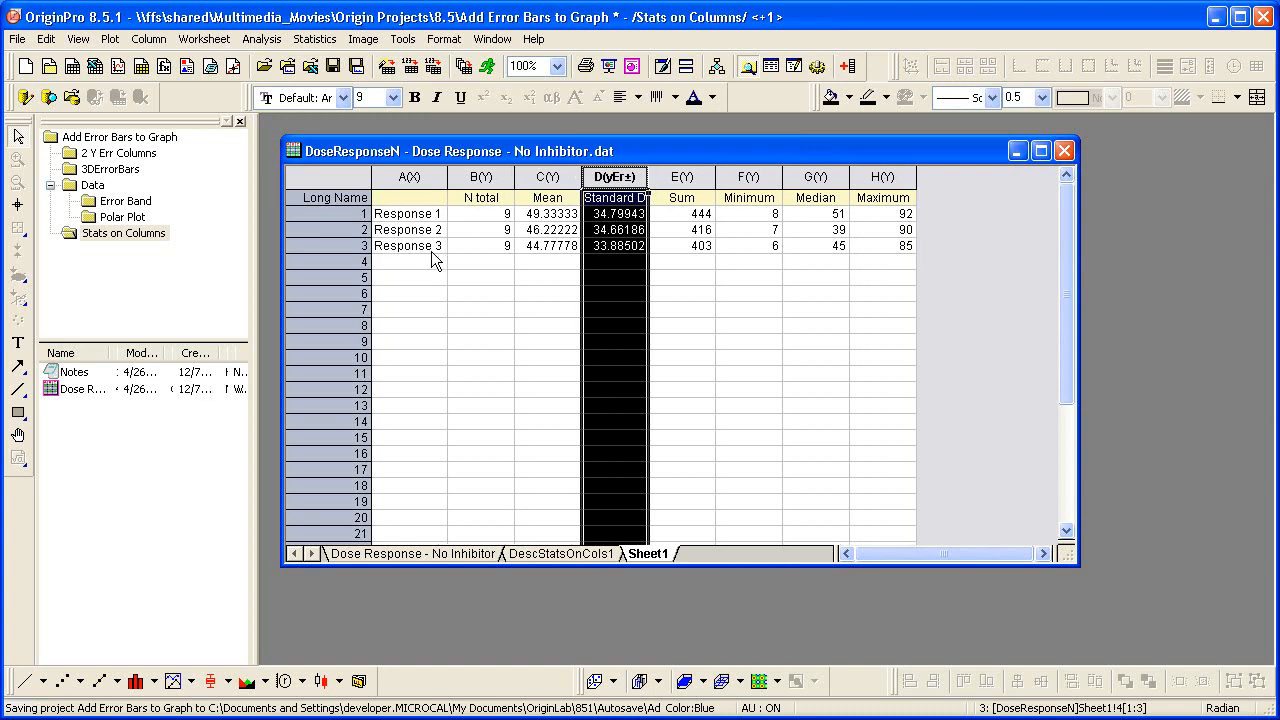
{"action": "mouse_move", "coordinate": [536, 248]}
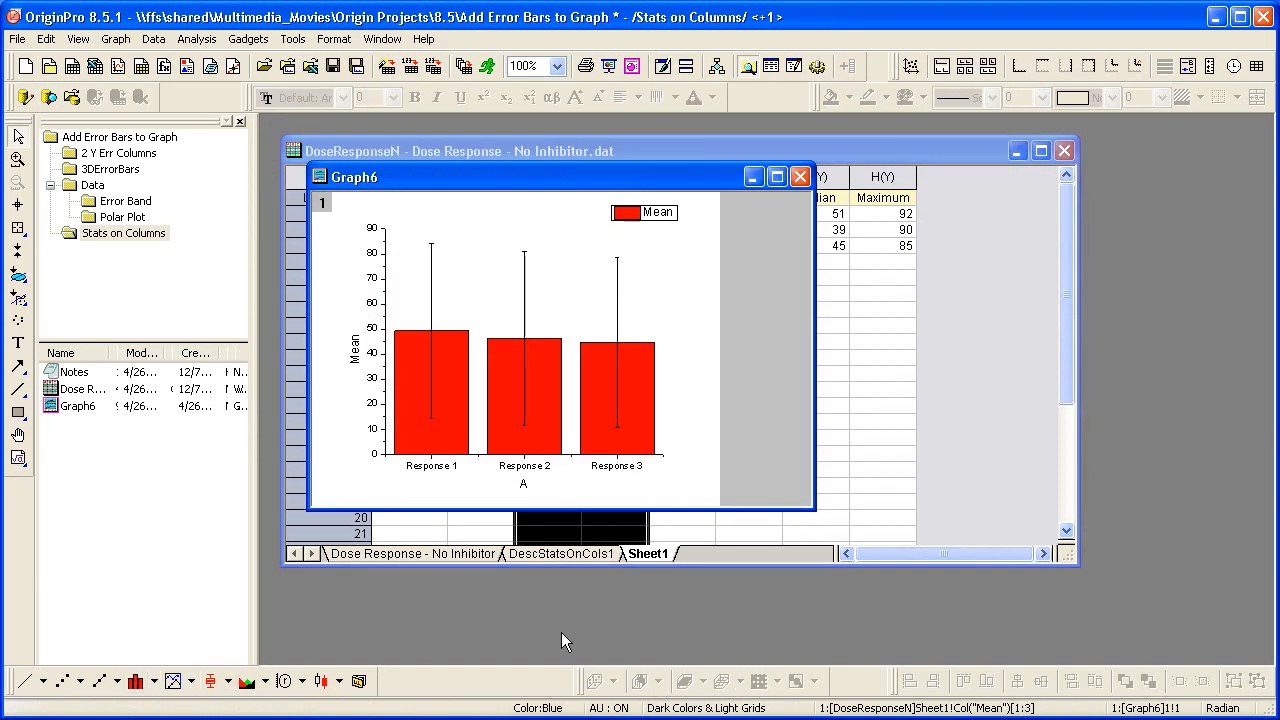
{"action": "mouse_move", "coordinate": [528, 312]}
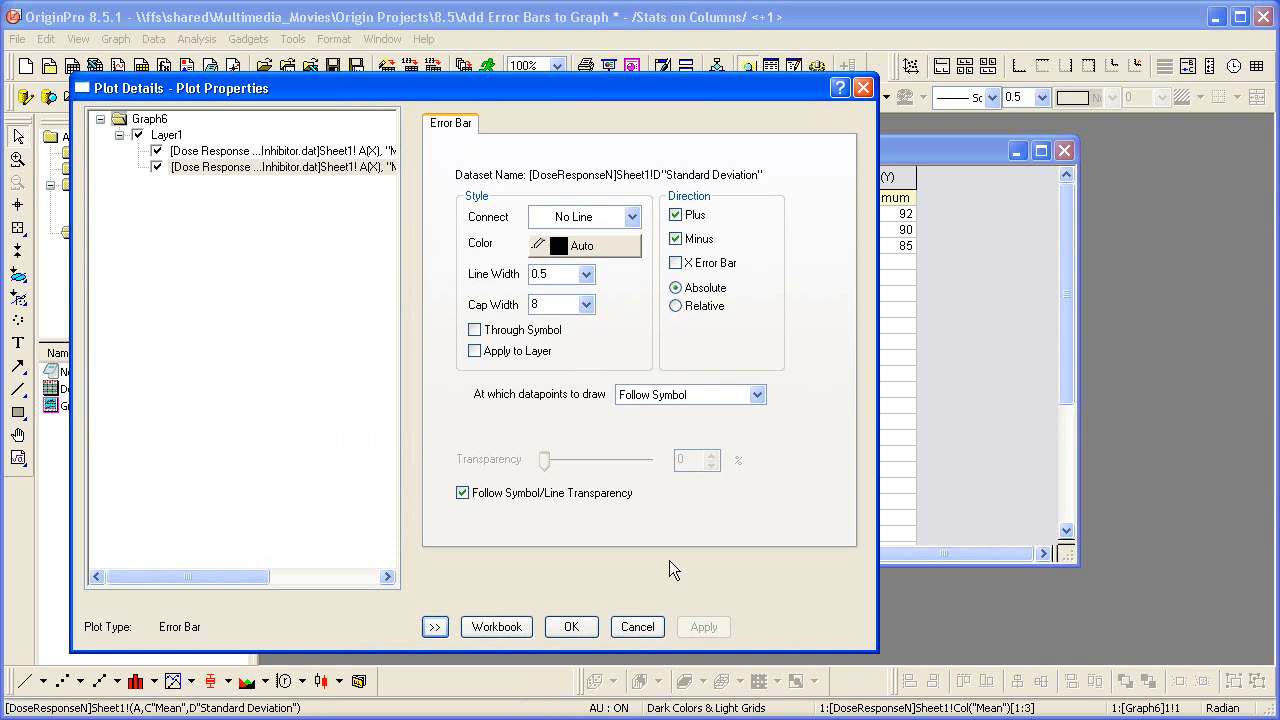
Close Plot Details after reviewing the red column graph's SD error bar settings
{"action": "left_click", "coordinate": [572, 626]}
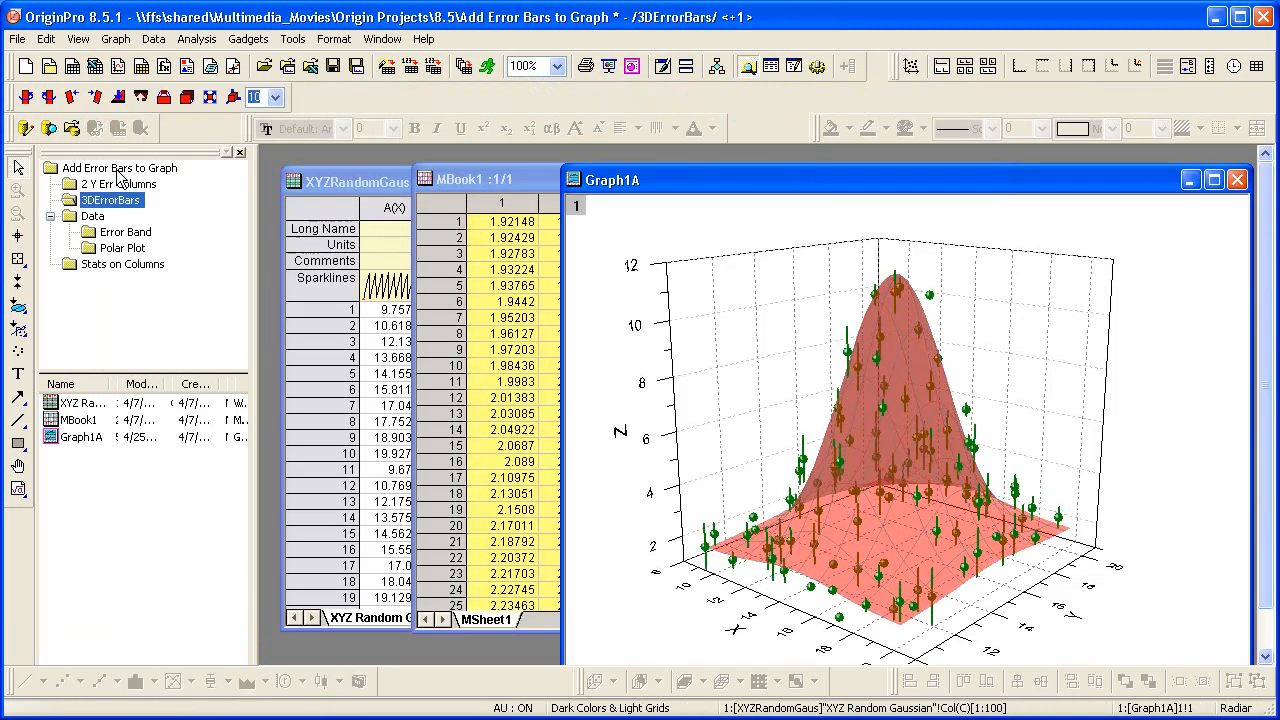
{"action": "mouse_move", "coordinate": [964, 460]}
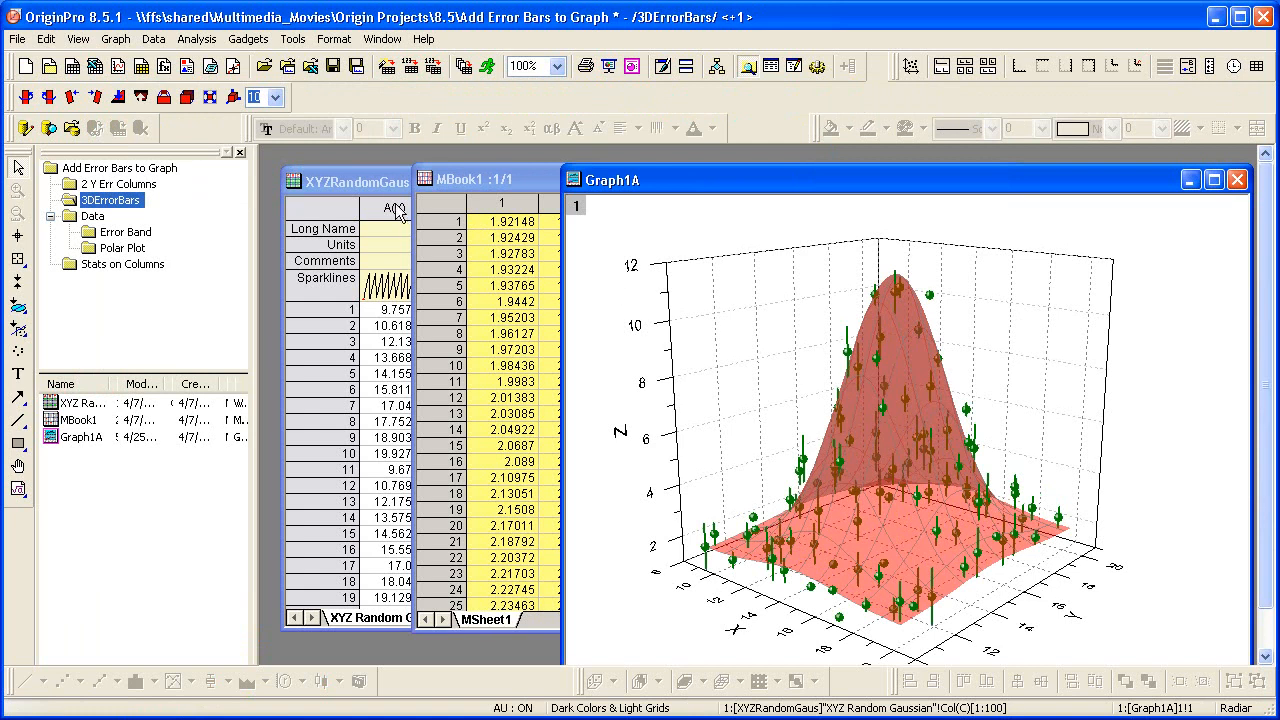
{"action": "mouse_move", "coordinate": [820, 424]}
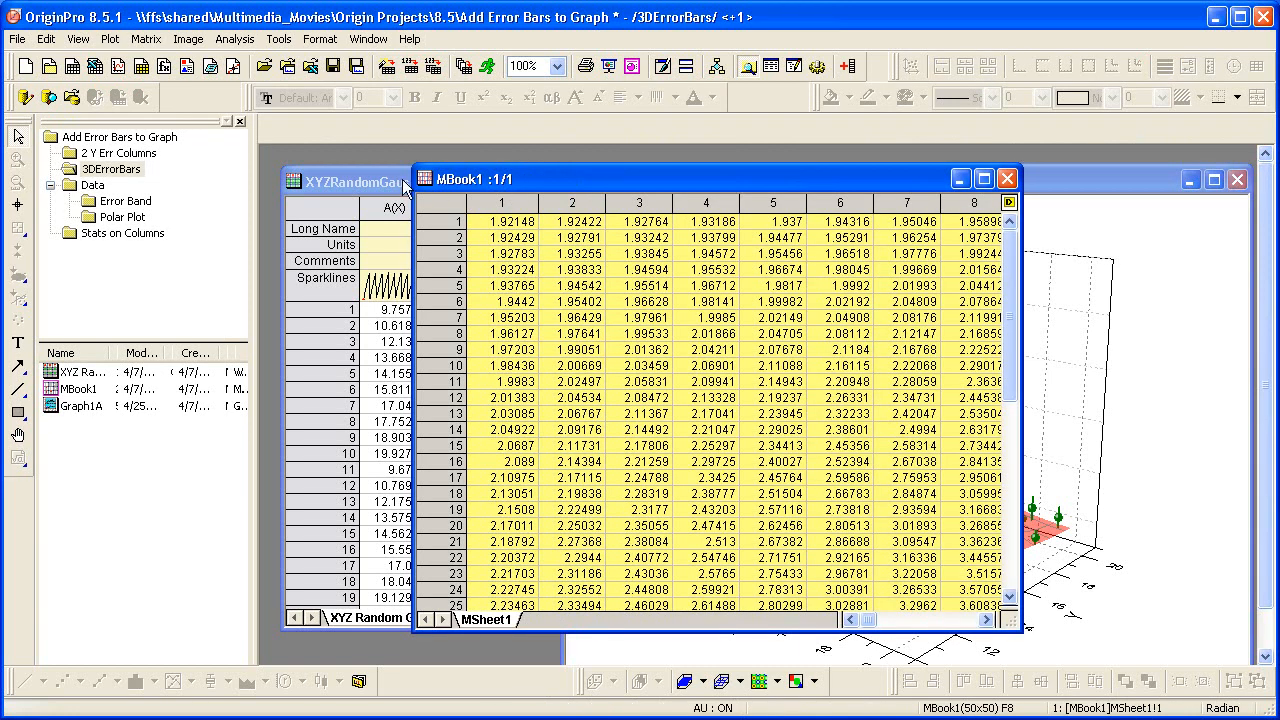
Plot XYZ Random Gaussian columns A–D as a 3D Error Bar scatter in a new Graph7
{"action": "left_click", "coordinate": [350, 180]}
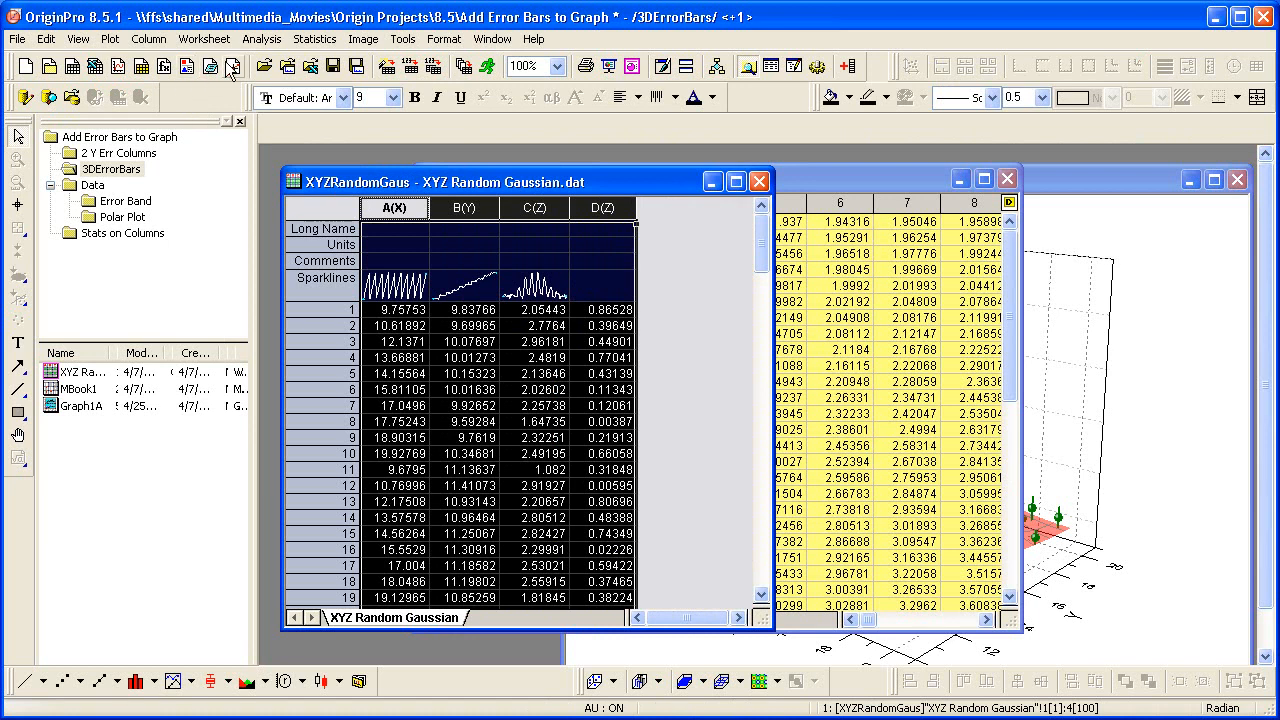
{"action": "left_click", "coordinate": [108, 38]}
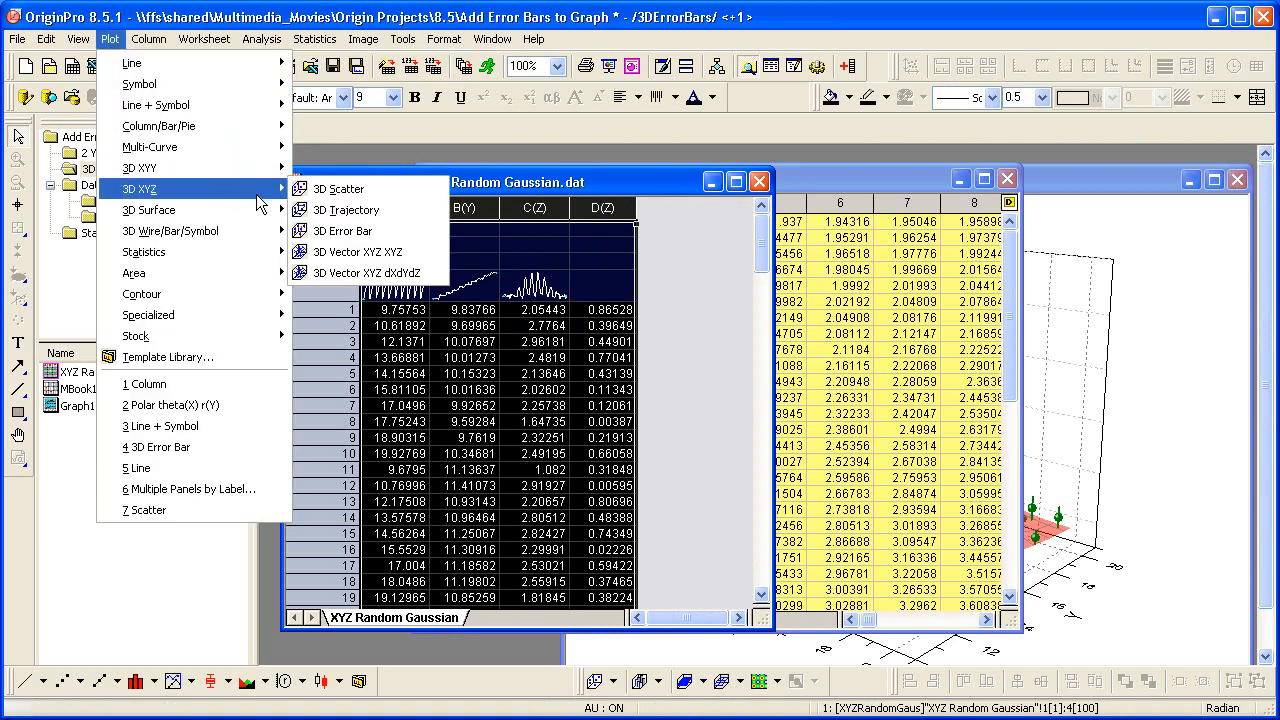
{"action": "mouse_move", "coordinate": [356, 252]}
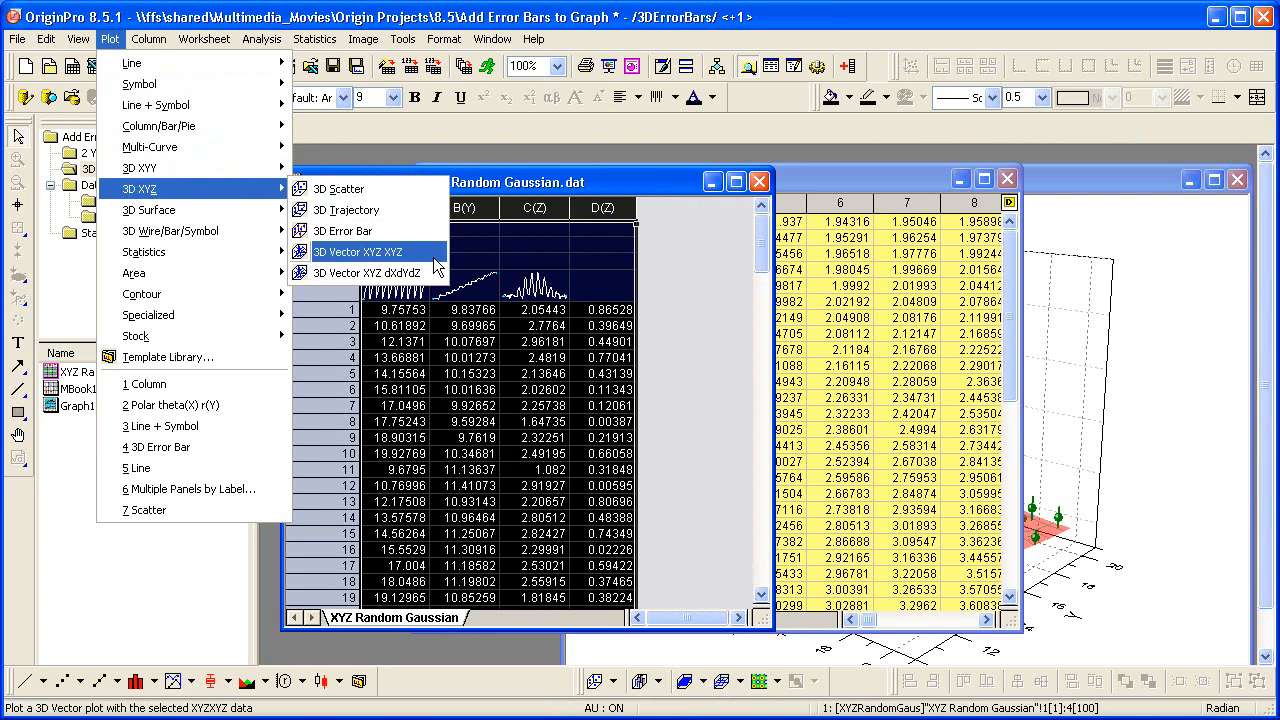
{"action": "mouse_move", "coordinate": [344, 230]}
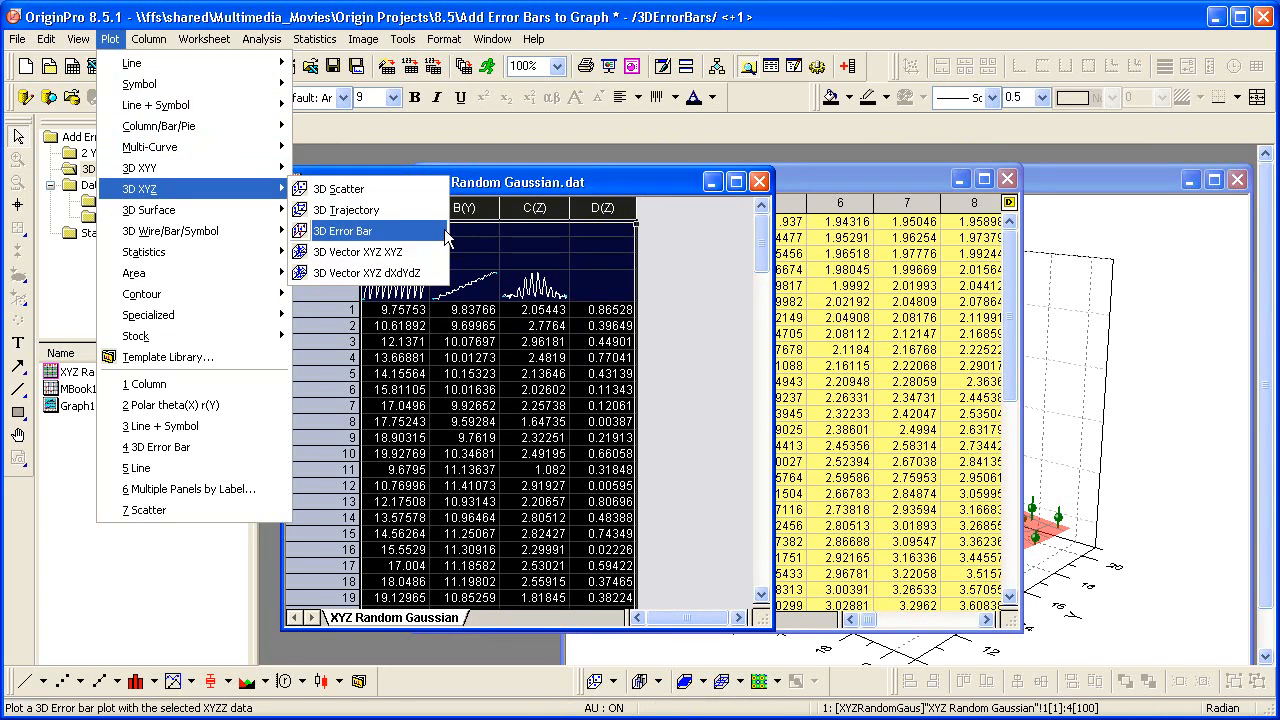
{"action": "left_click", "coordinate": [342, 232]}
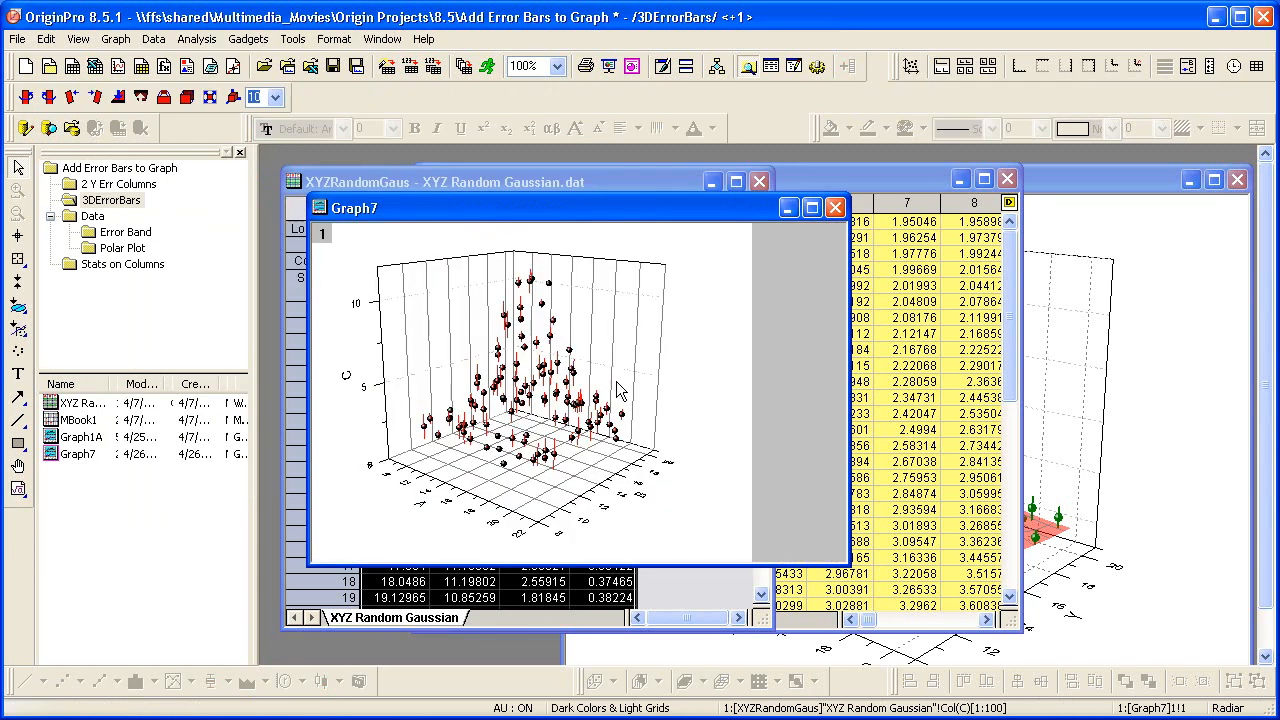
{"action": "mouse_move", "coordinate": [628, 476]}
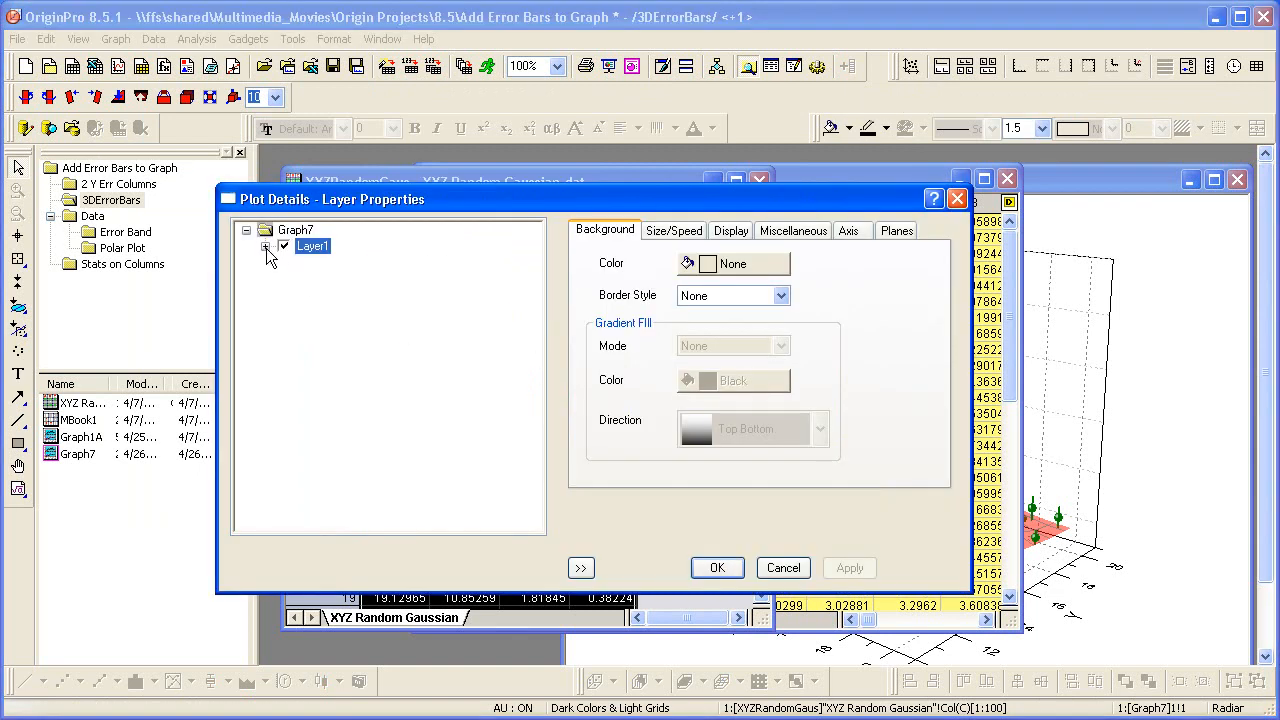
Set the Original scatter's error bars to red, width 1.5, Col(D) data, plus and minus
{"action": "left_click", "coordinate": [266, 246]}
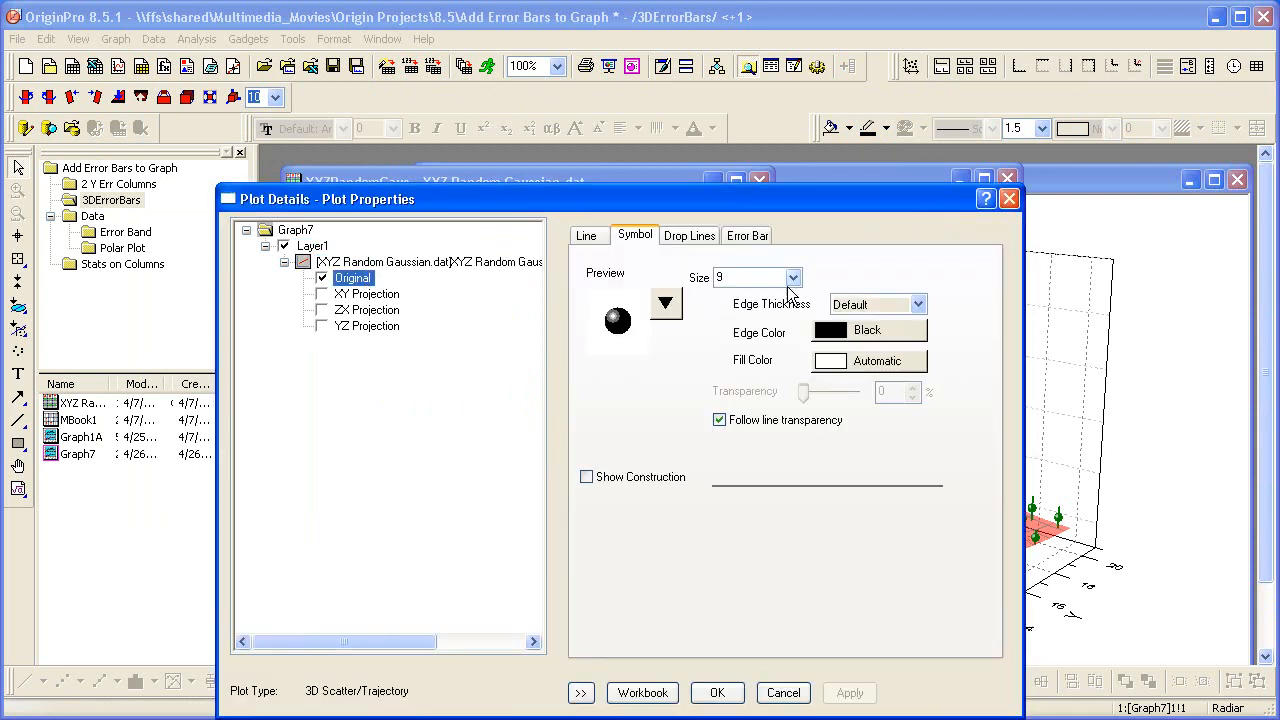
{"action": "left_click", "coordinate": [748, 234]}
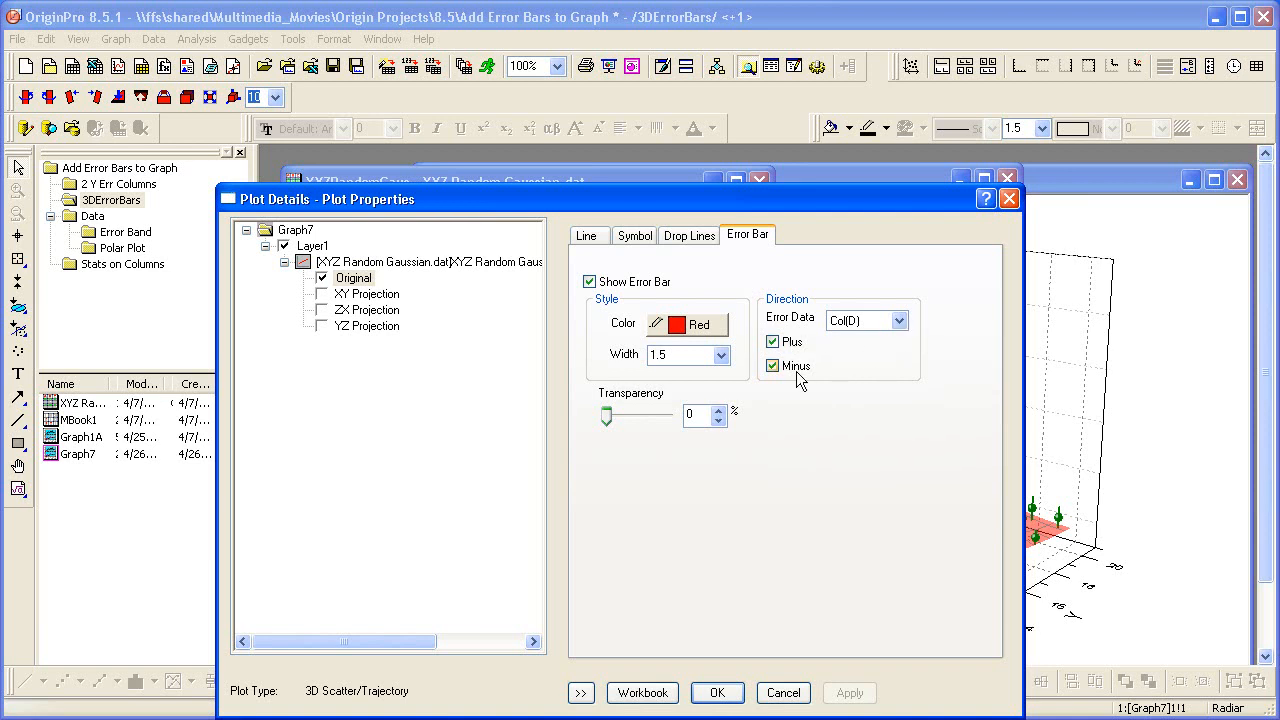
{"action": "left_click", "coordinate": [898, 320]}
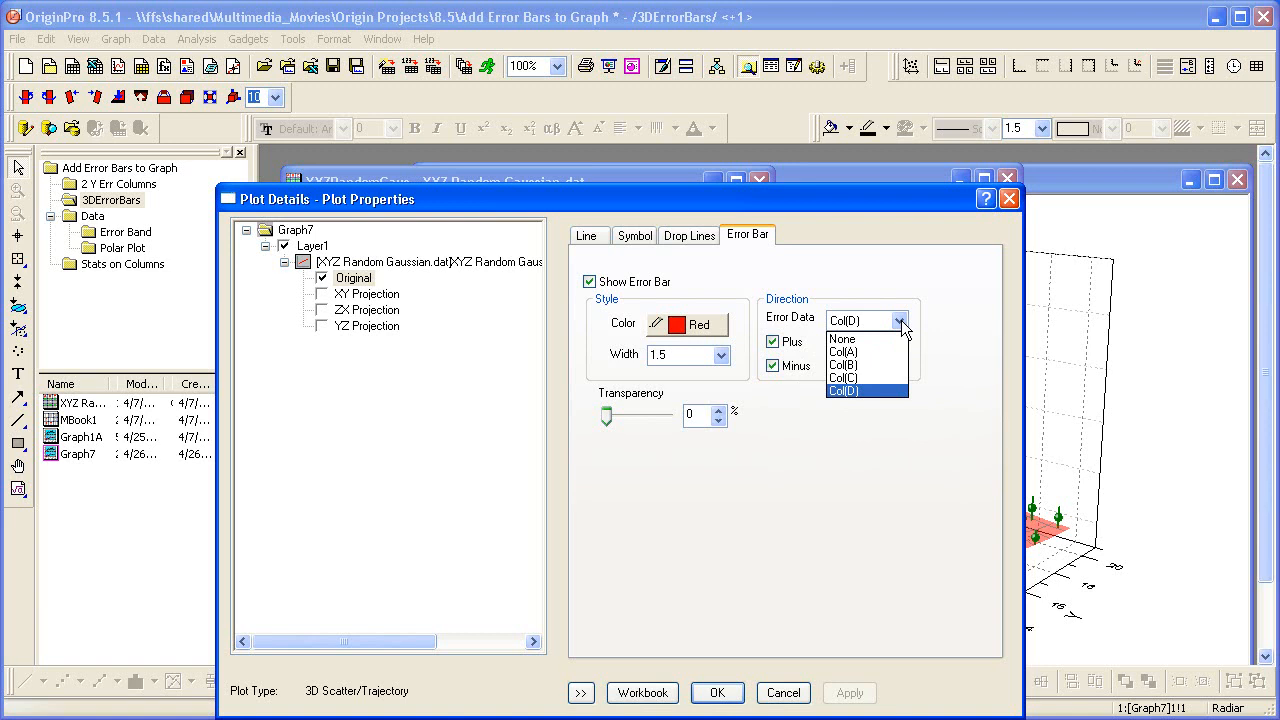
{"action": "mouse_move", "coordinate": [940, 348]}
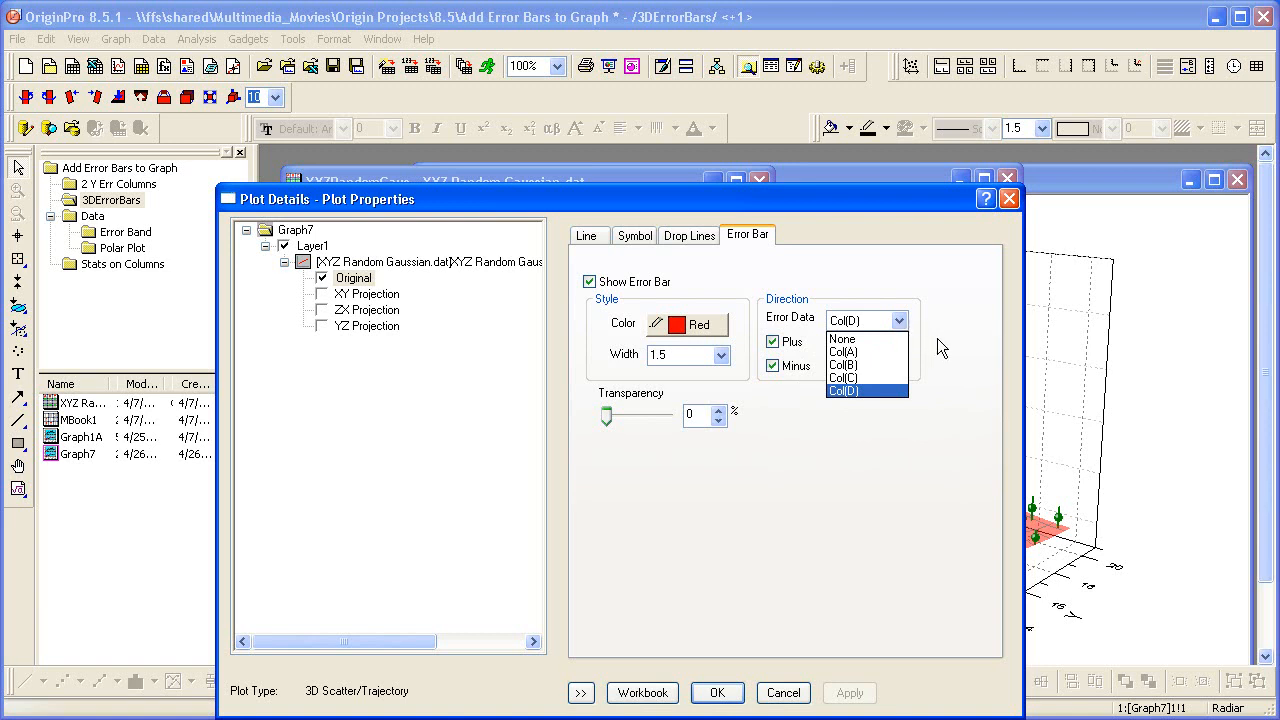
{"action": "left_click", "coordinate": [844, 390]}
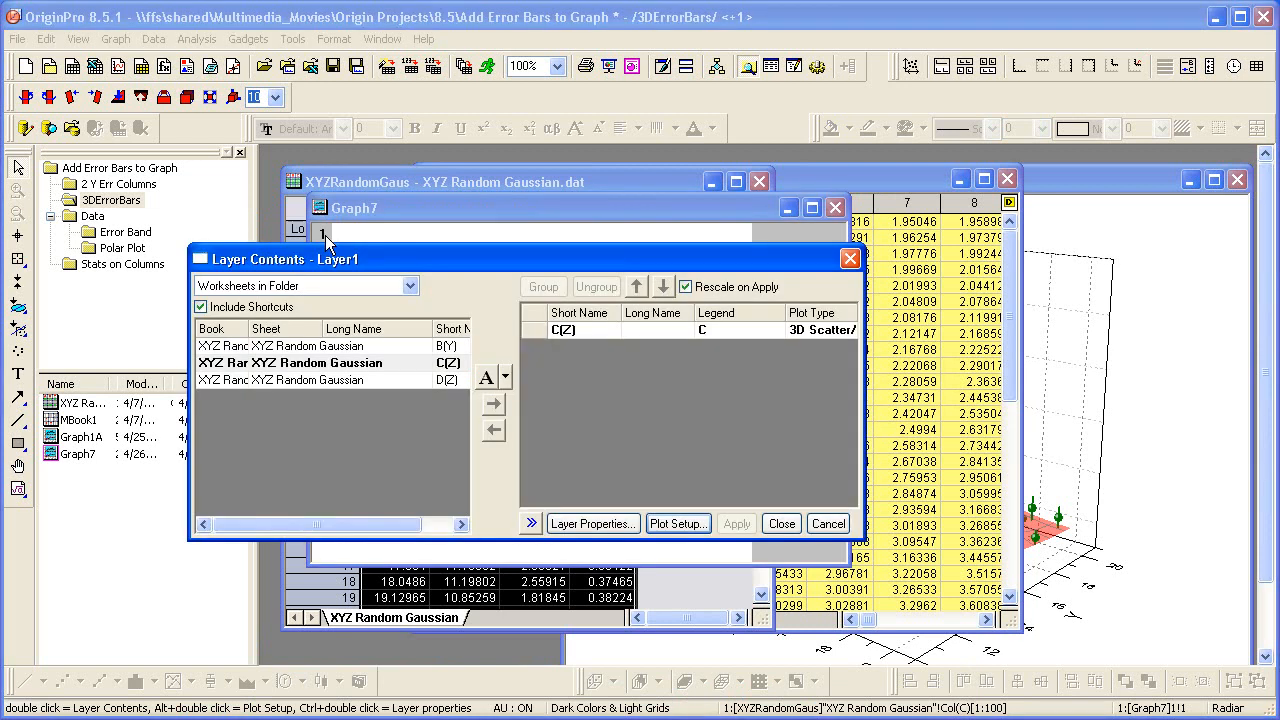
Add MBook1 from Matrices in Folder to Graph7 as a 3D Color Fill Surface
{"action": "left_click", "coordinate": [408, 284]}
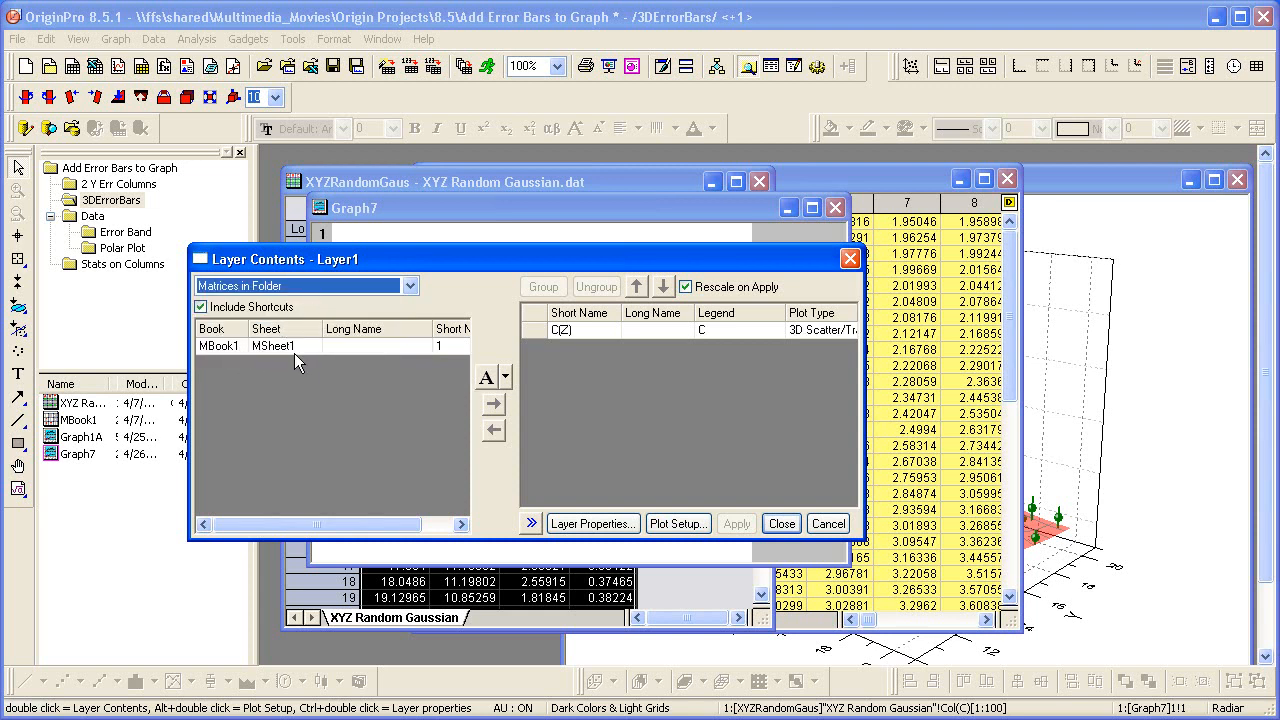
{"action": "left_click", "coordinate": [270, 346]}
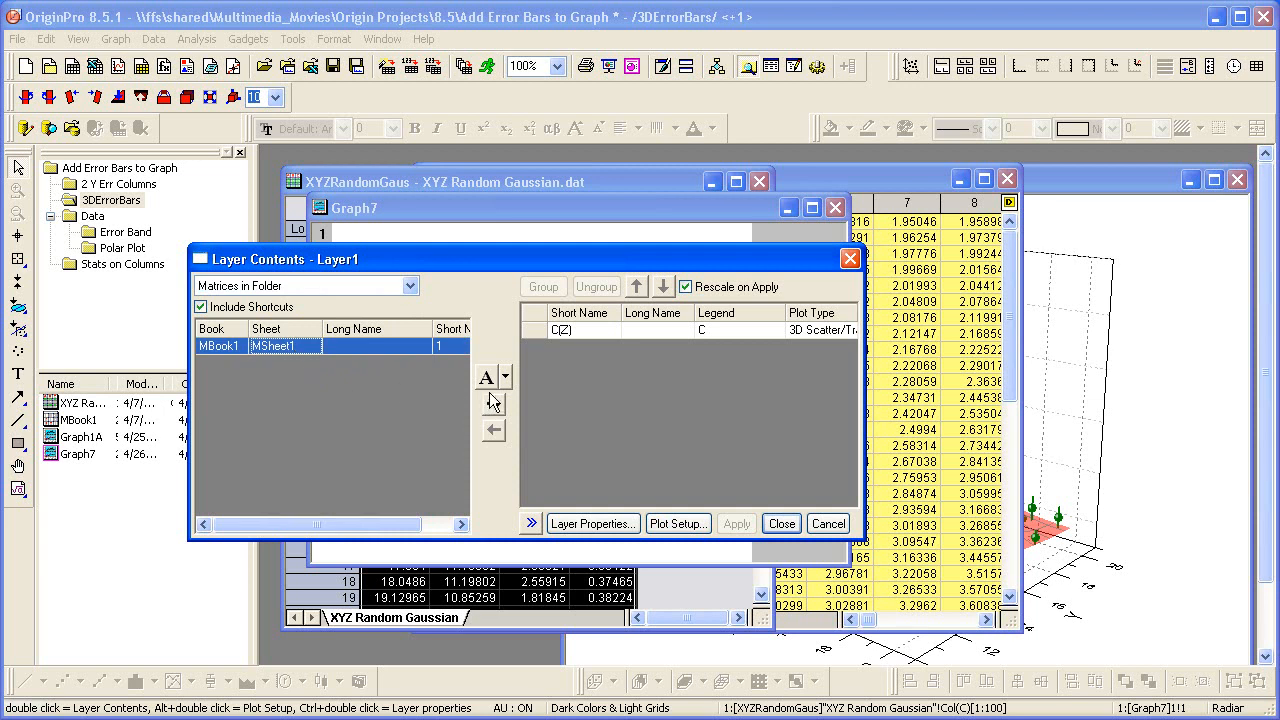
{"action": "left_click", "coordinate": [506, 376]}
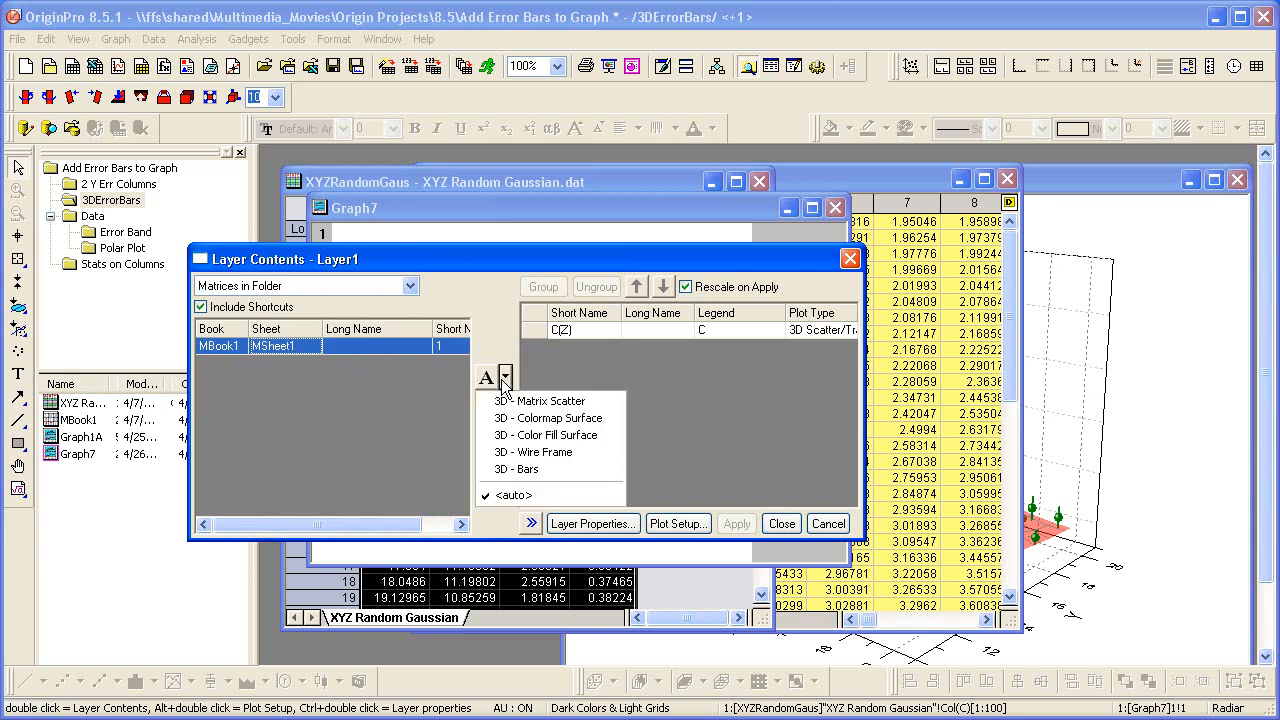
{"action": "left_click", "coordinate": [548, 400]}
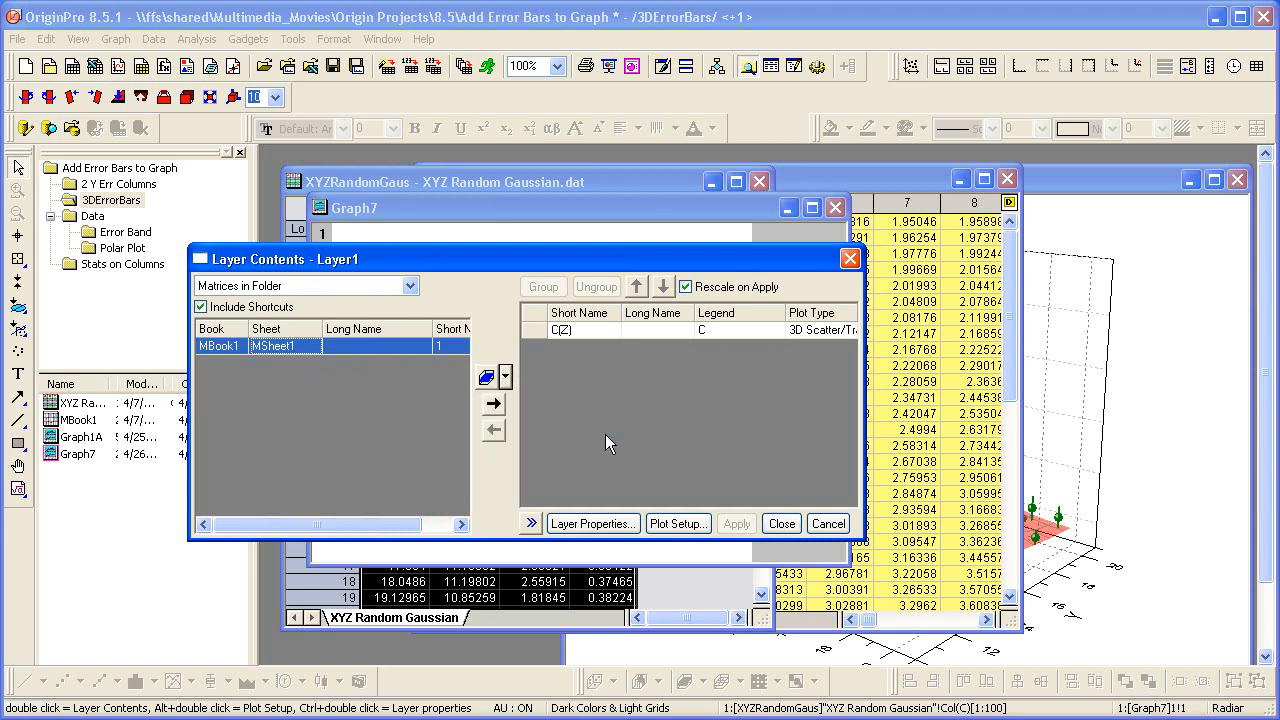
{"action": "left_click", "coordinate": [492, 404]}
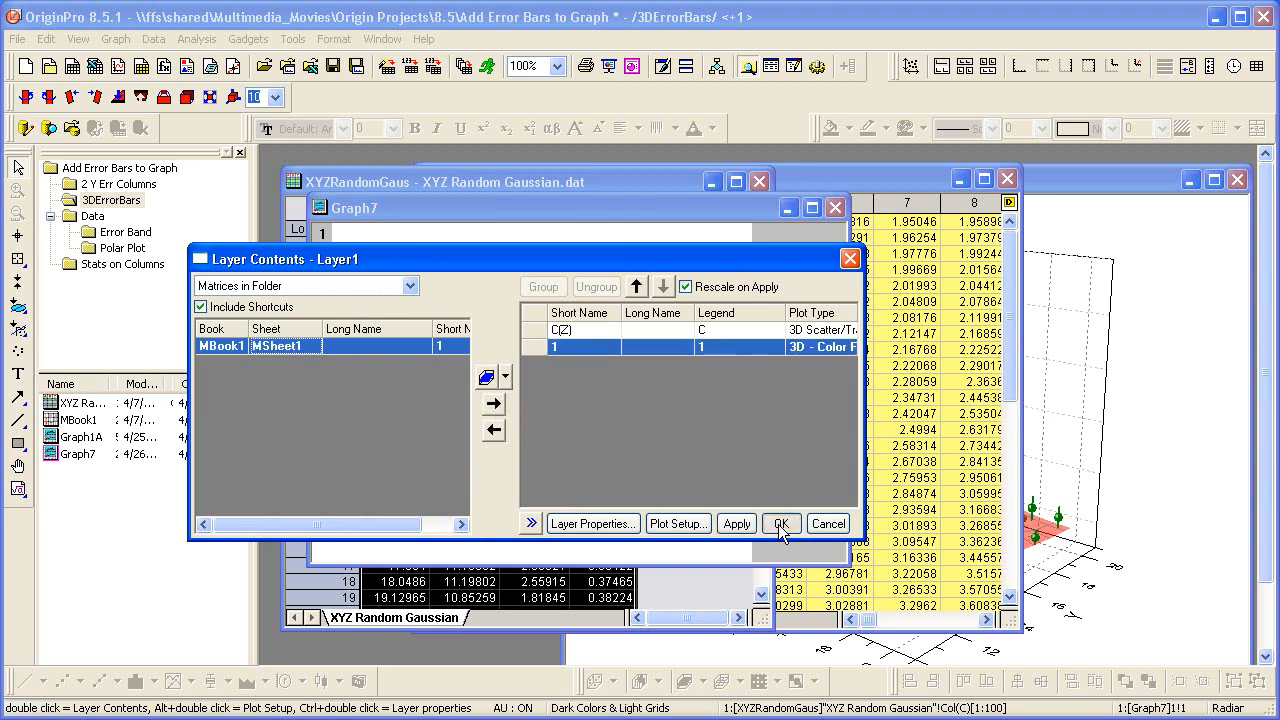
{"action": "left_click", "coordinate": [780, 524]}
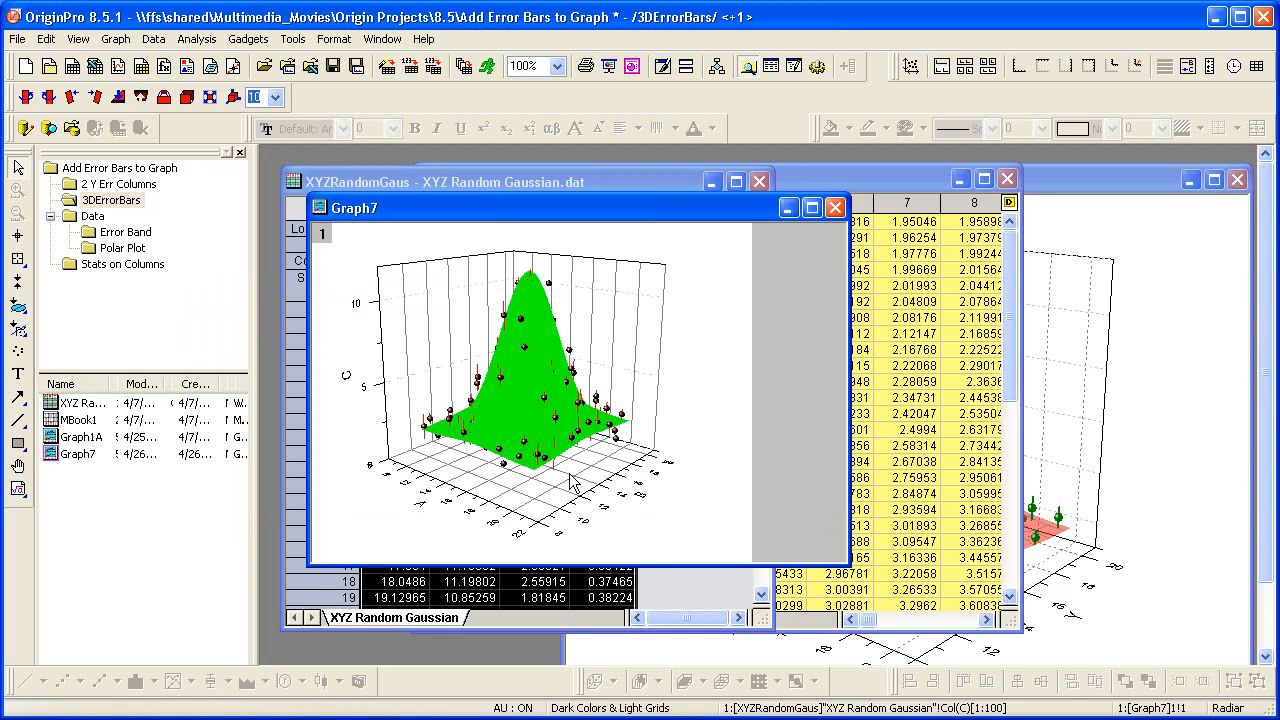
{"action": "mouse_move", "coordinate": [528, 412]}
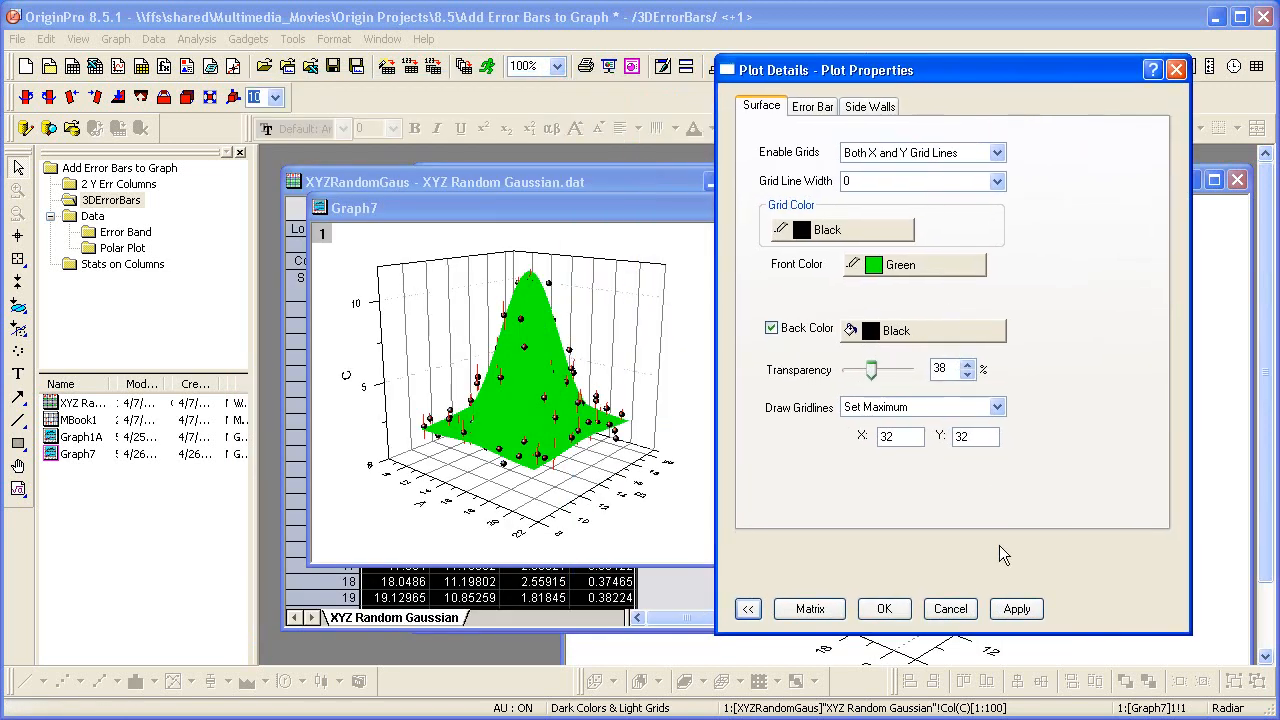
Set the green surface transparency to 38% so points and error bars show through
{"action": "left_click", "coordinate": [1016, 608]}
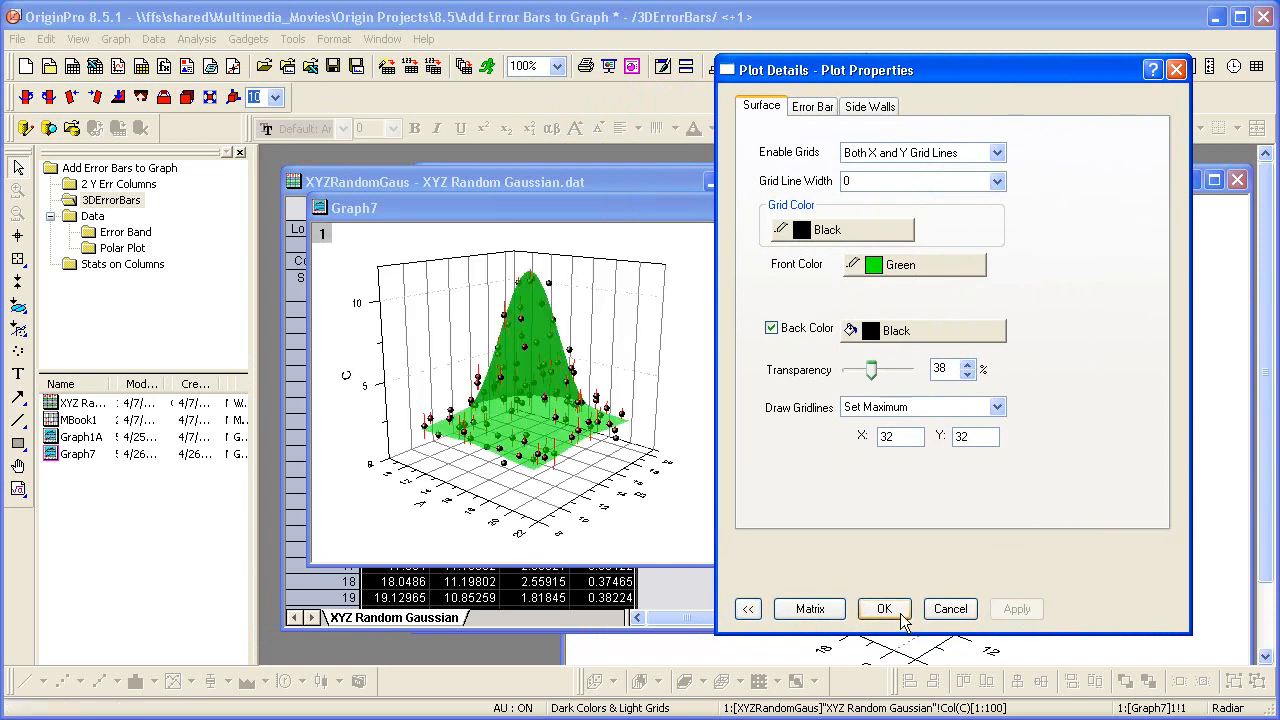
{"action": "left_click", "coordinate": [884, 608]}
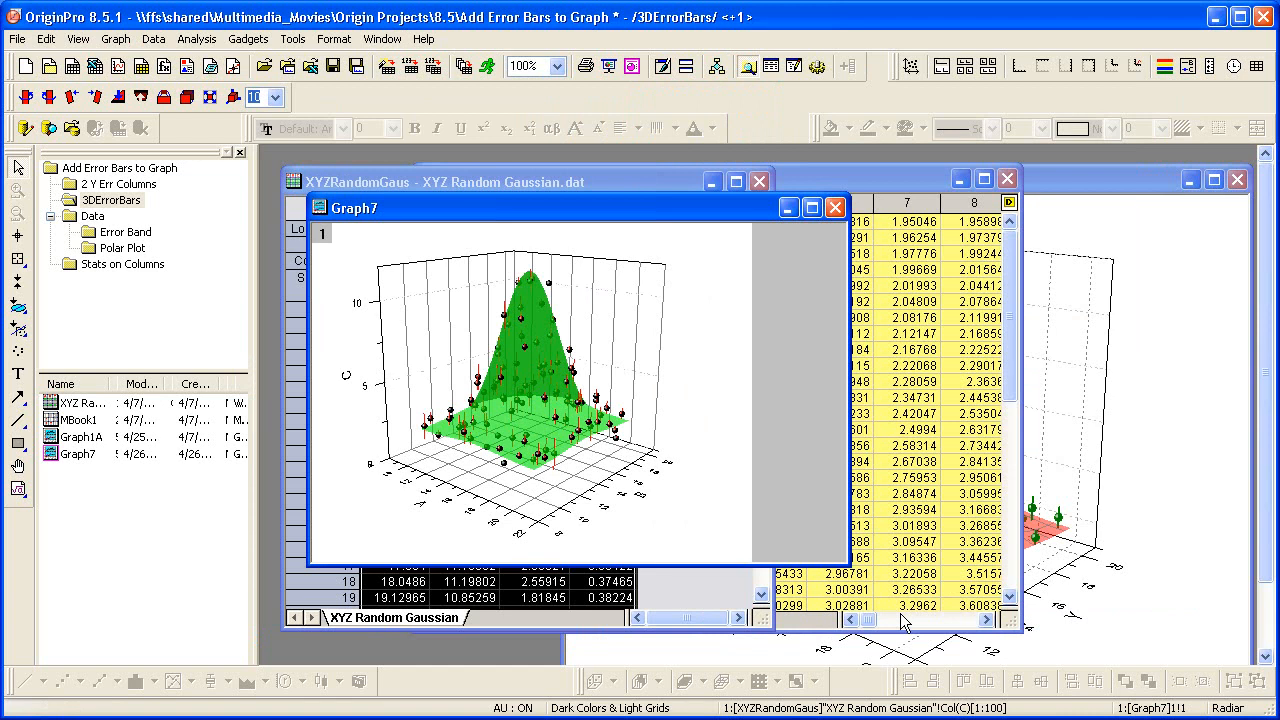